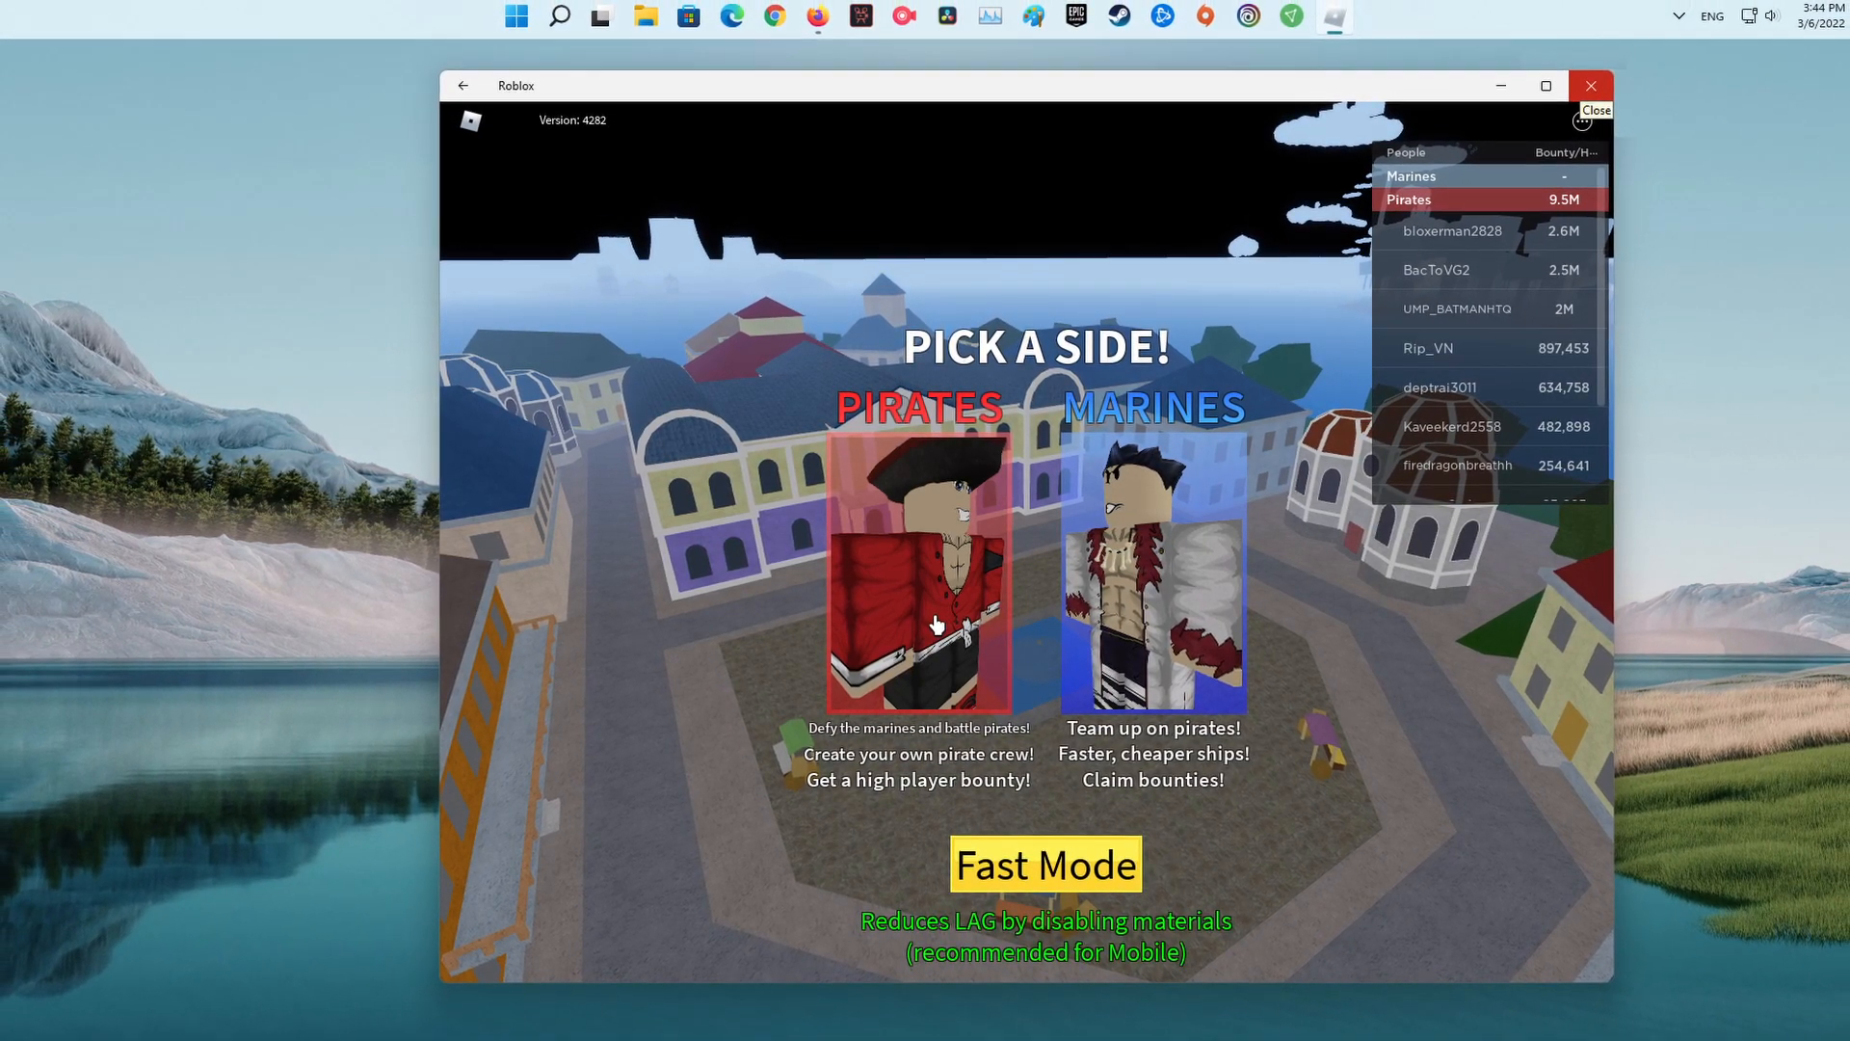
Step: Close the Roblox game window, leaving the desktop showing
click(1590, 85)
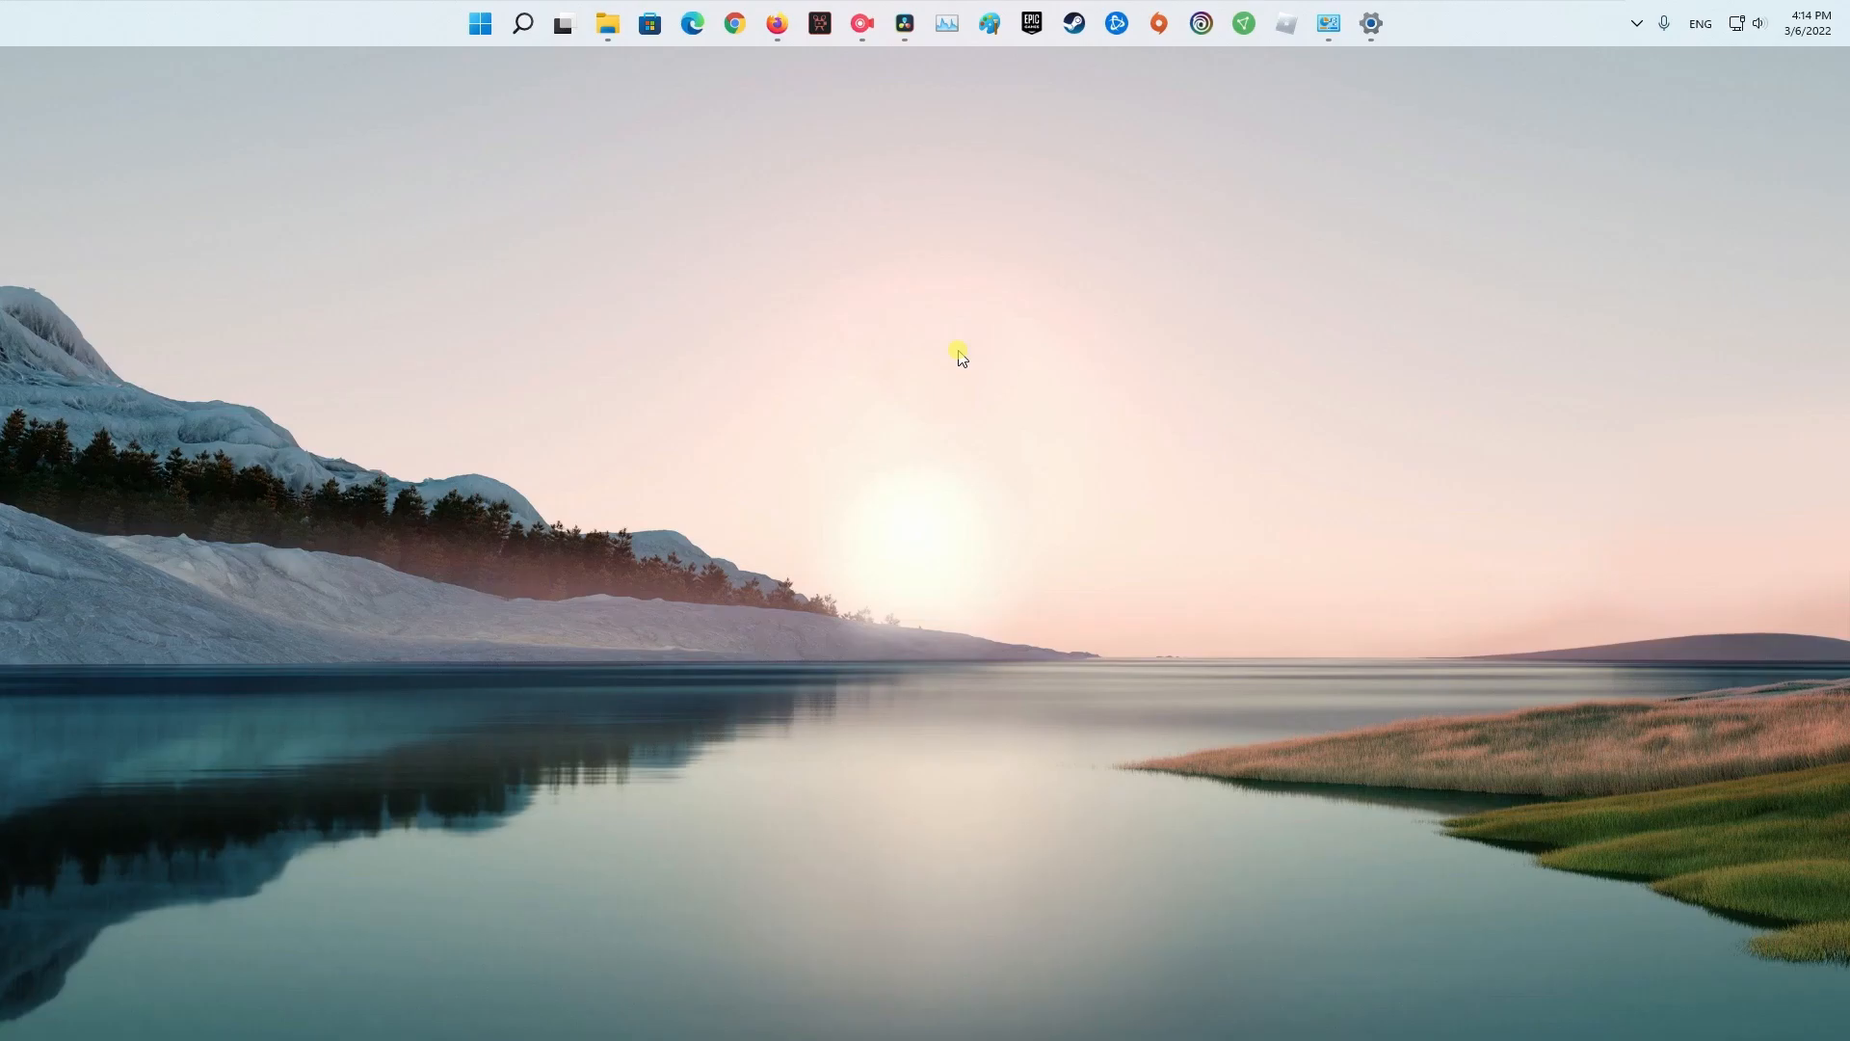
mouse_move(539, 127)
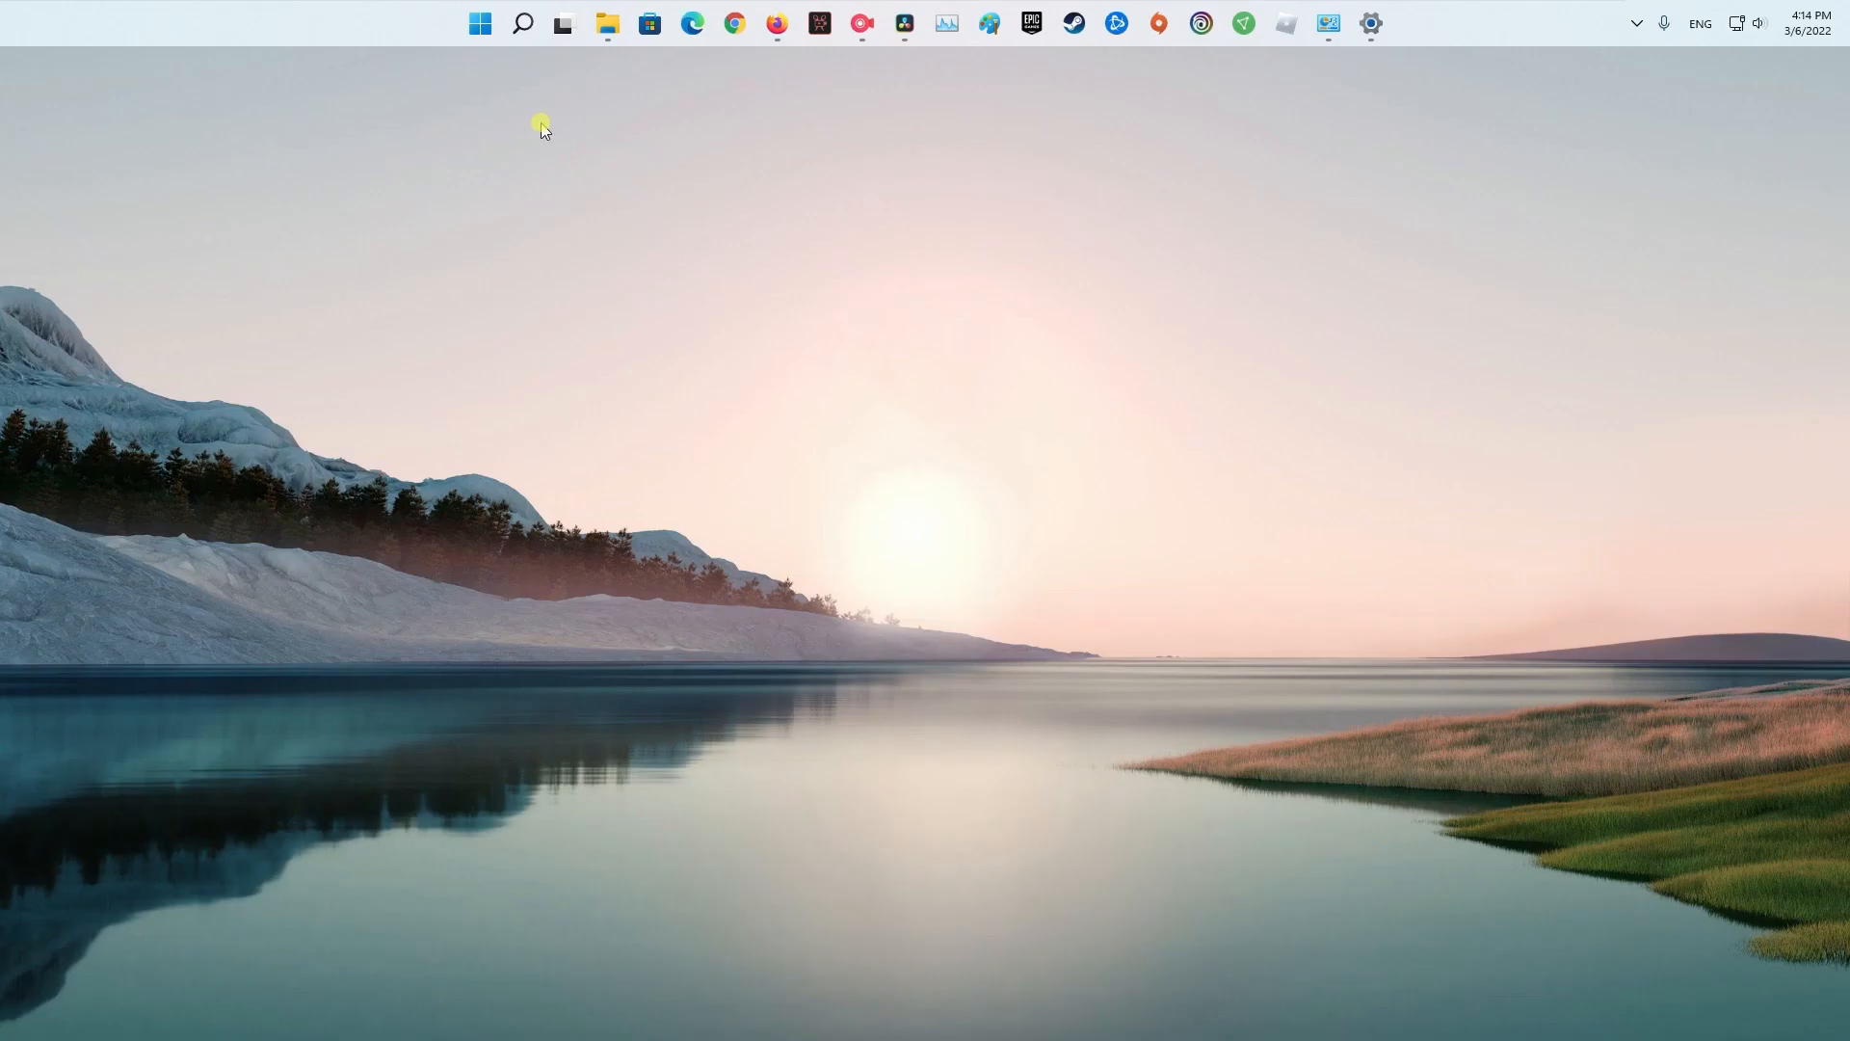
Step: Search 'troubleshoot settings' and bring up the Other troubleshooters list
click(523, 24)
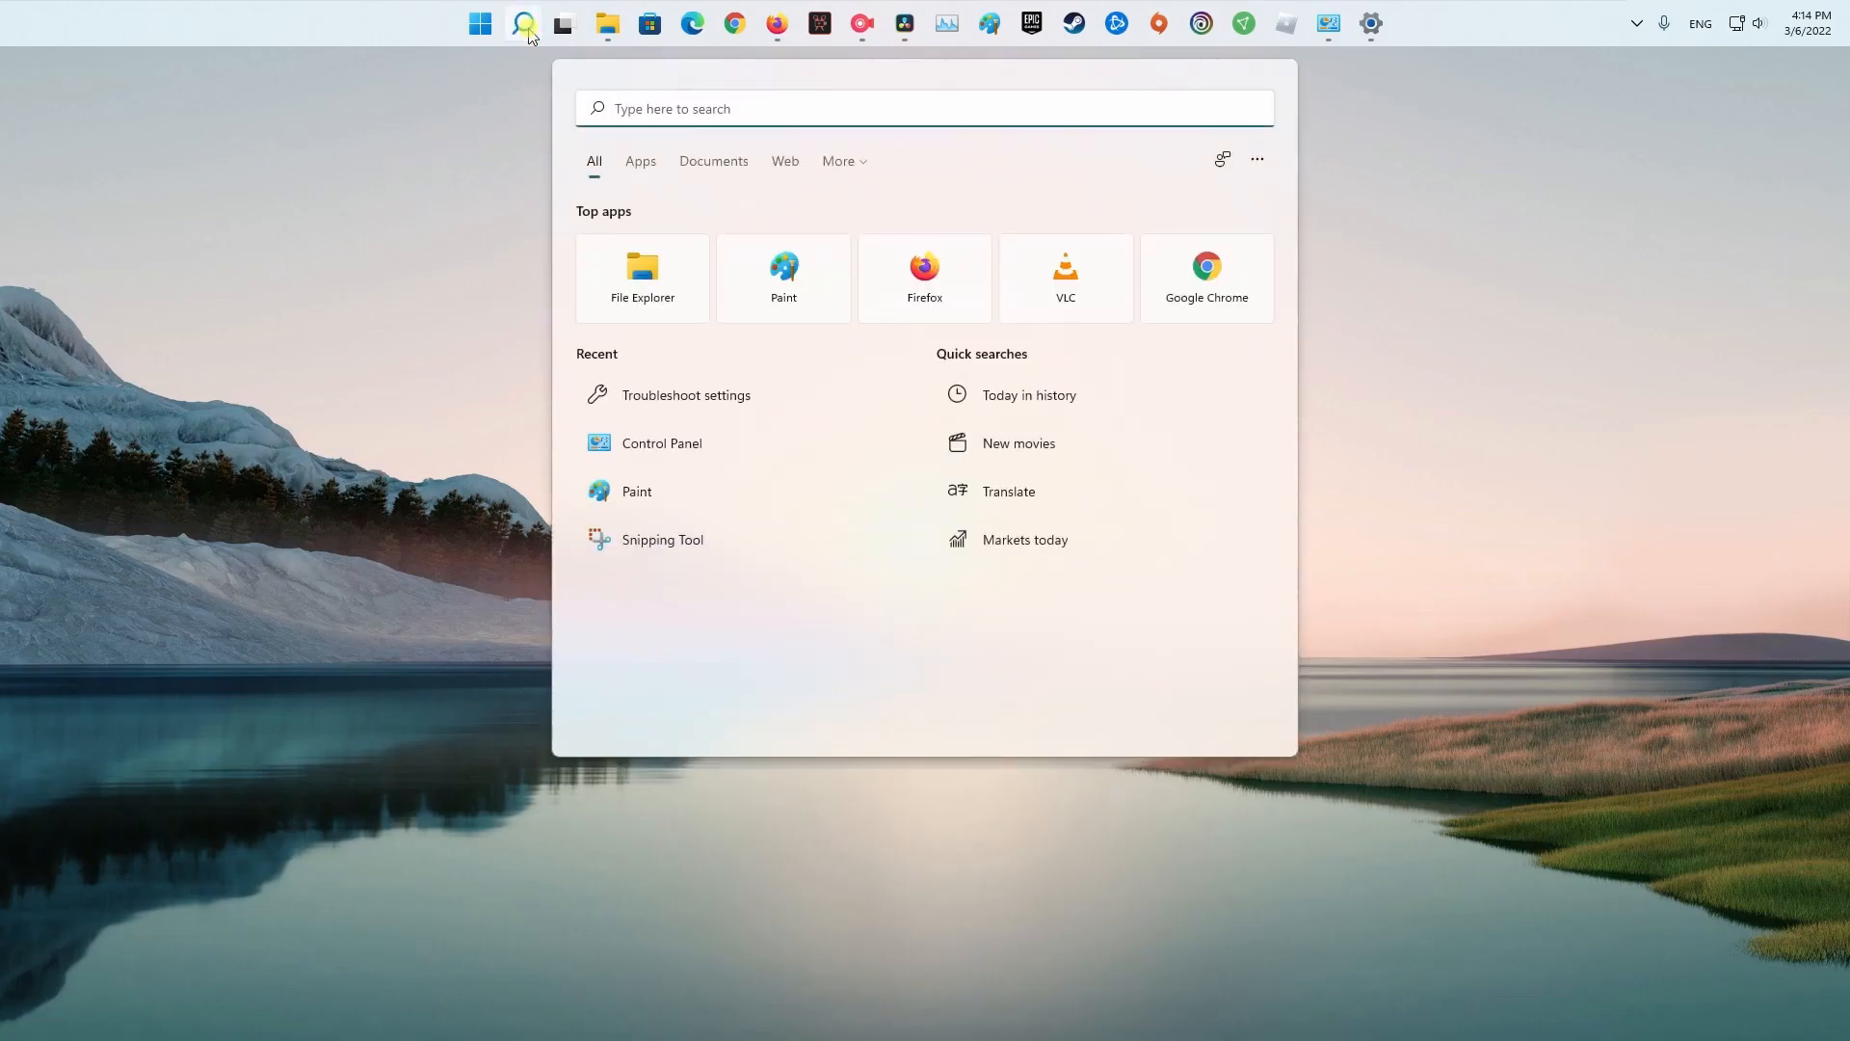
text(troubleshoot settings)
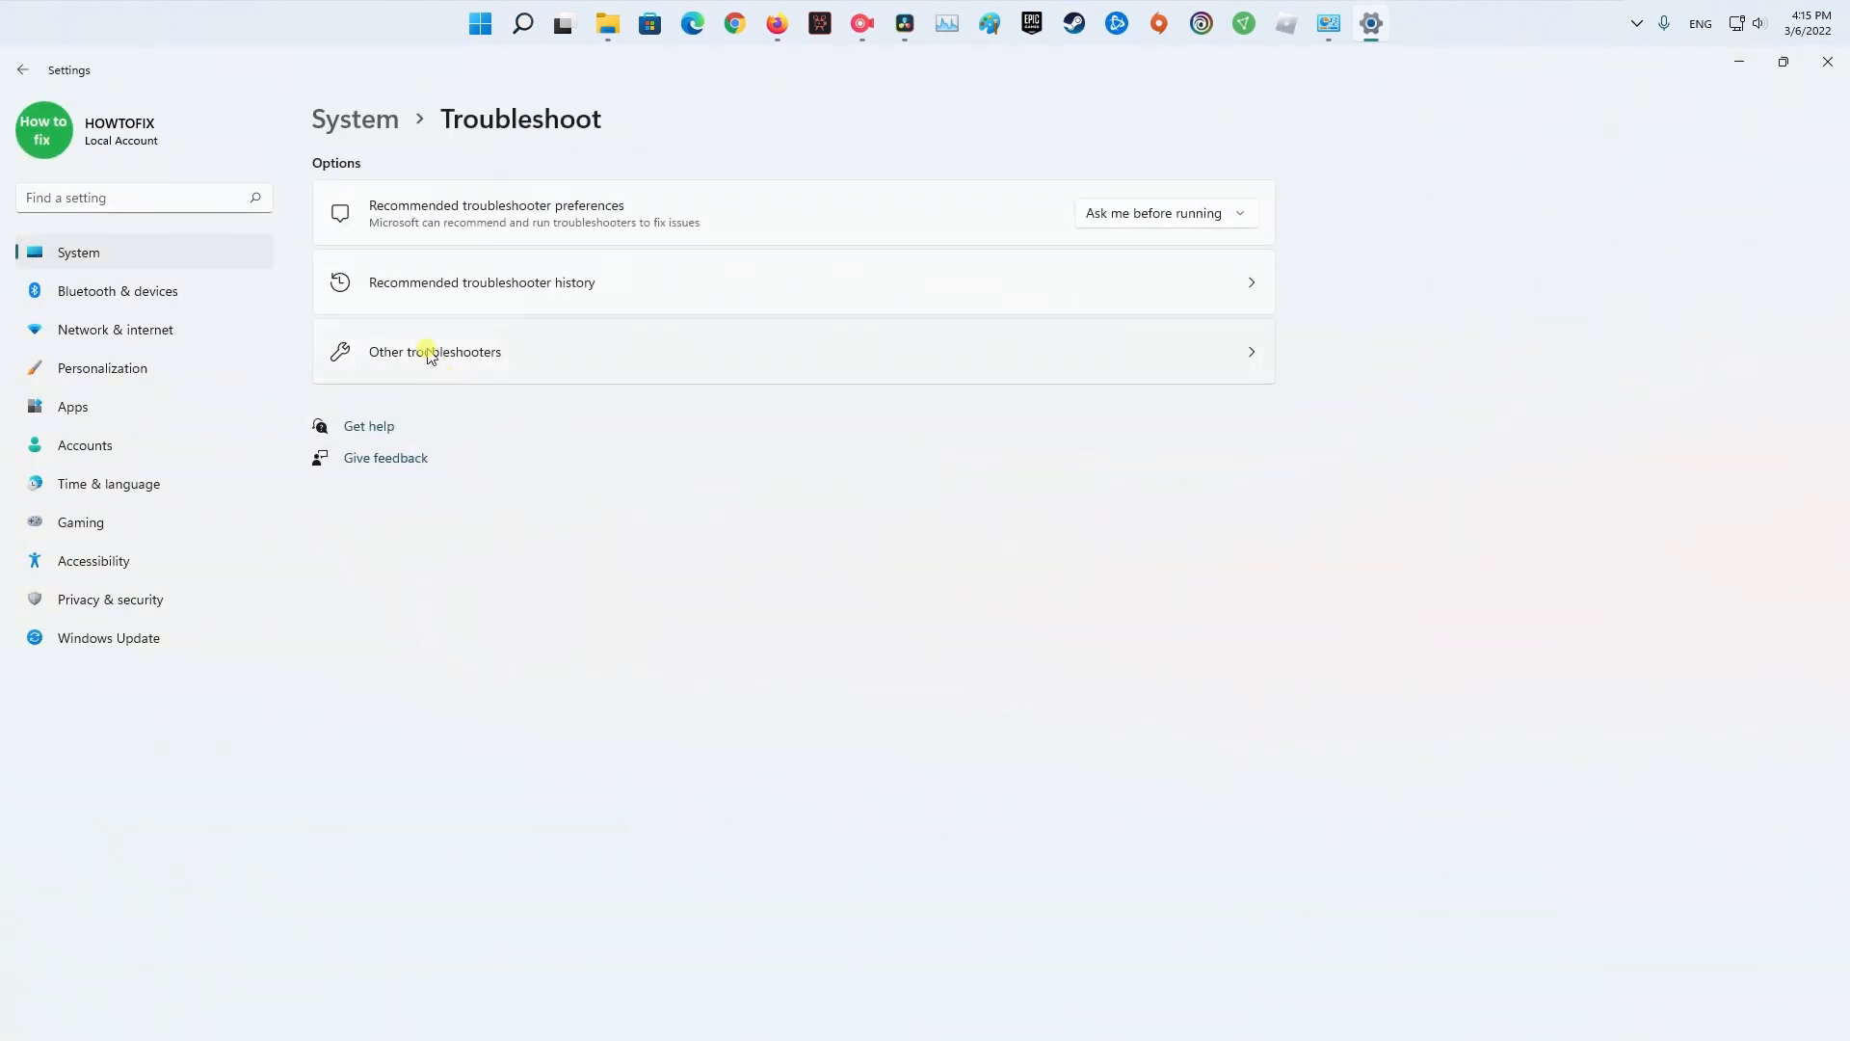
click(434, 351)
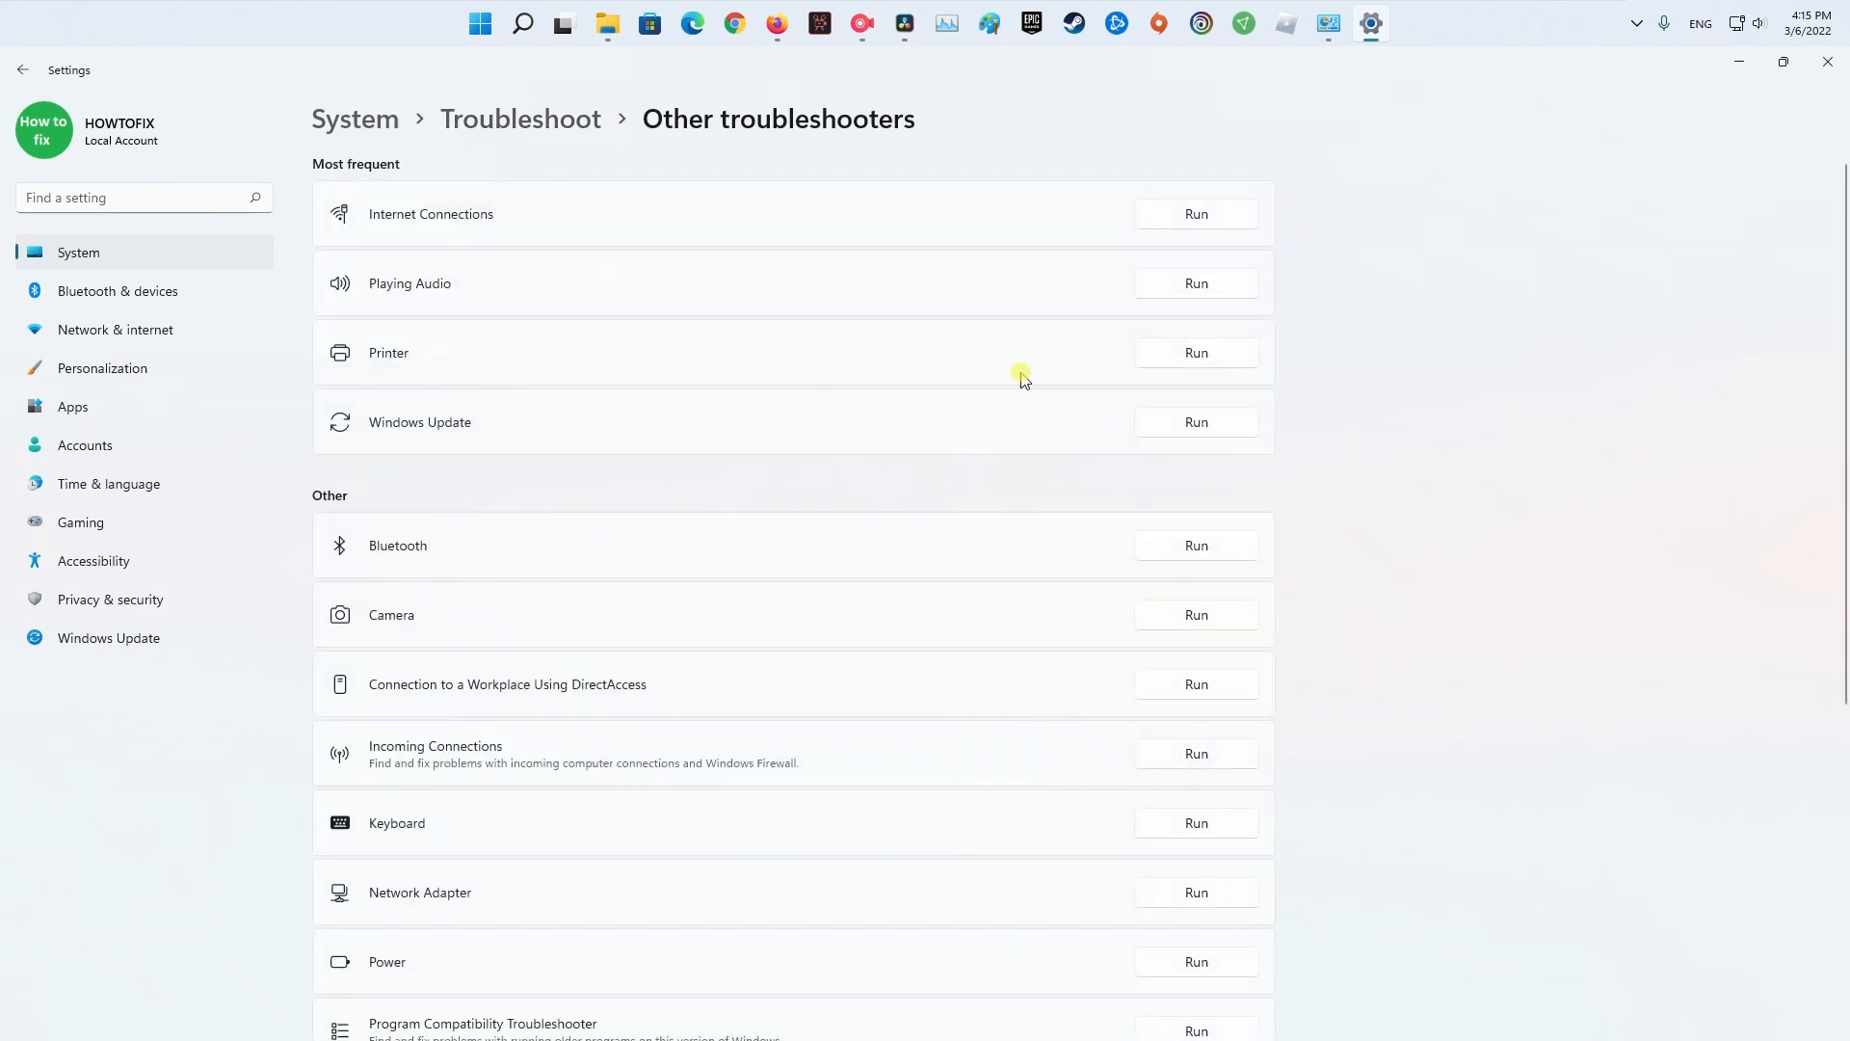
Step: Run the Windows Store Apps troubleshooter from the list
scroll(down, 3)
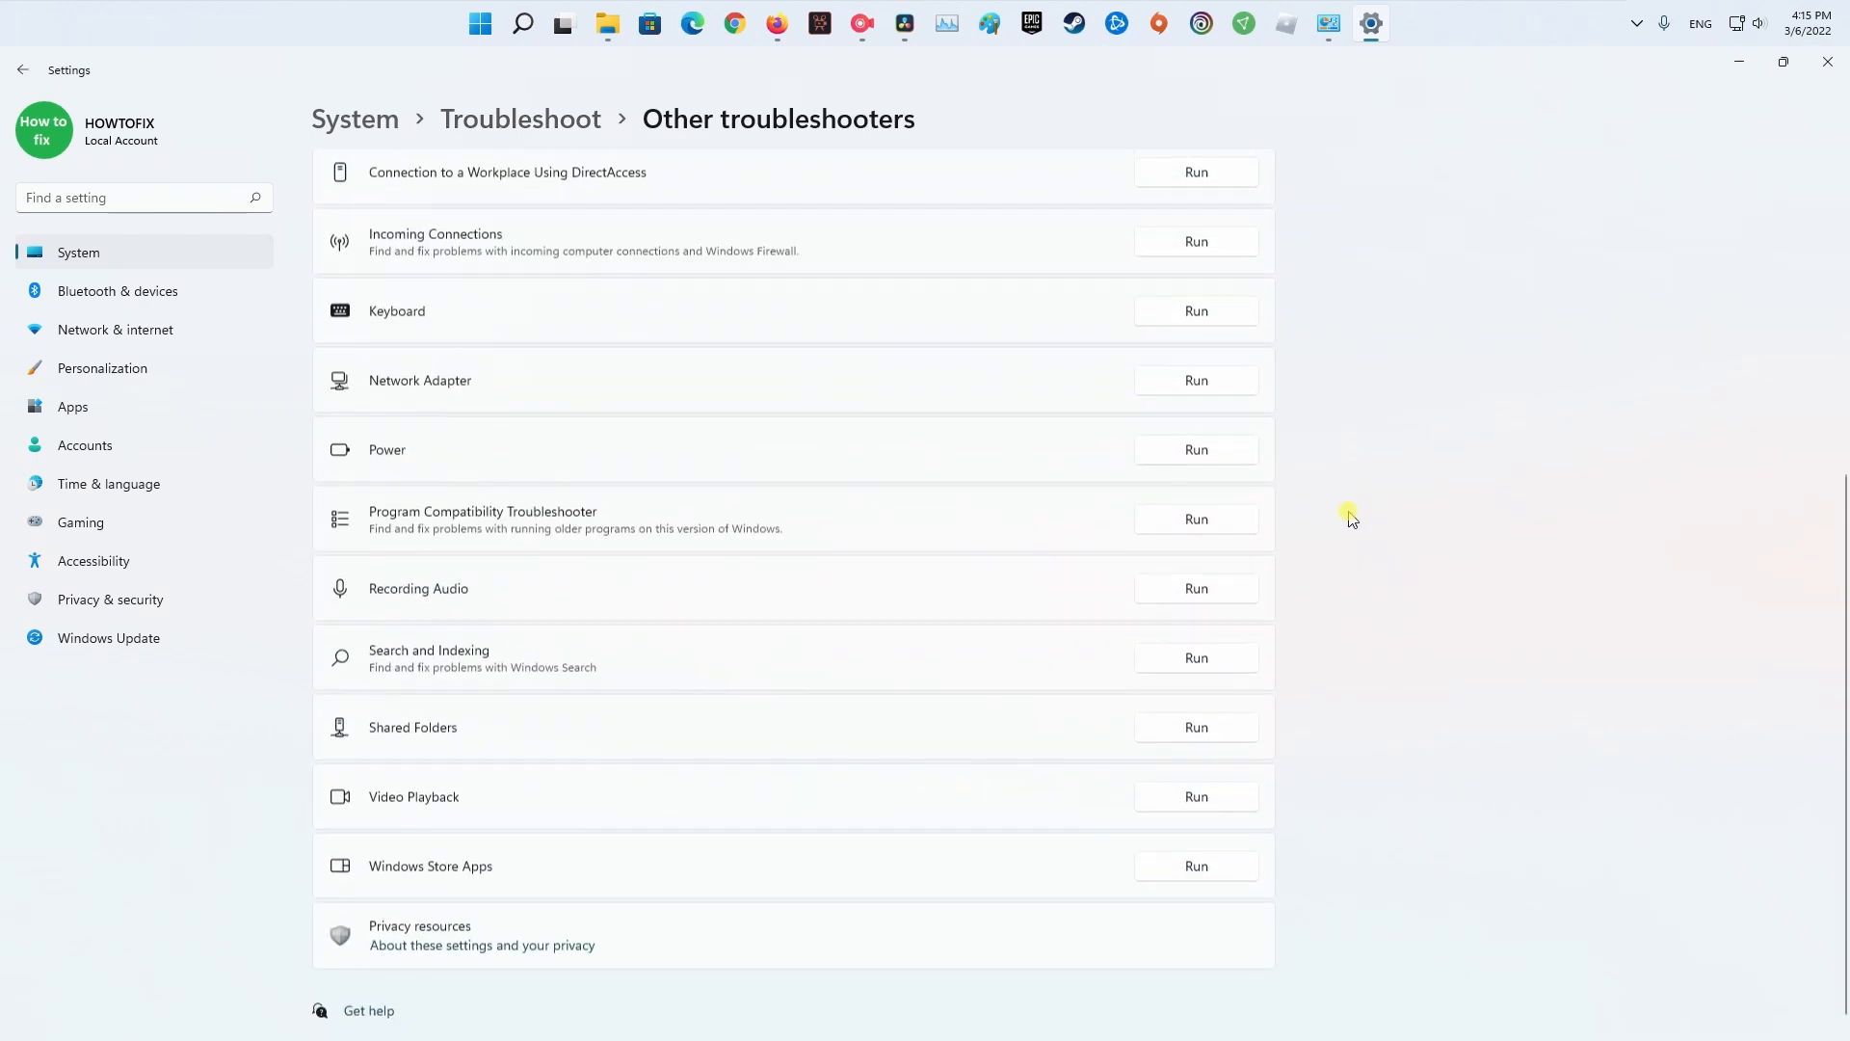
scroll(down, 3)
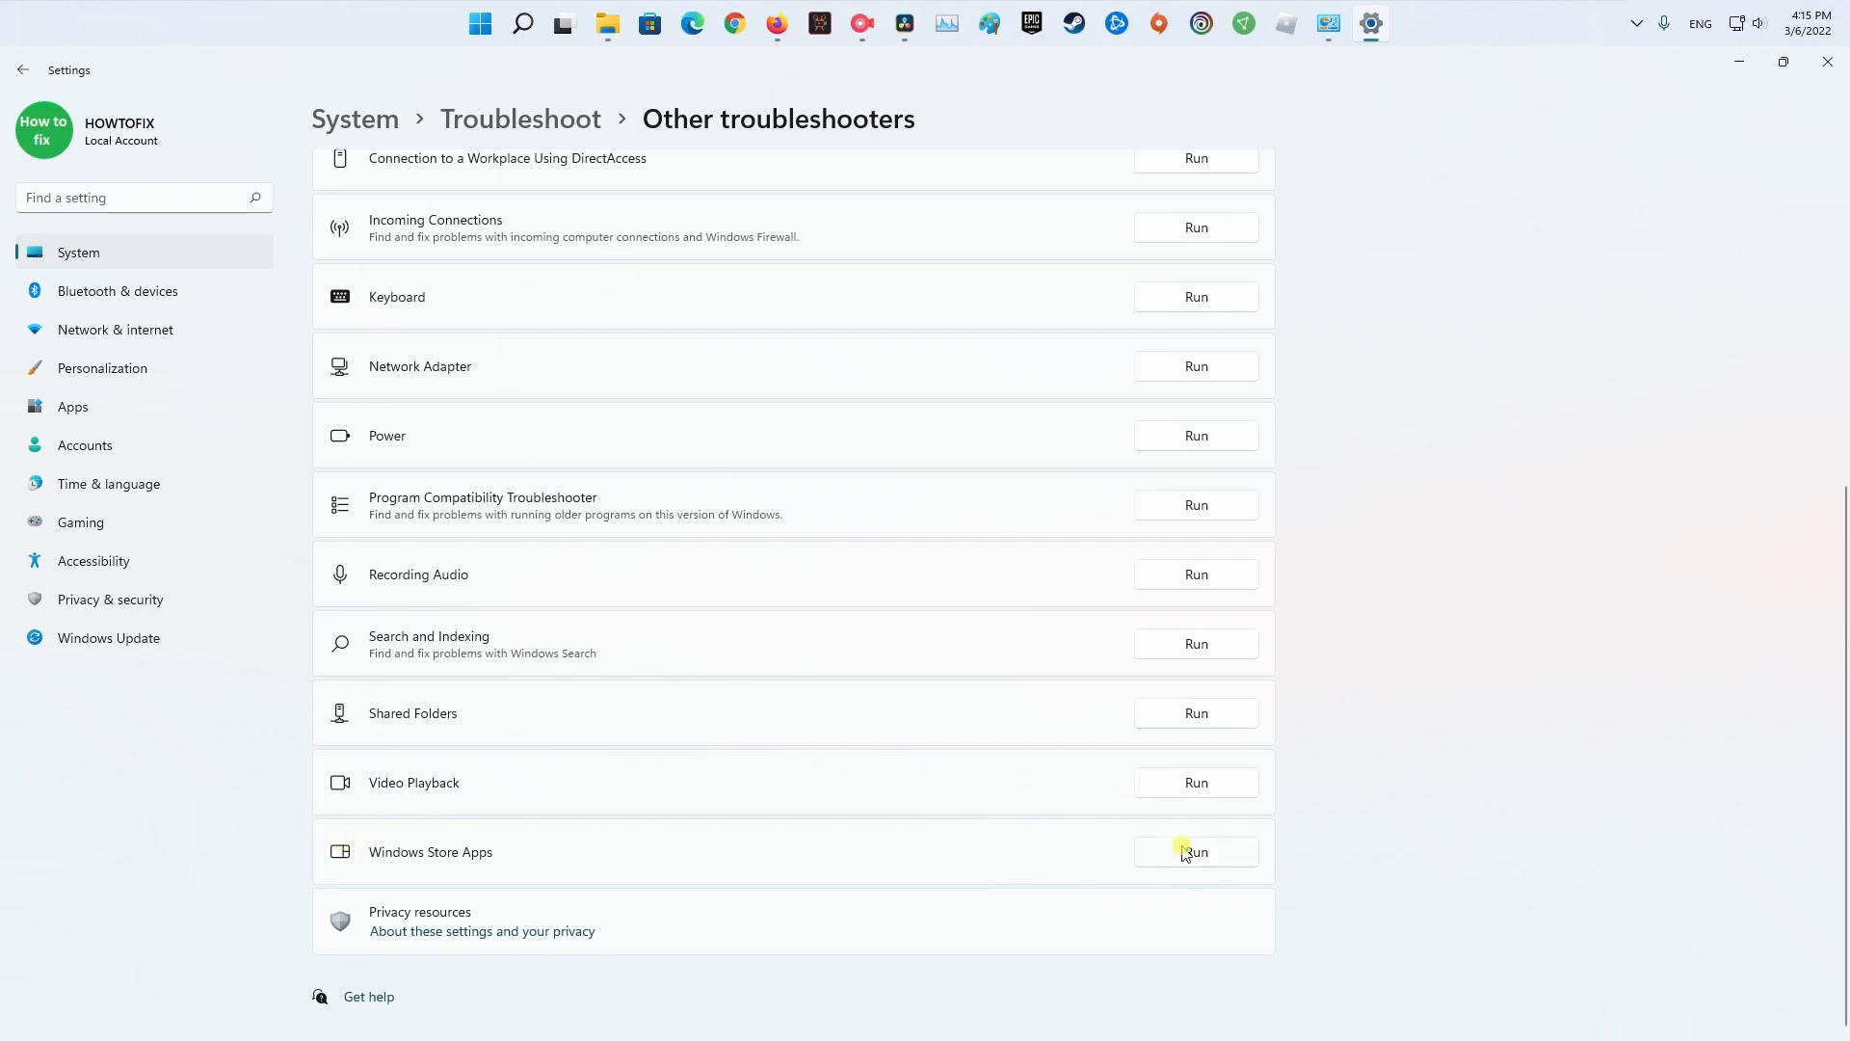
click(1195, 850)
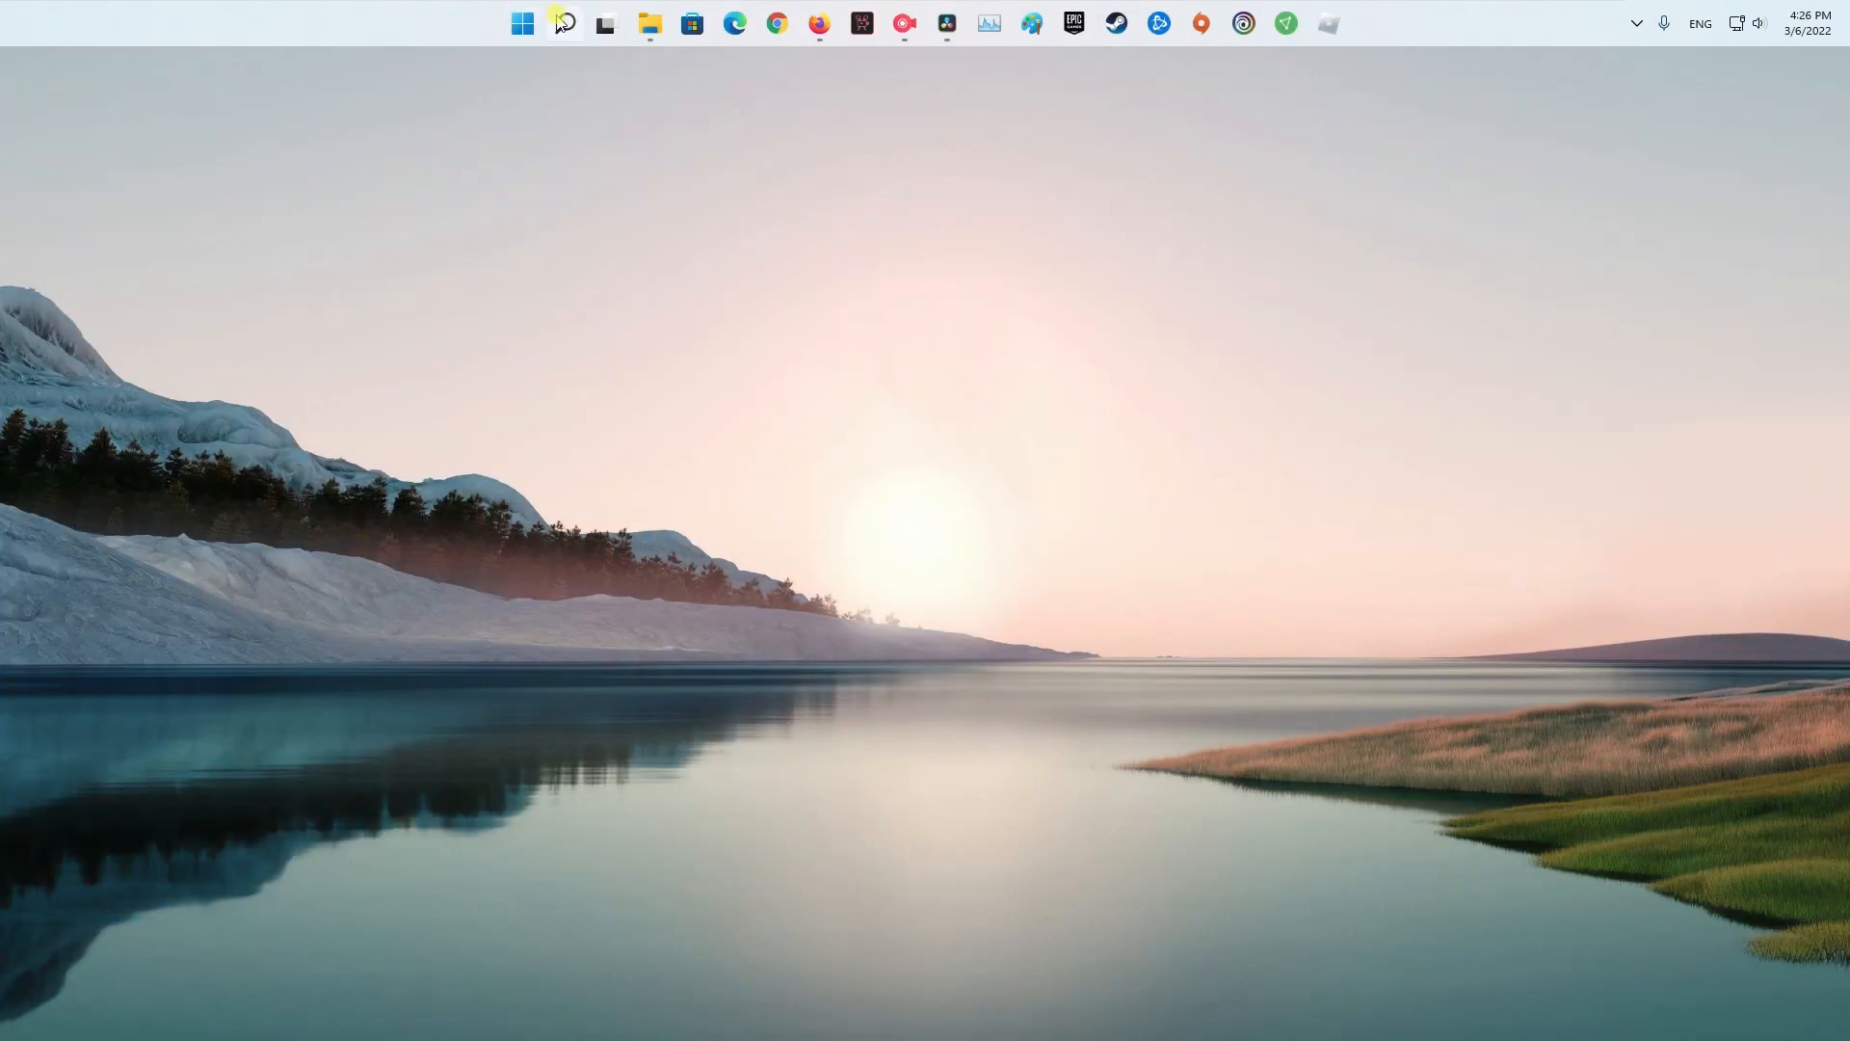
Step: Run wsreset.exe to clear the Store cache, then close Microsoft Store once it reopens
text(wsreset.exe)
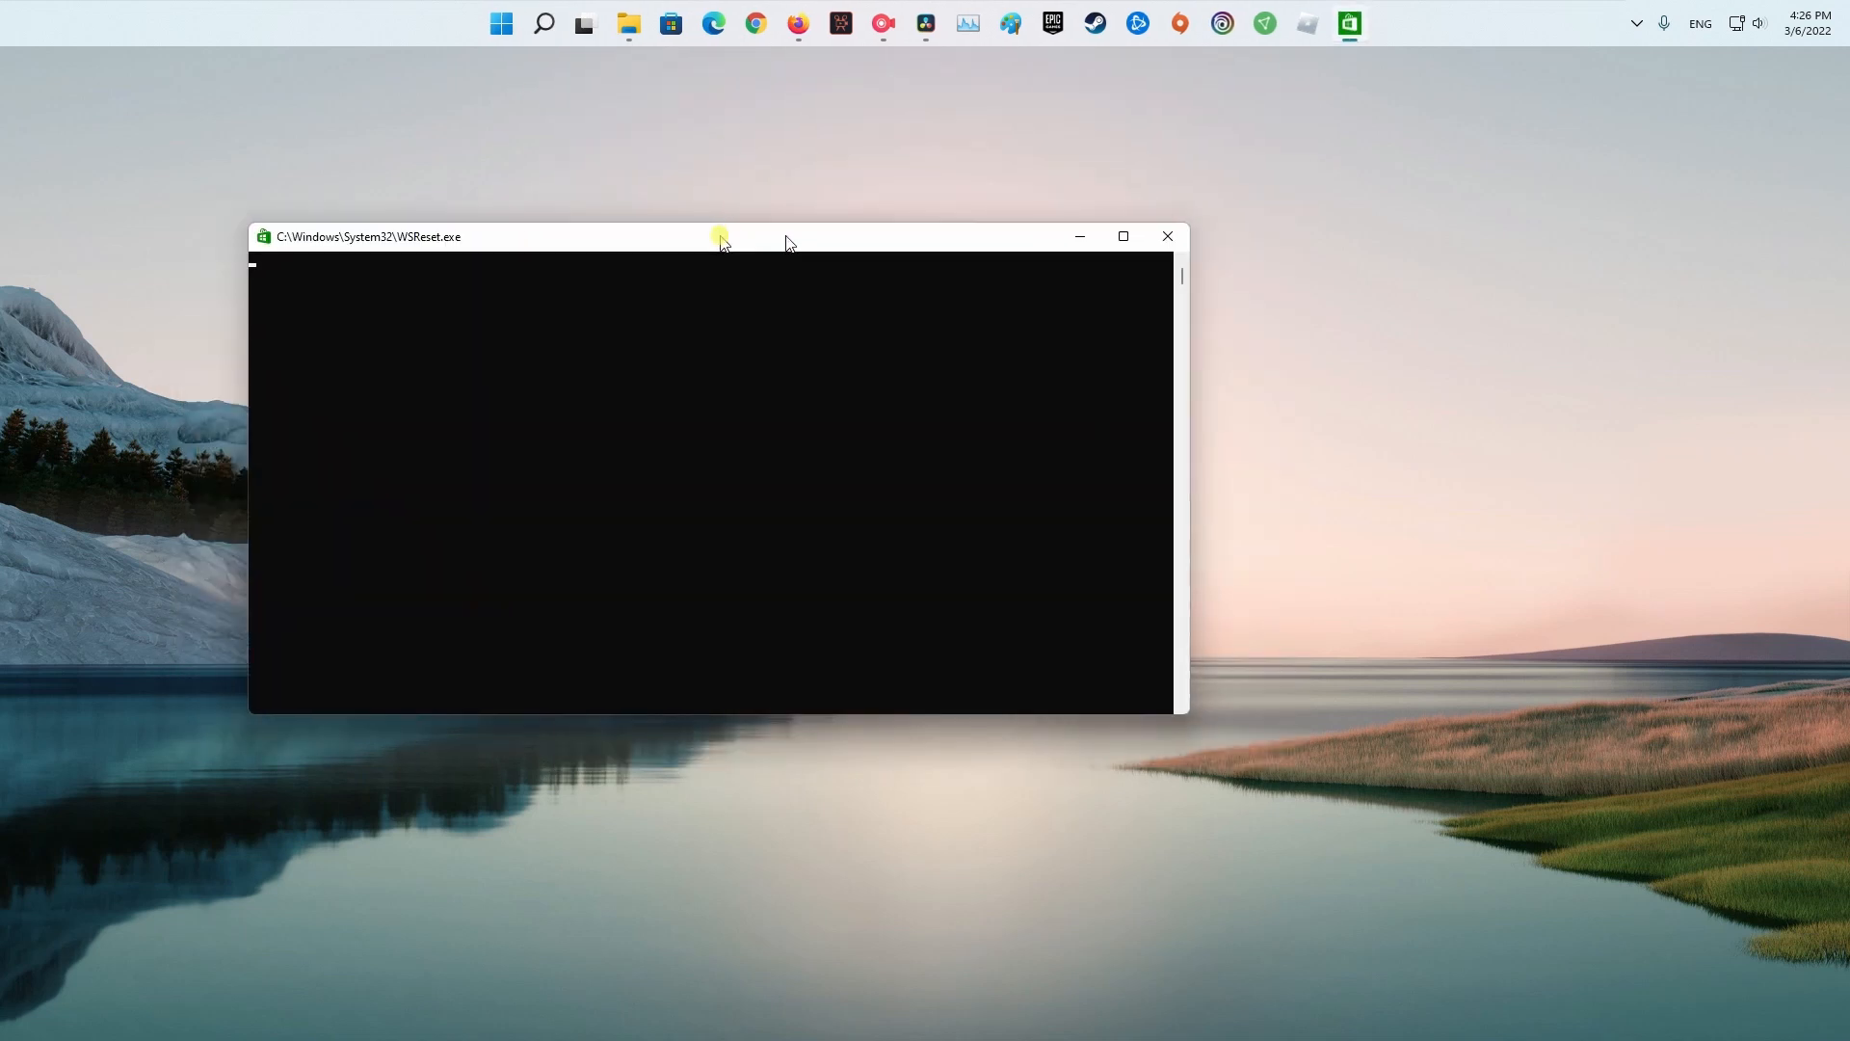
drag(719, 243, 908, 178)
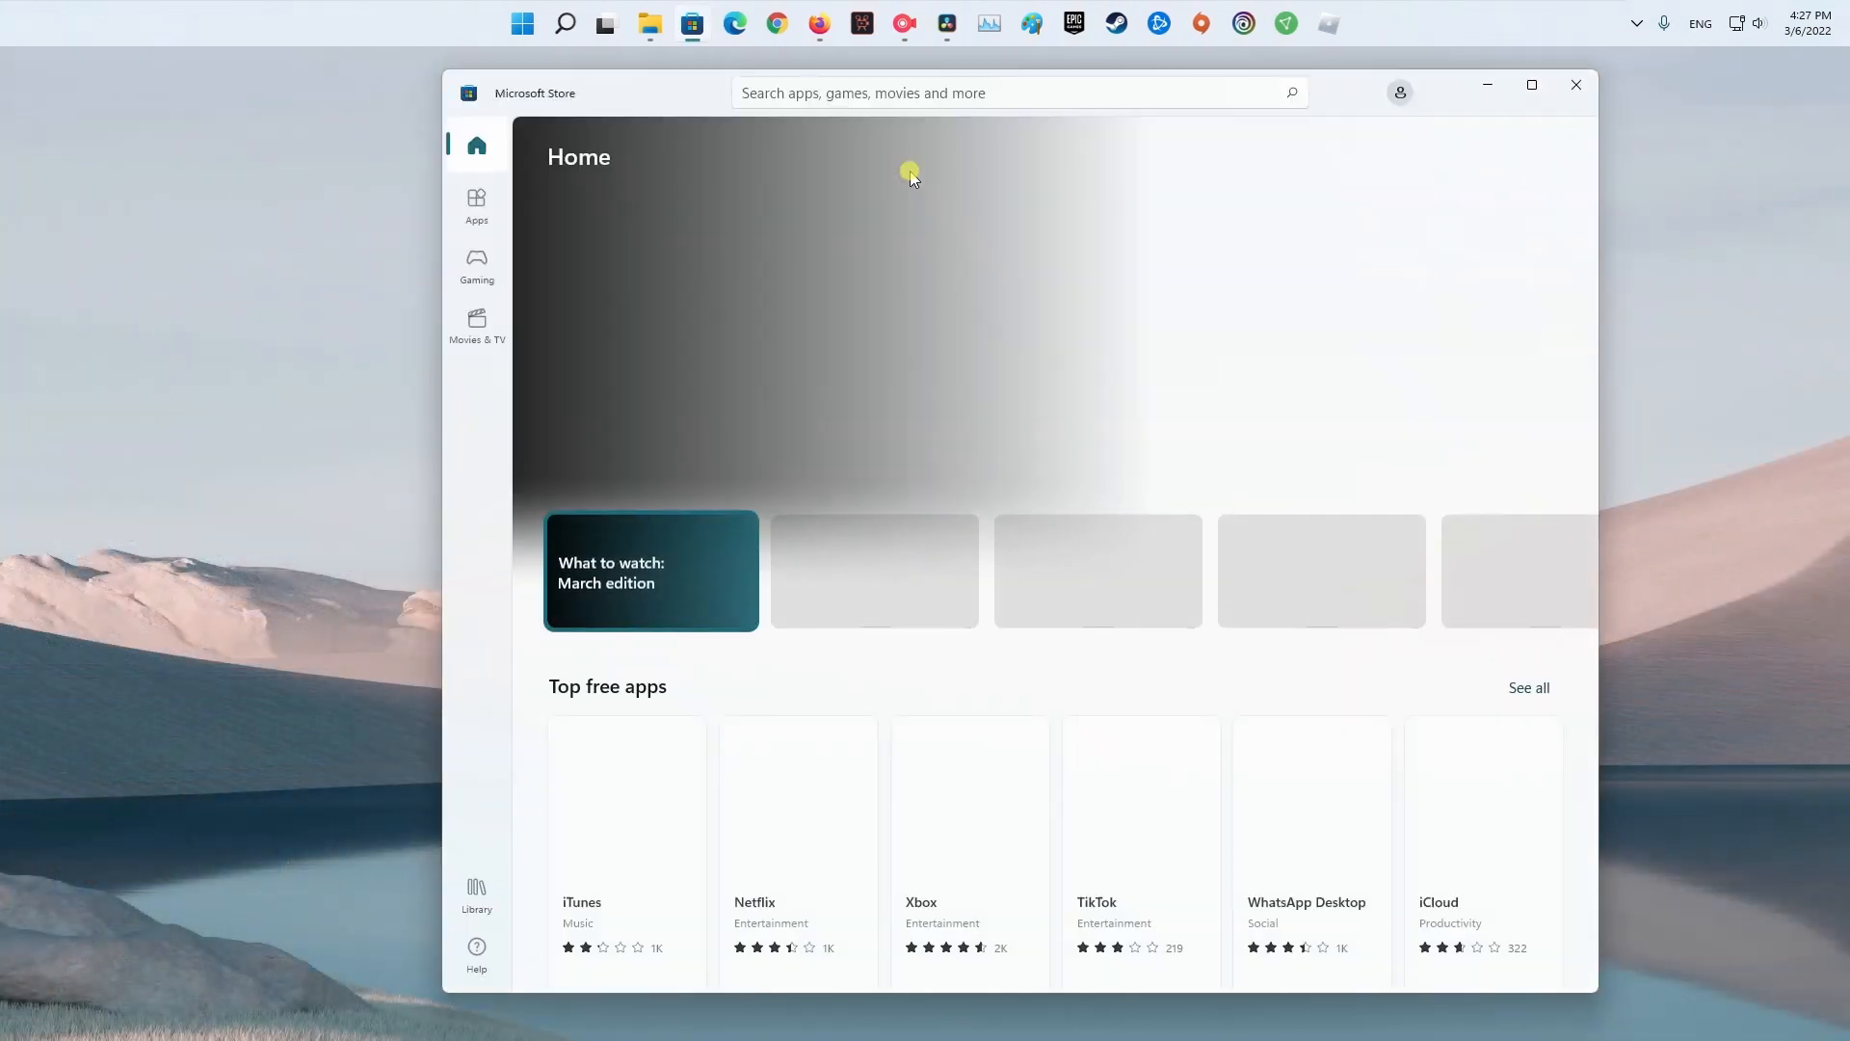
click(1575, 84)
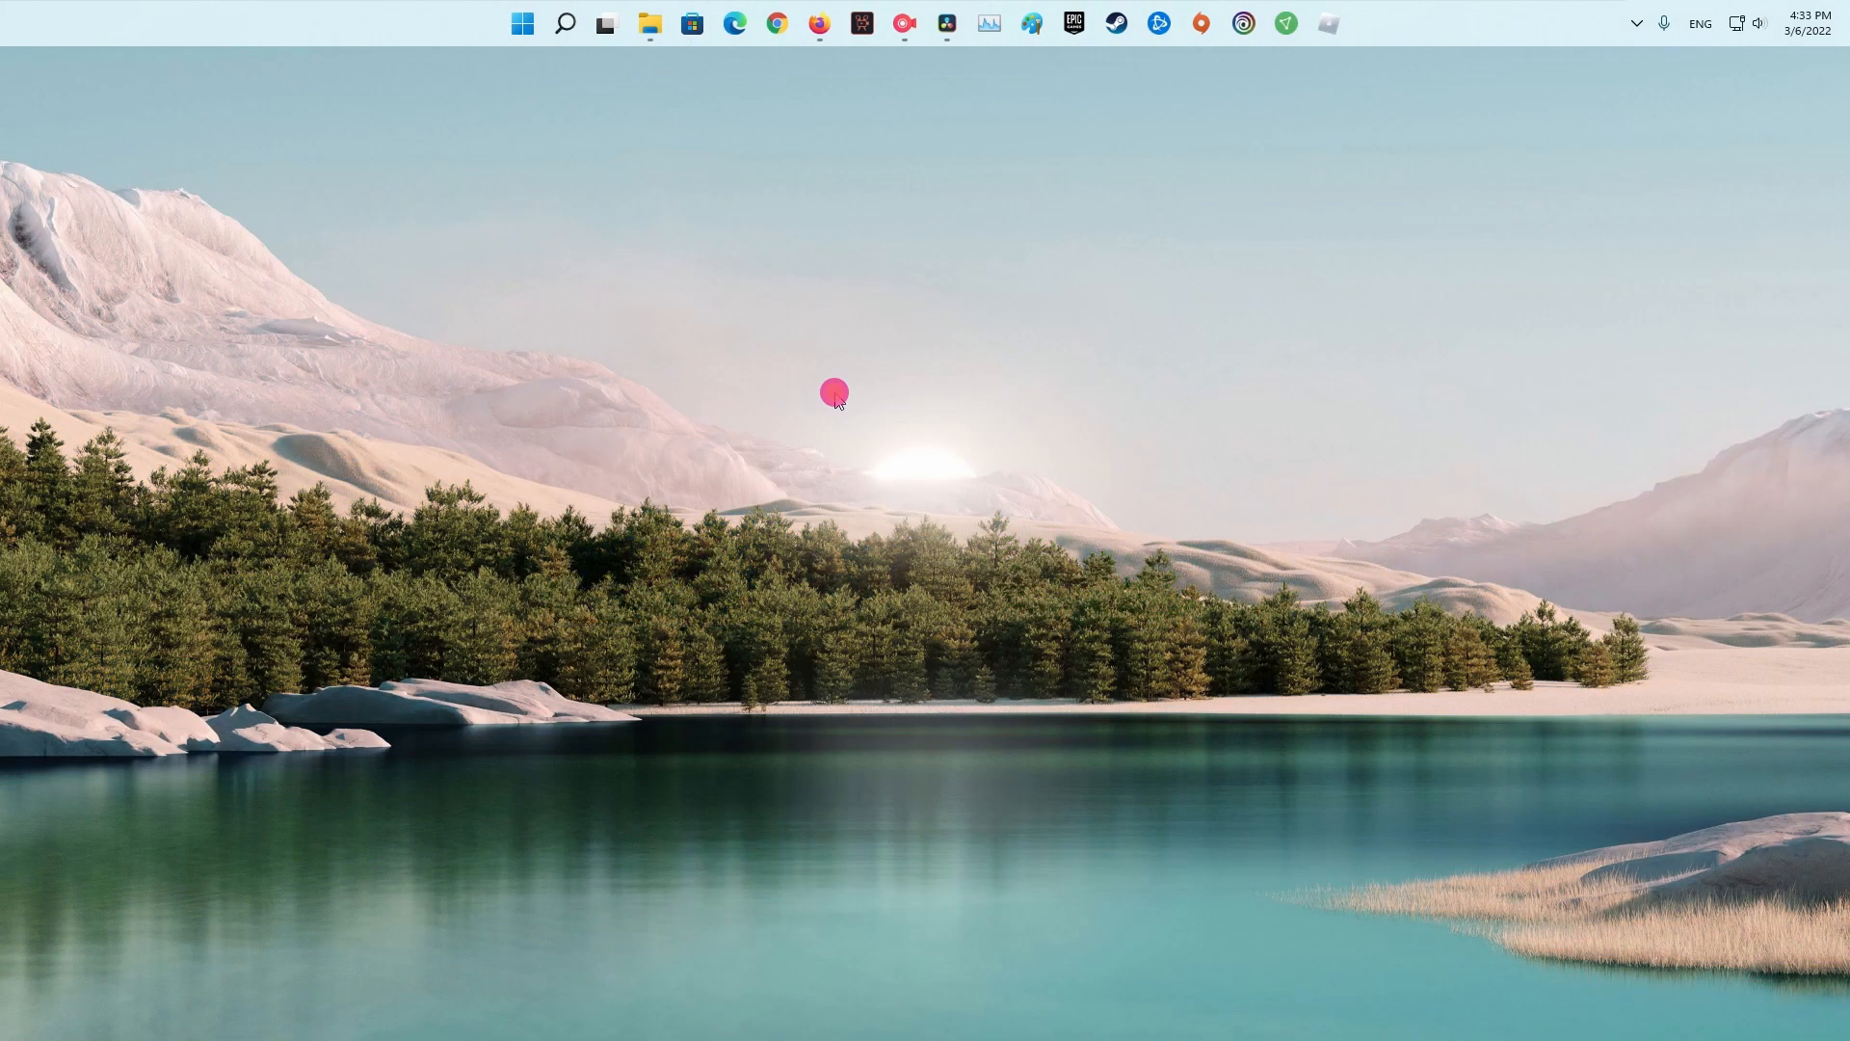
Step: Bring up Apps and Features and locate Microsoft Store in the installed apps list
right_click(521, 23)
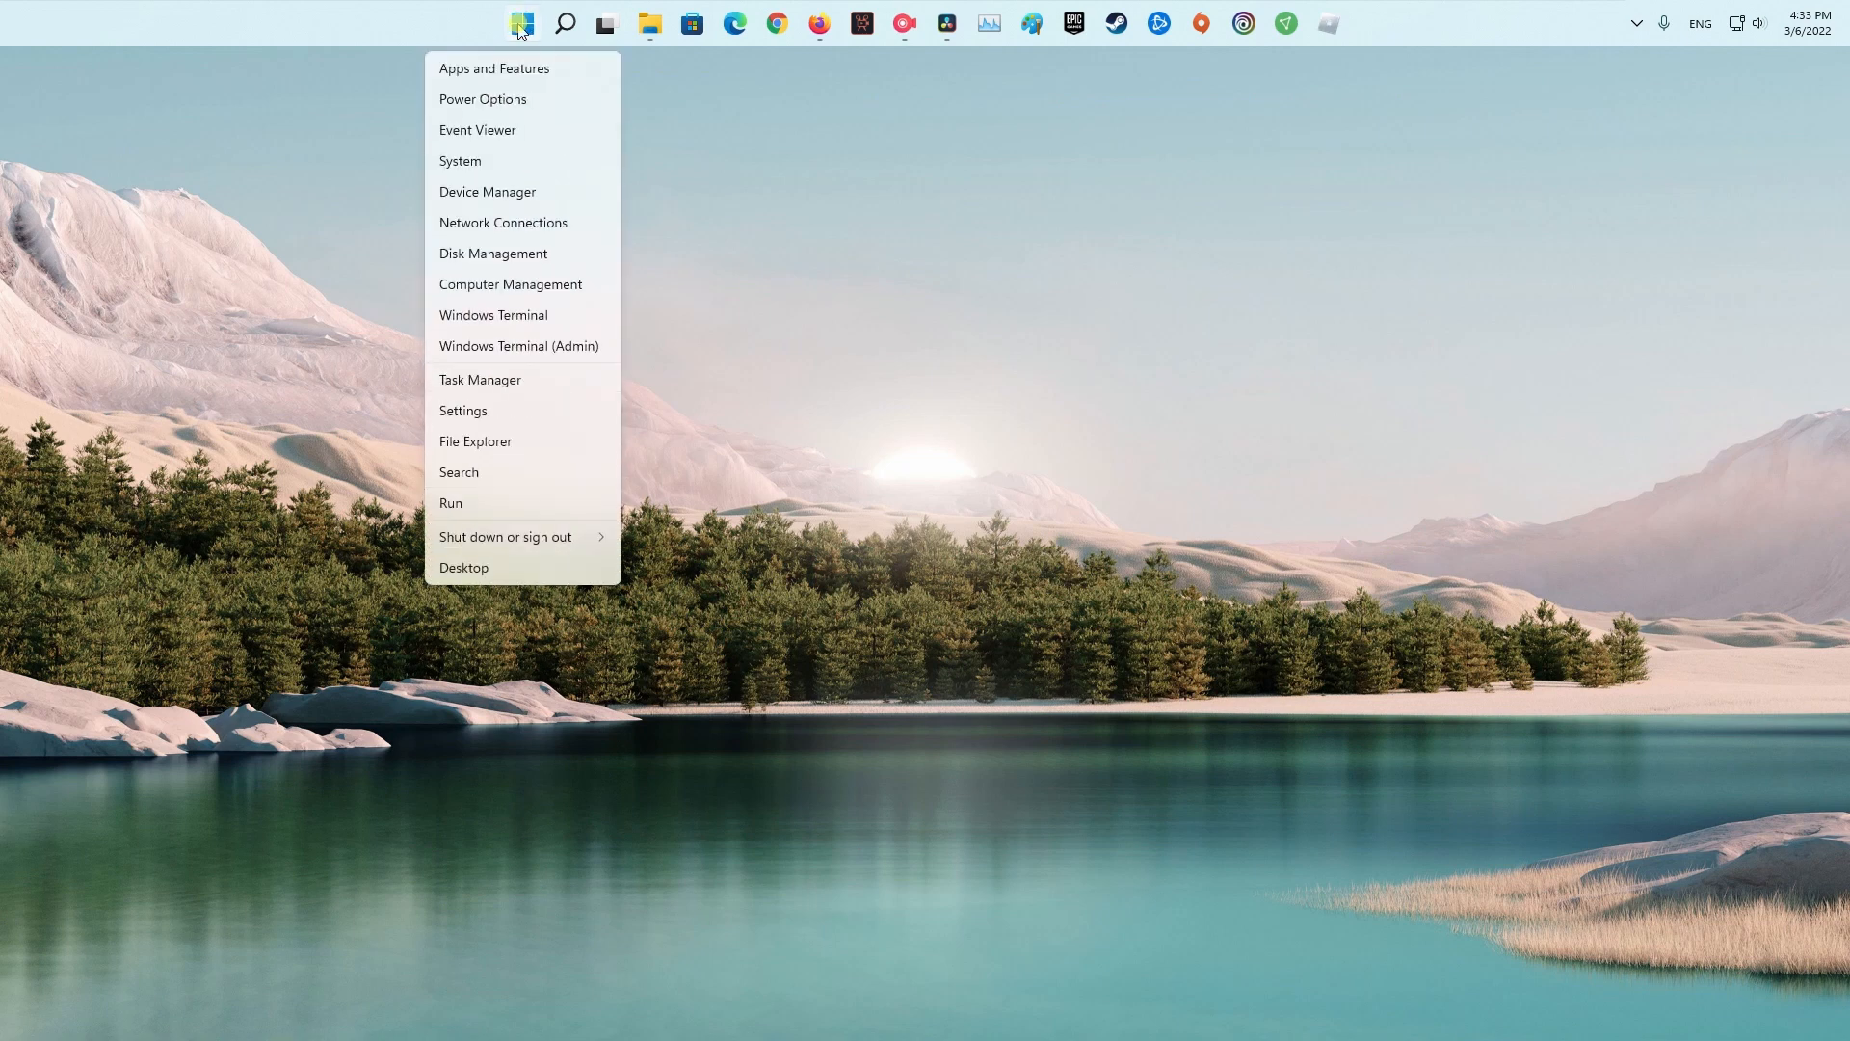
click(463, 411)
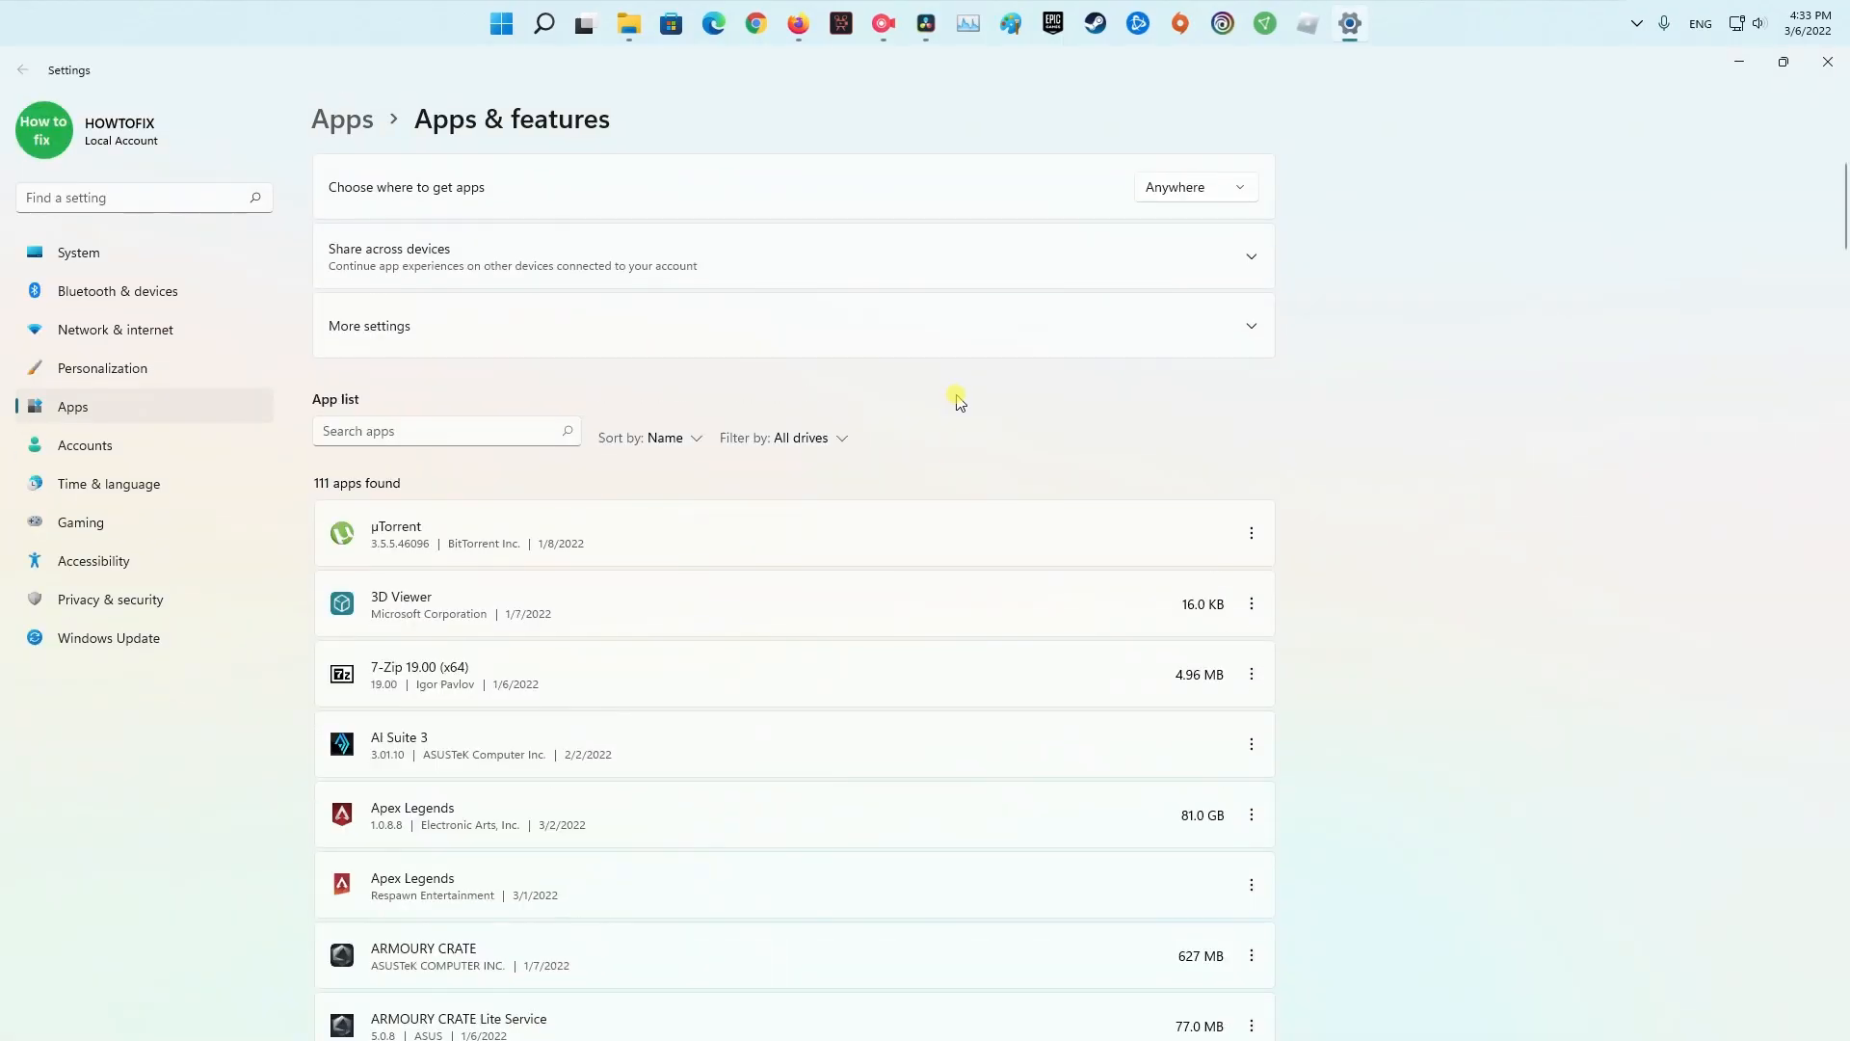
scroll(down, 3)
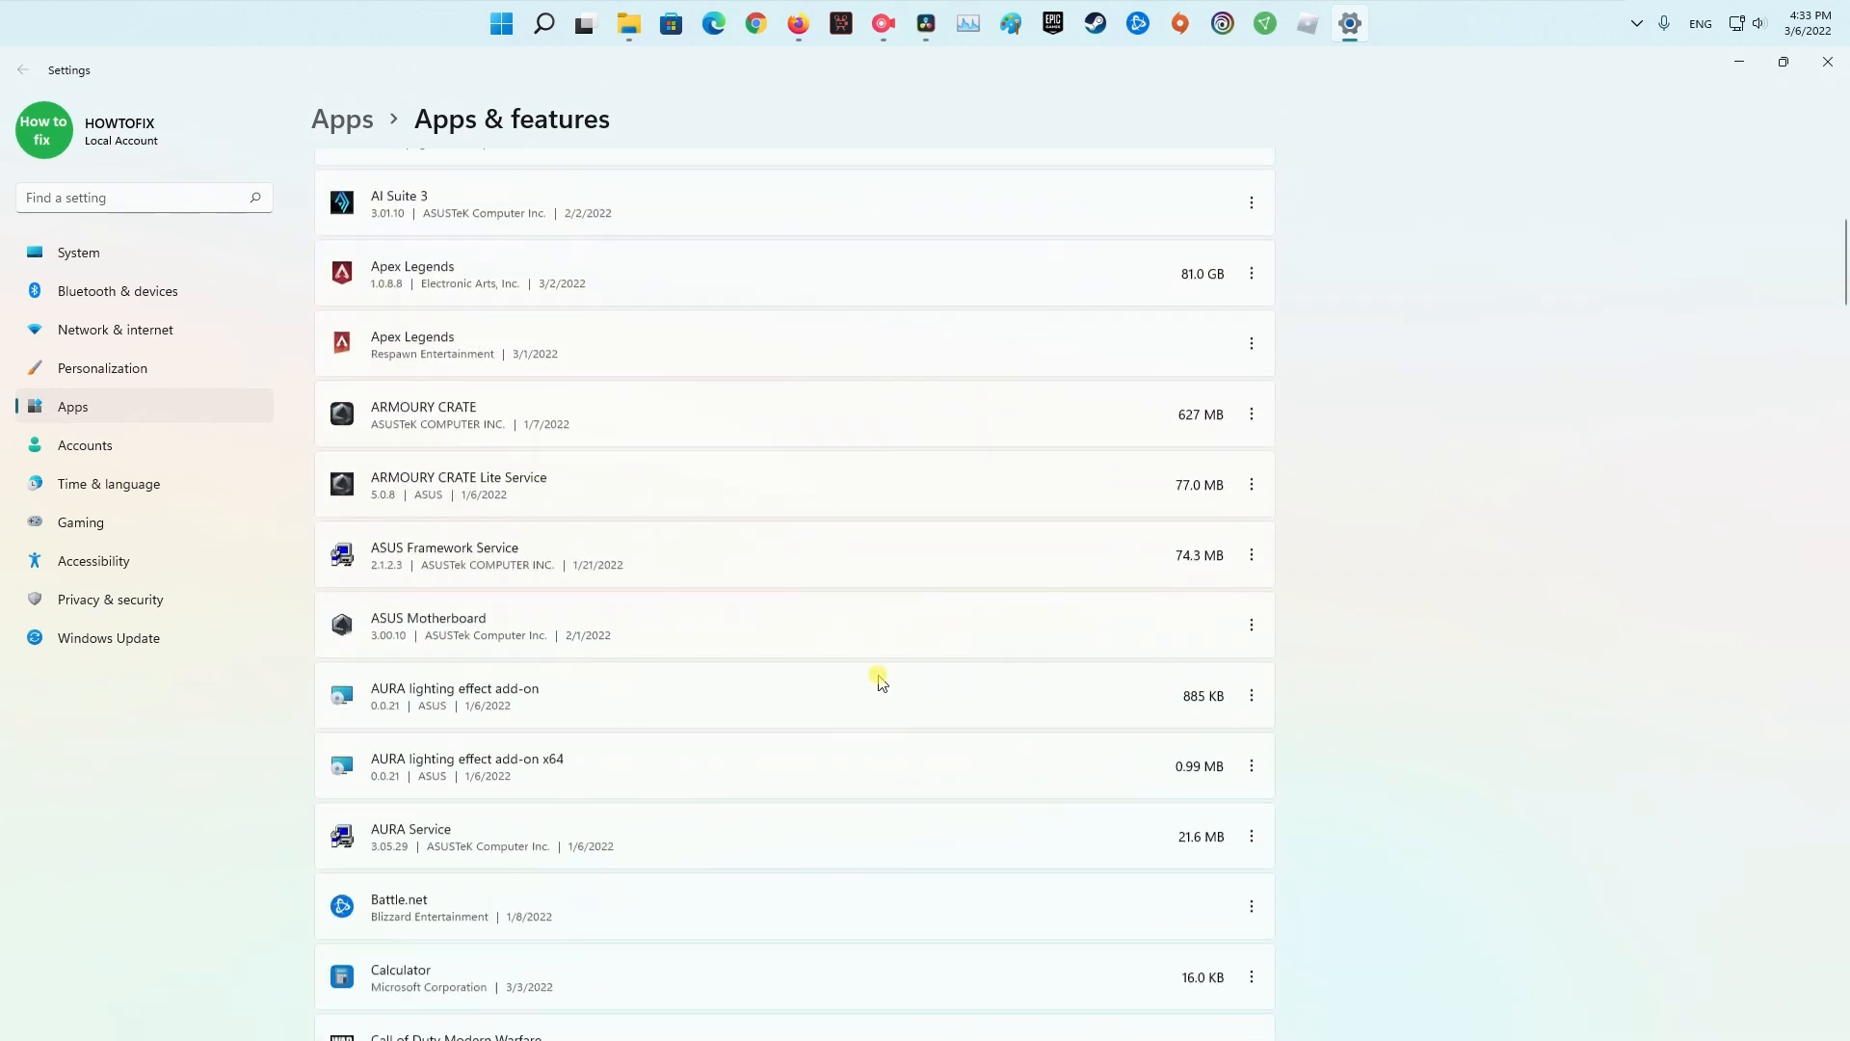
scroll(down, 3)
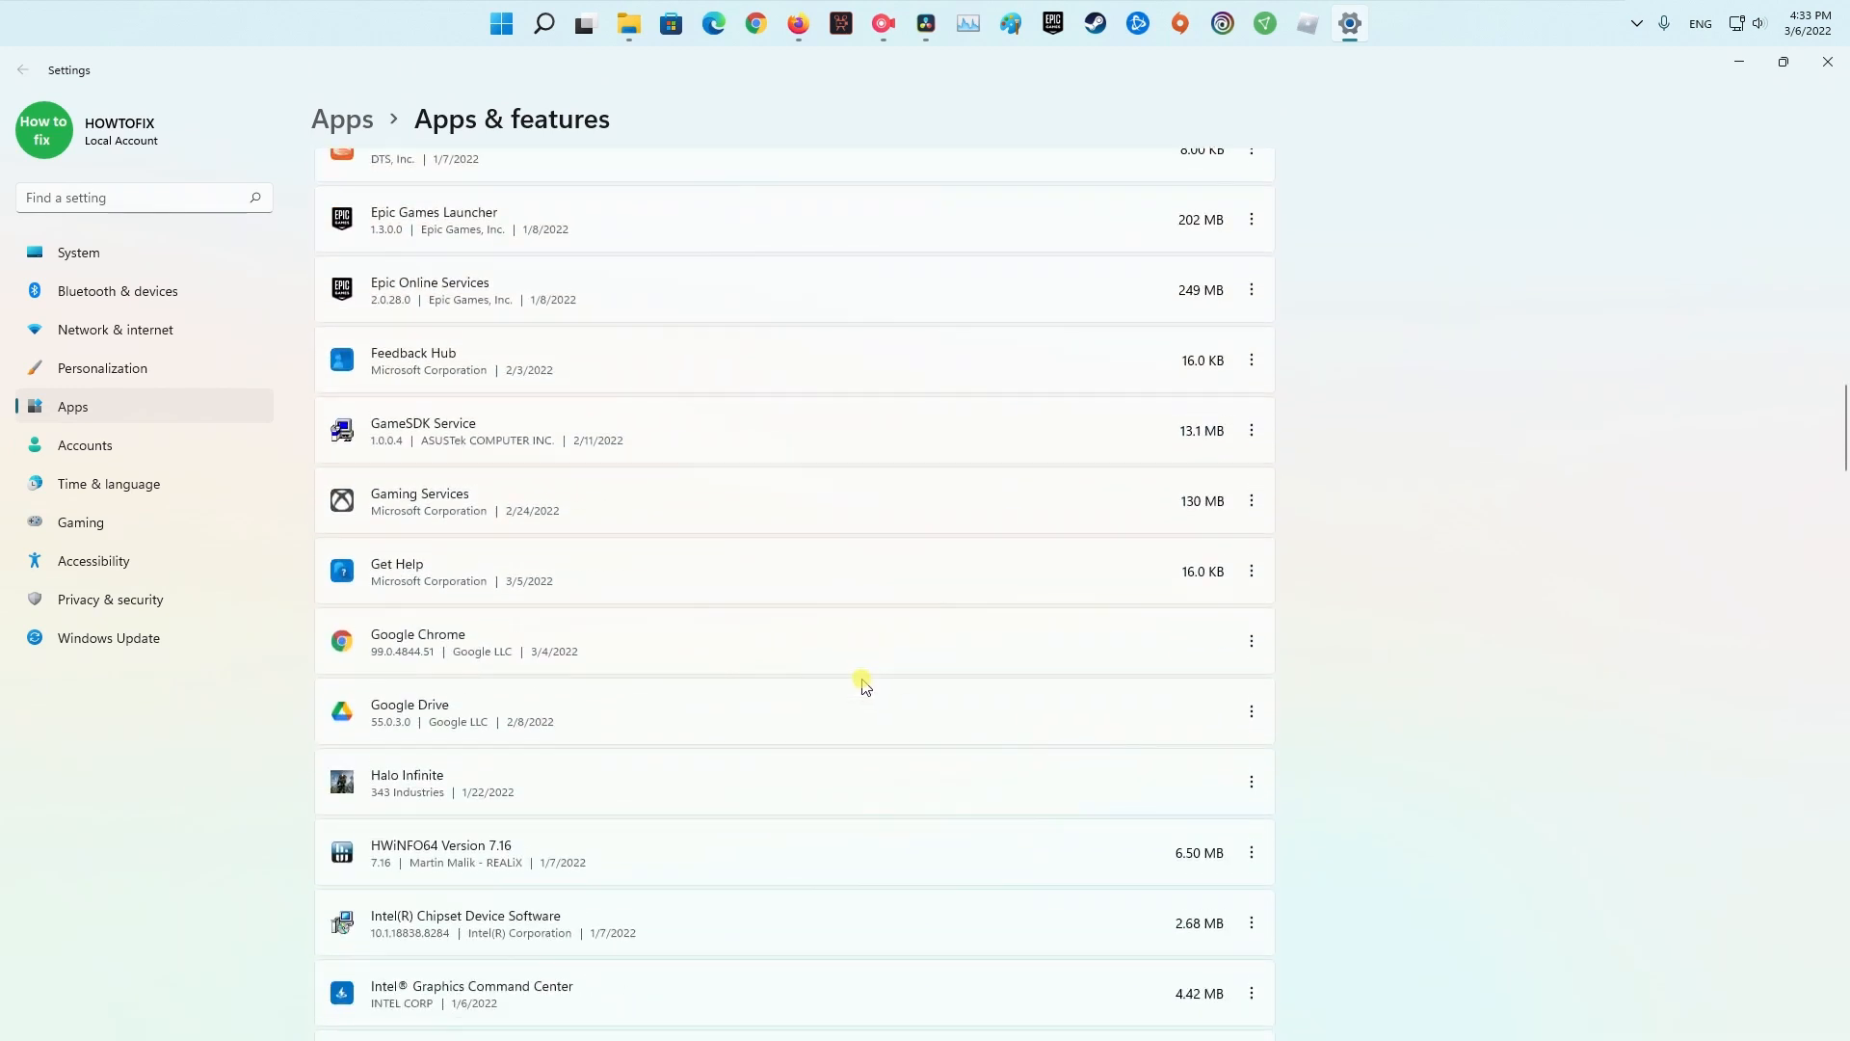
scroll(down, 3)
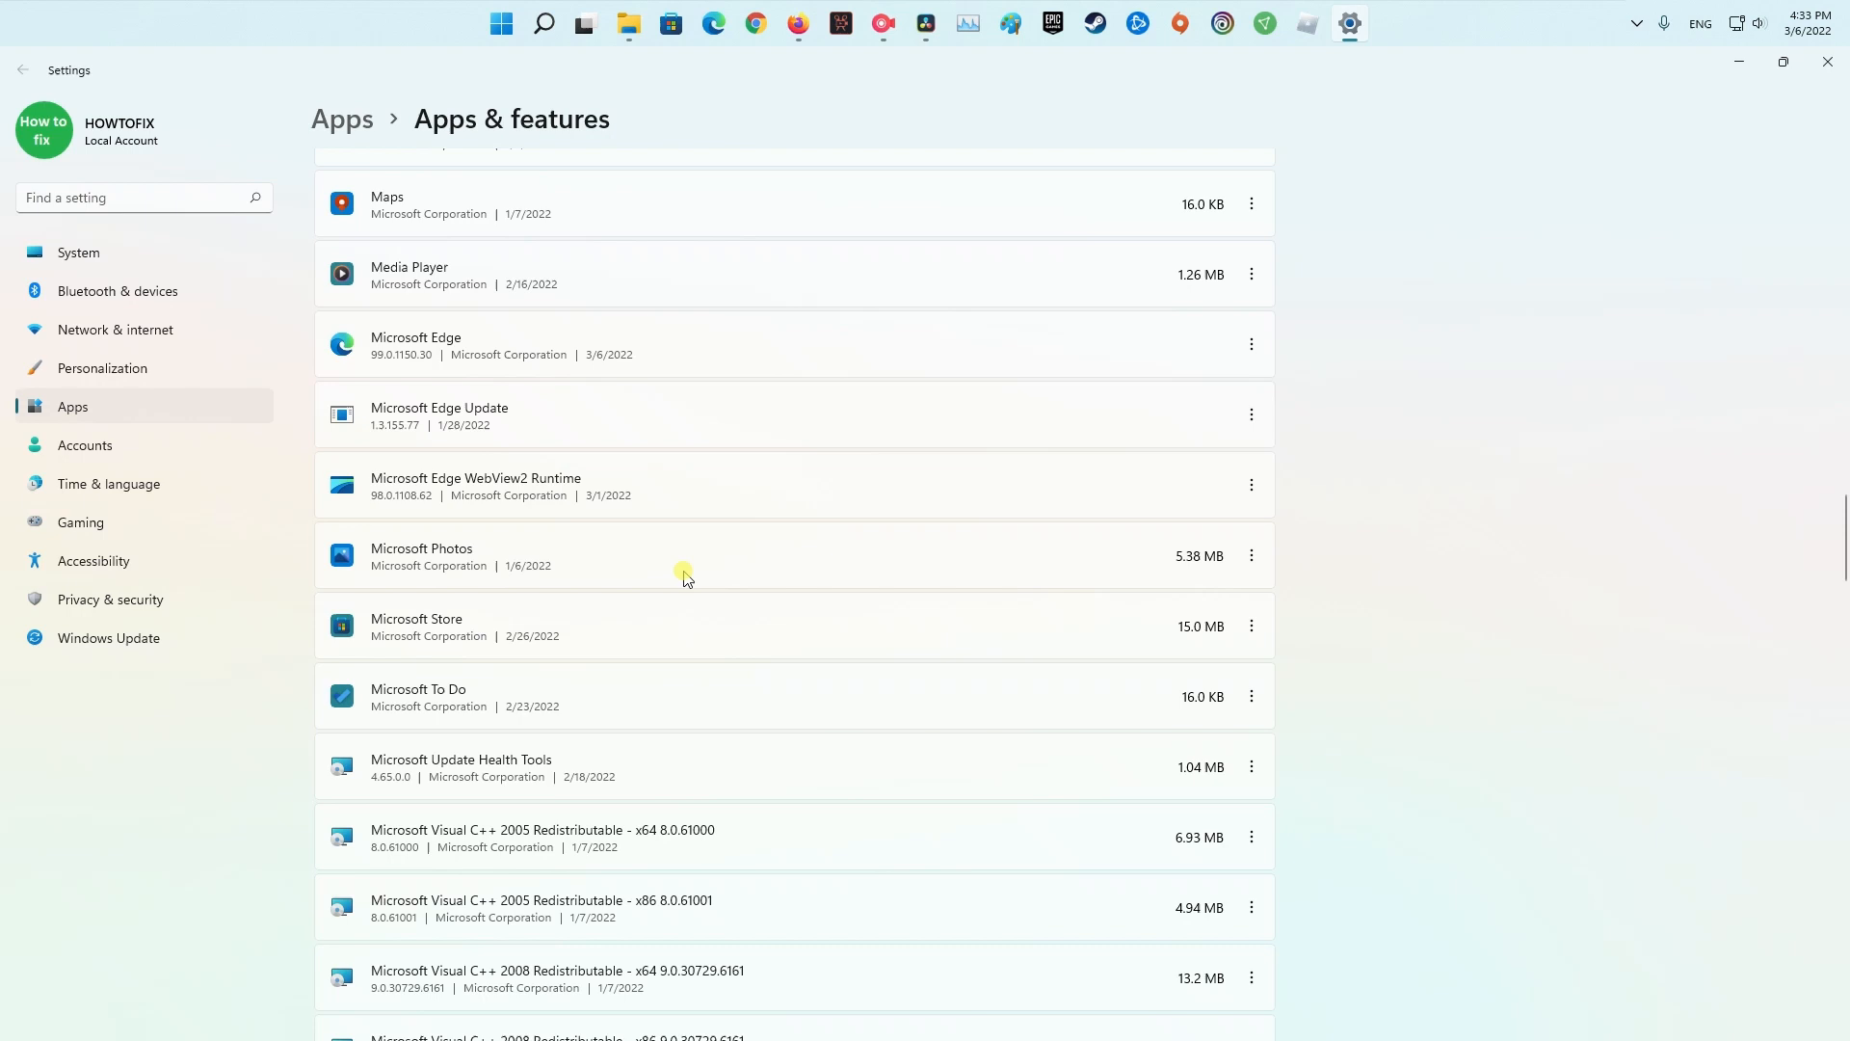
mouse_move(1251, 626)
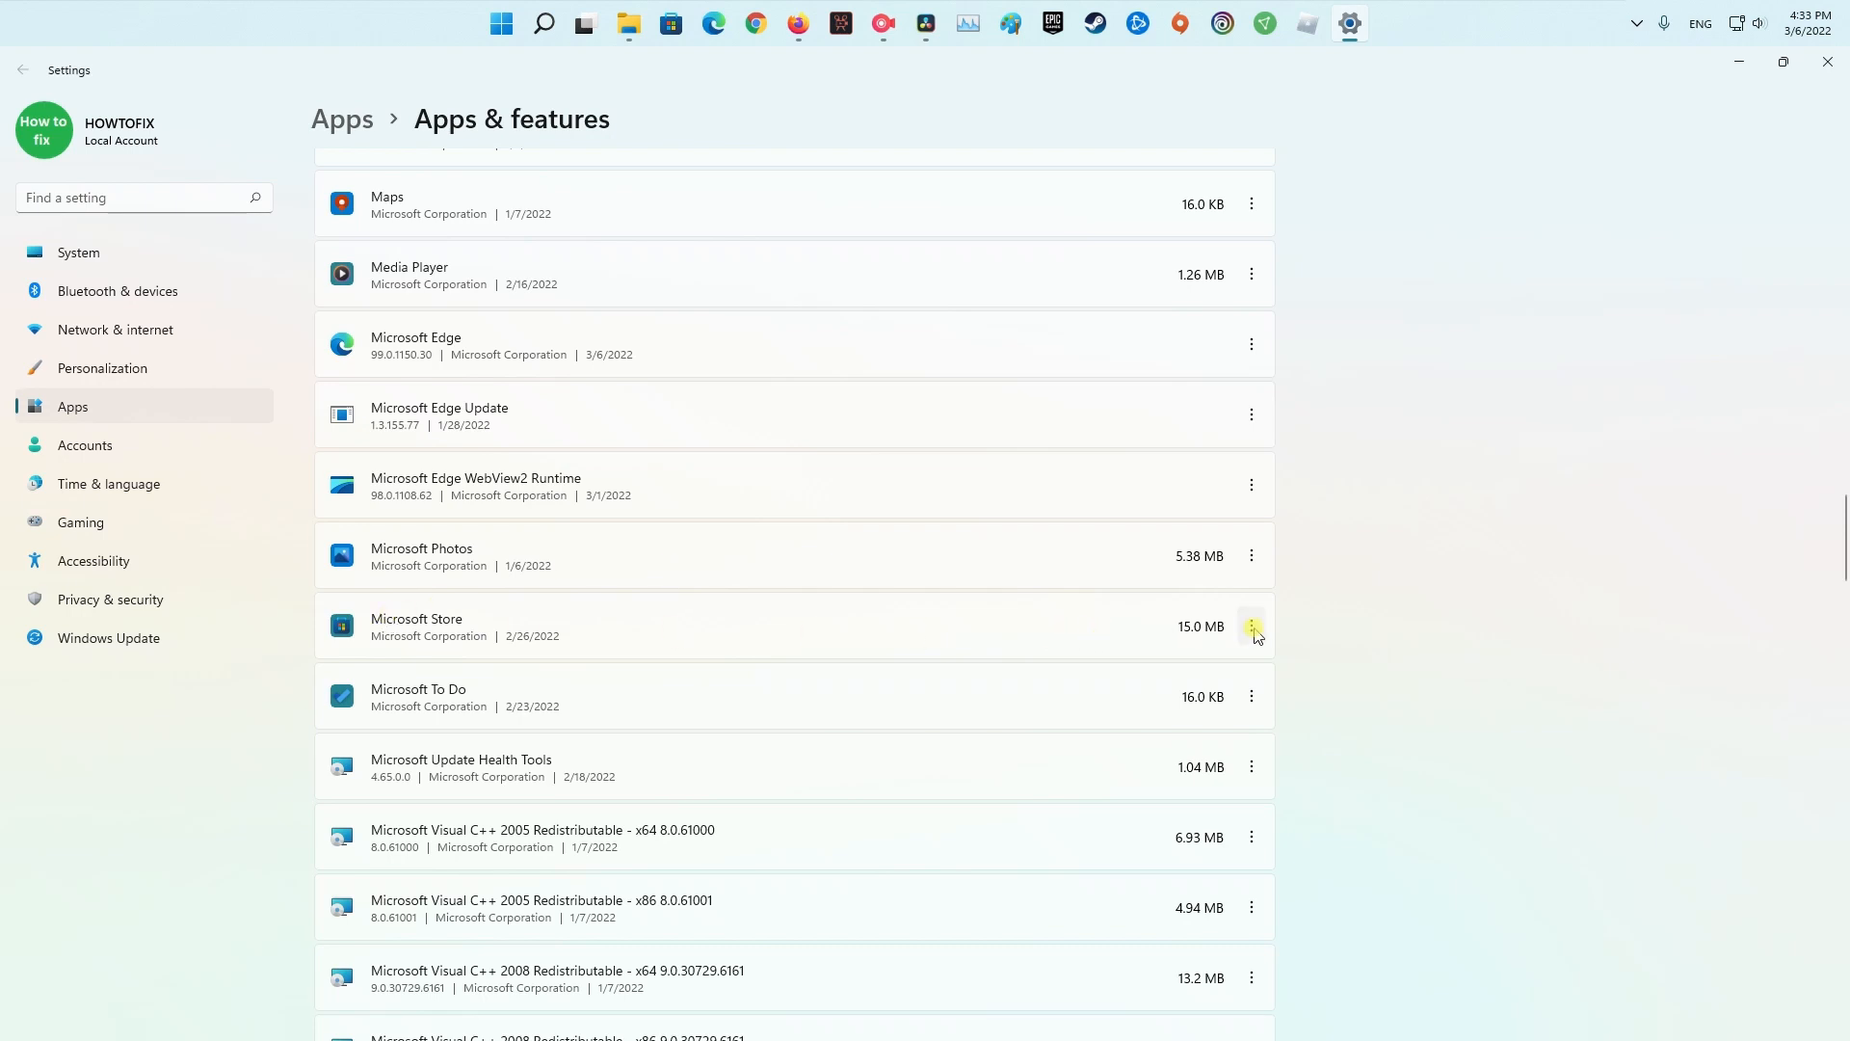
Step: In Microsoft Store's Advanced options, repair and reset the app, deleting its data
click(1251, 625)
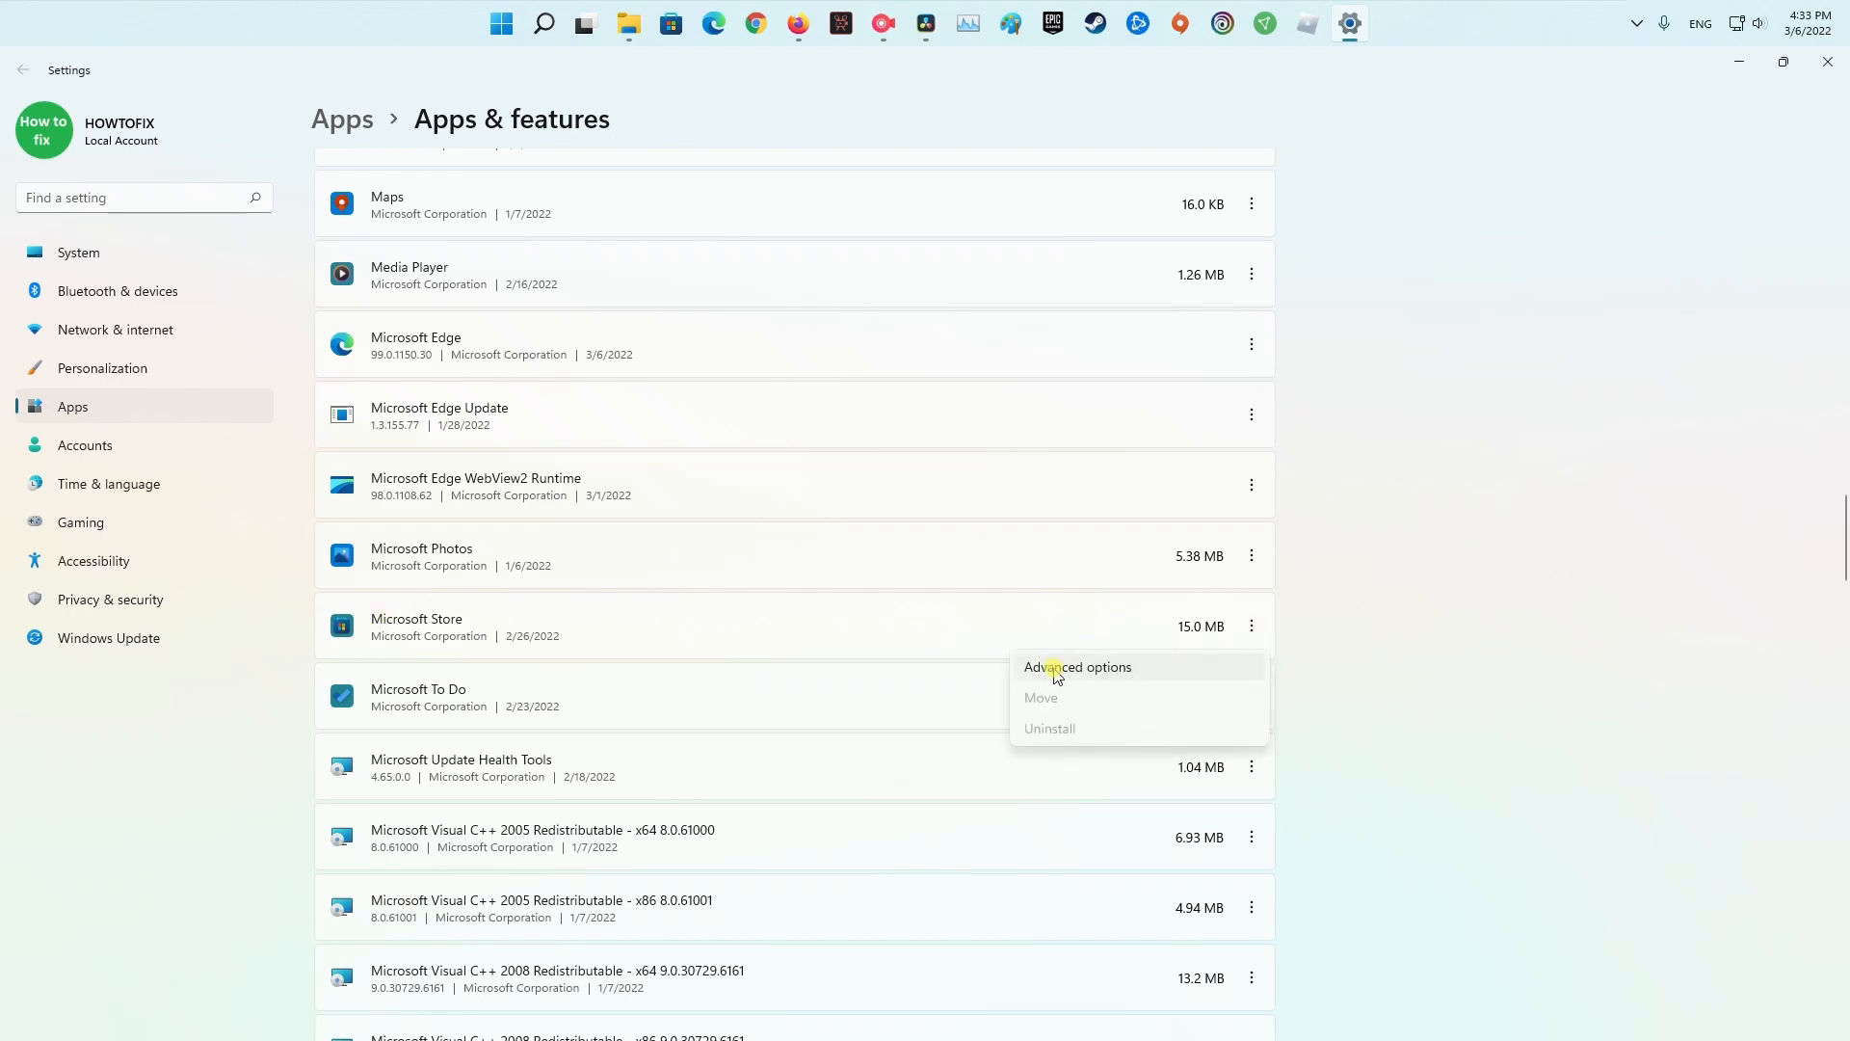
click(1077, 667)
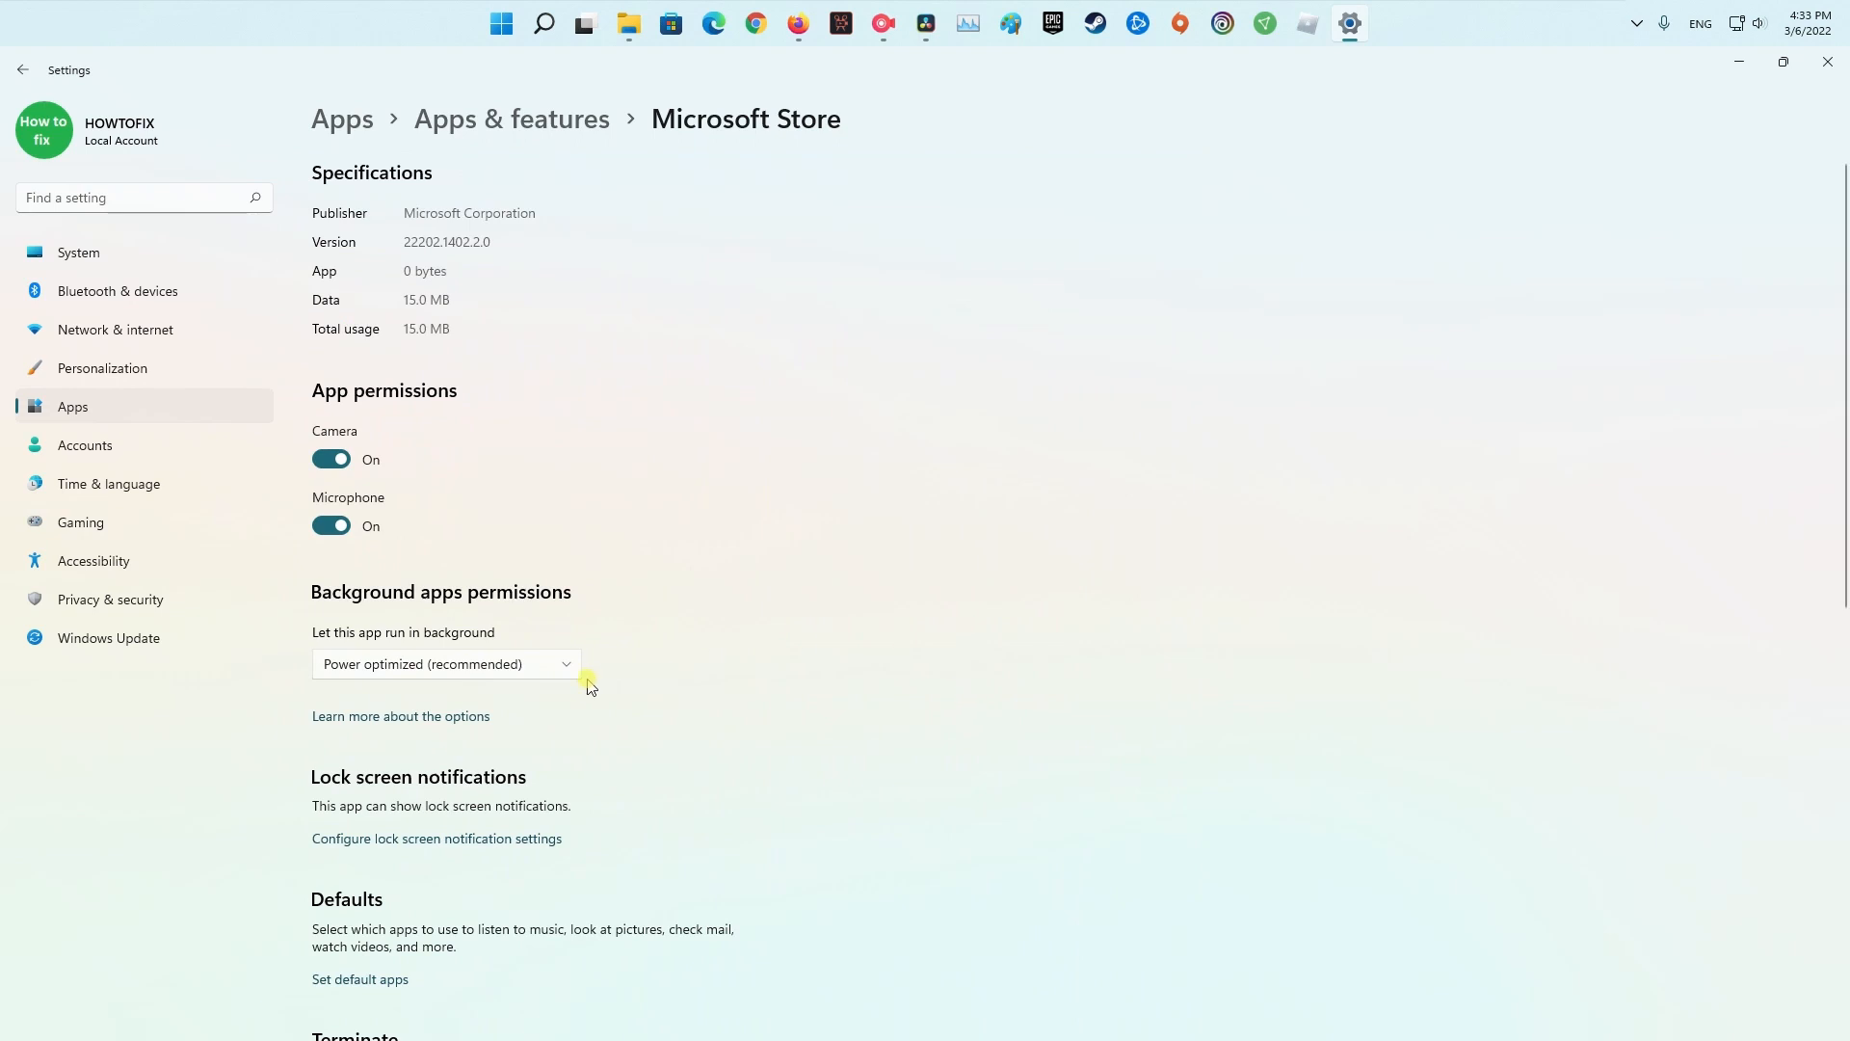
scroll(down, 3)
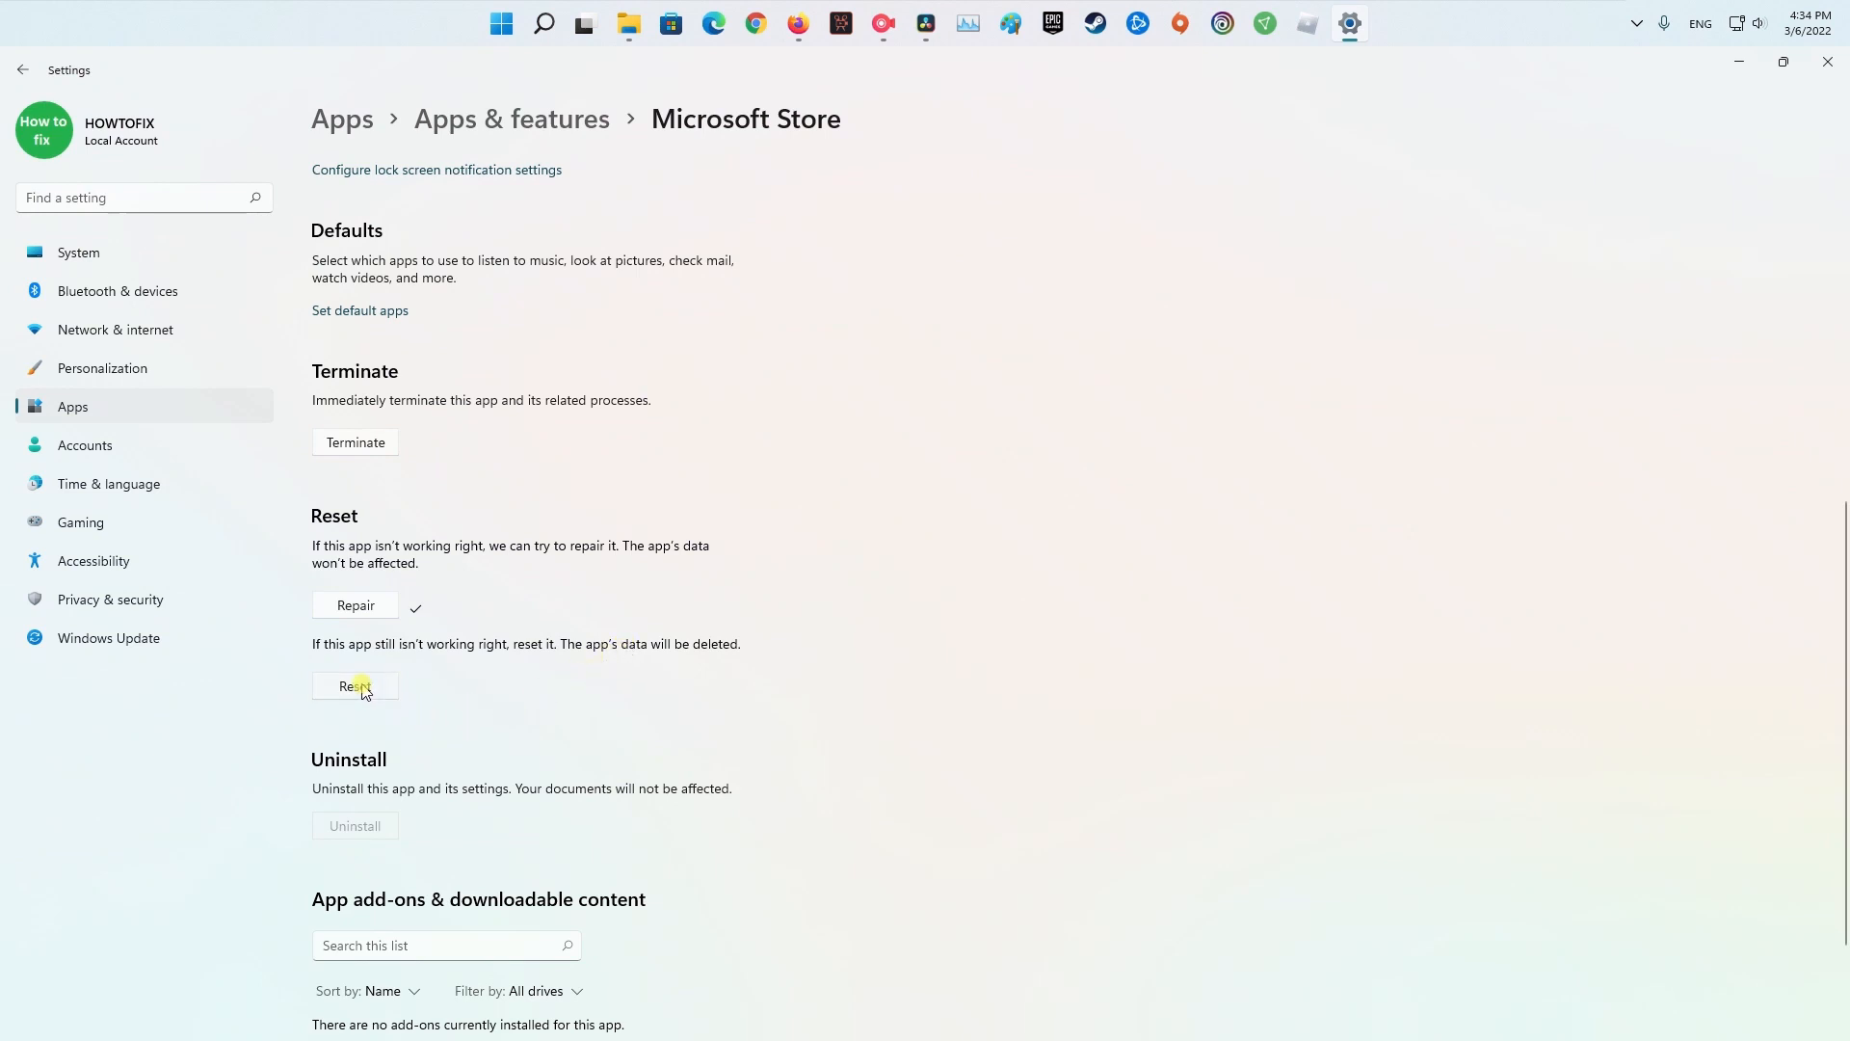
click(355, 686)
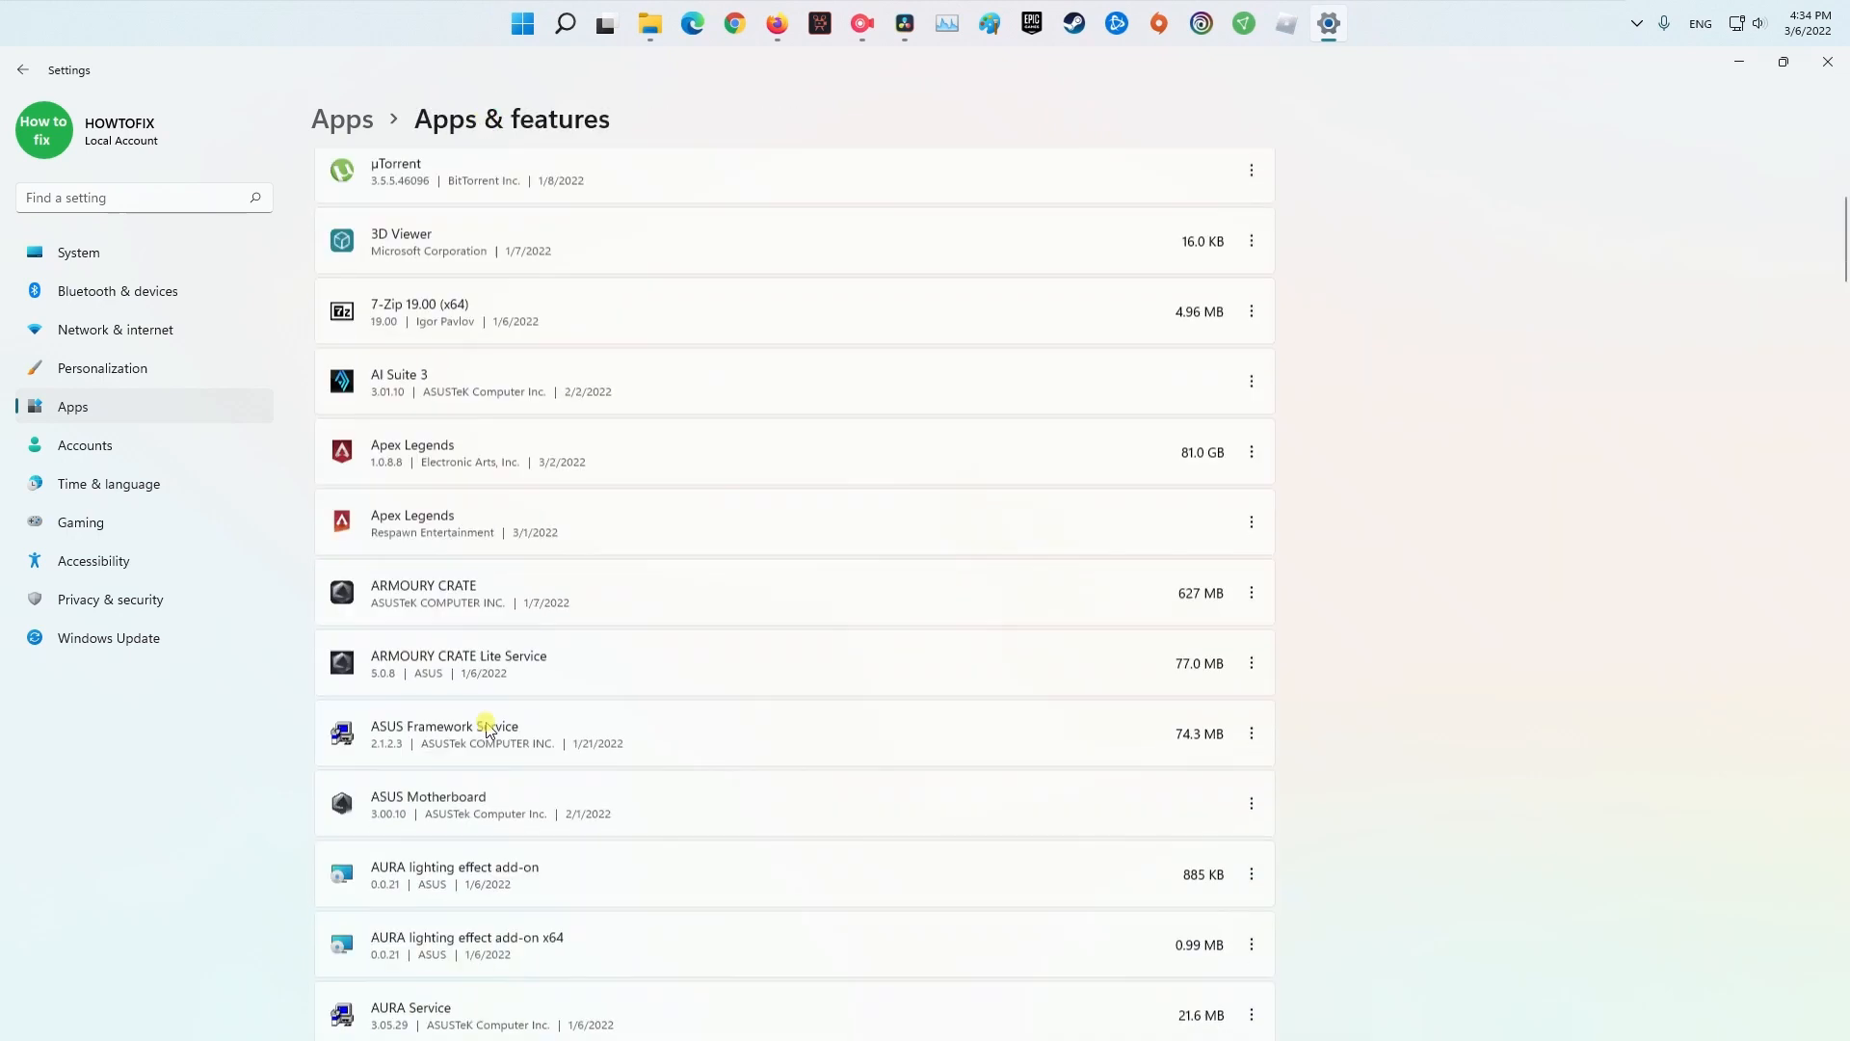
Step: In Roblox's Advanced options, reset the app and confirm deleting its data
scroll(down, 3)
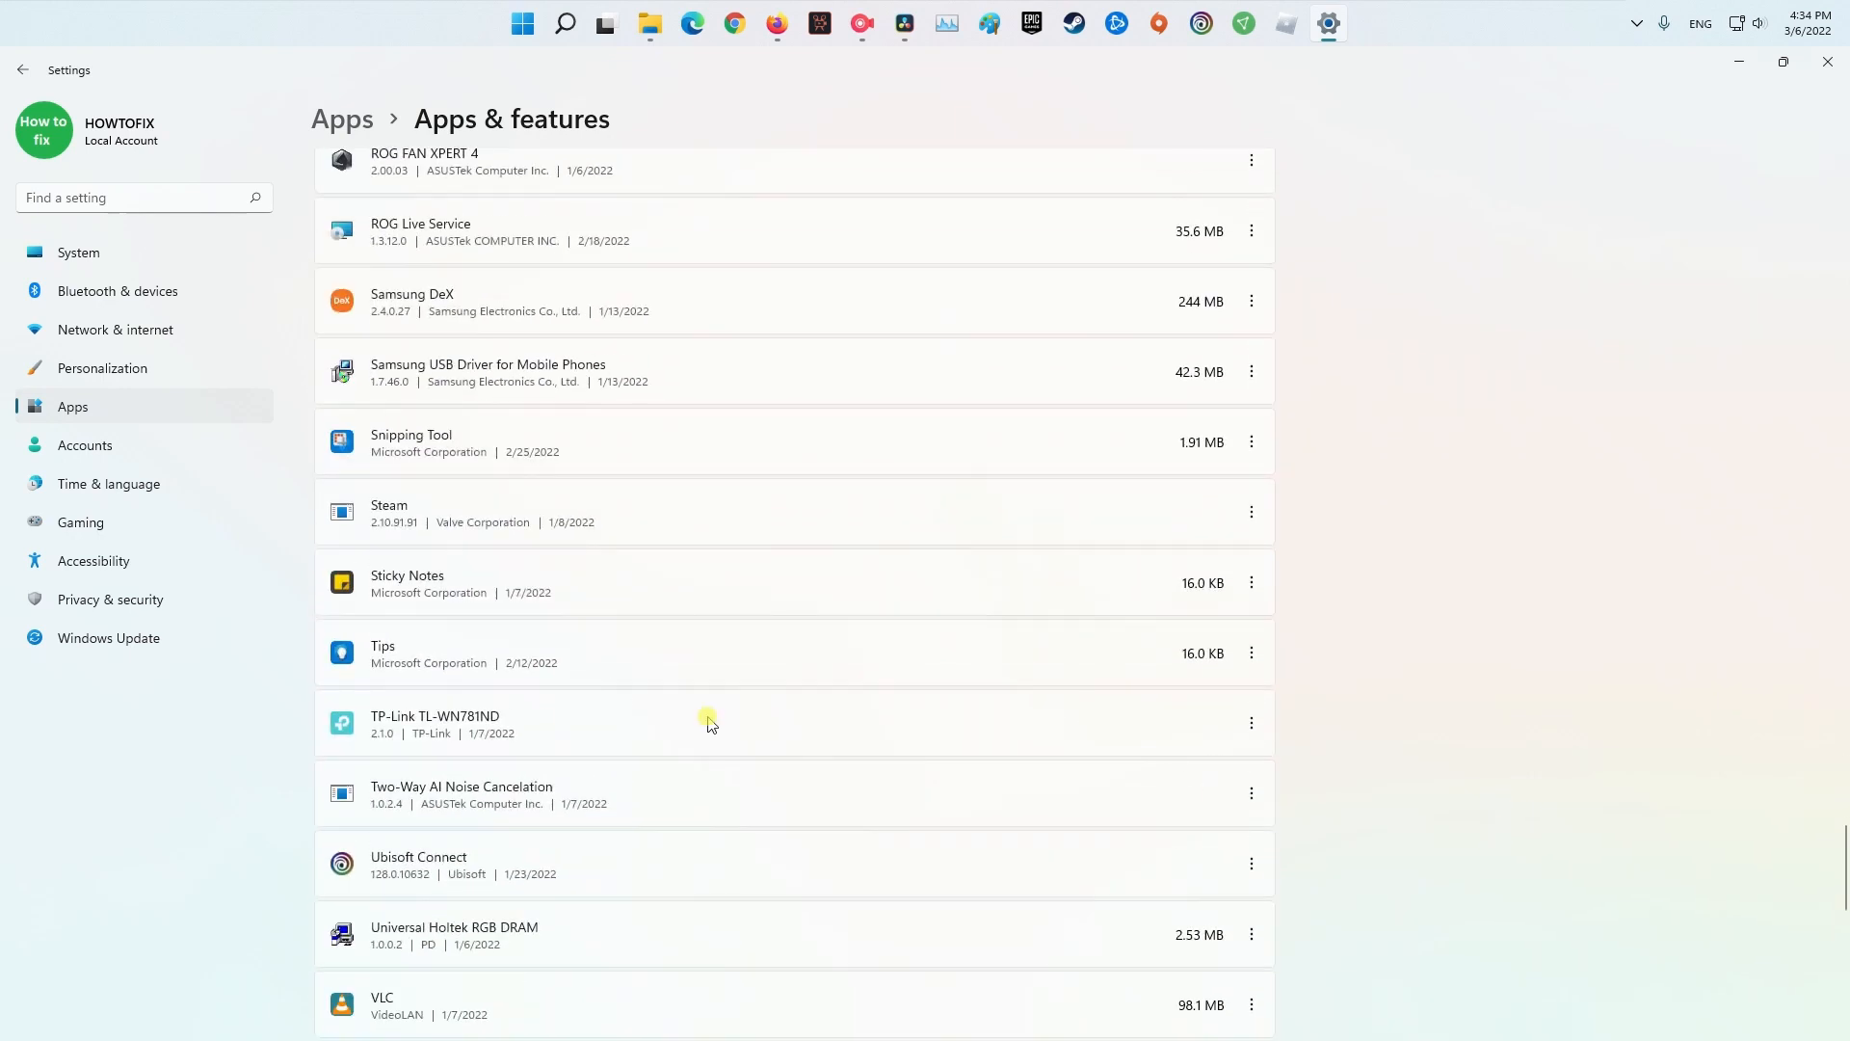
click(1249, 491)
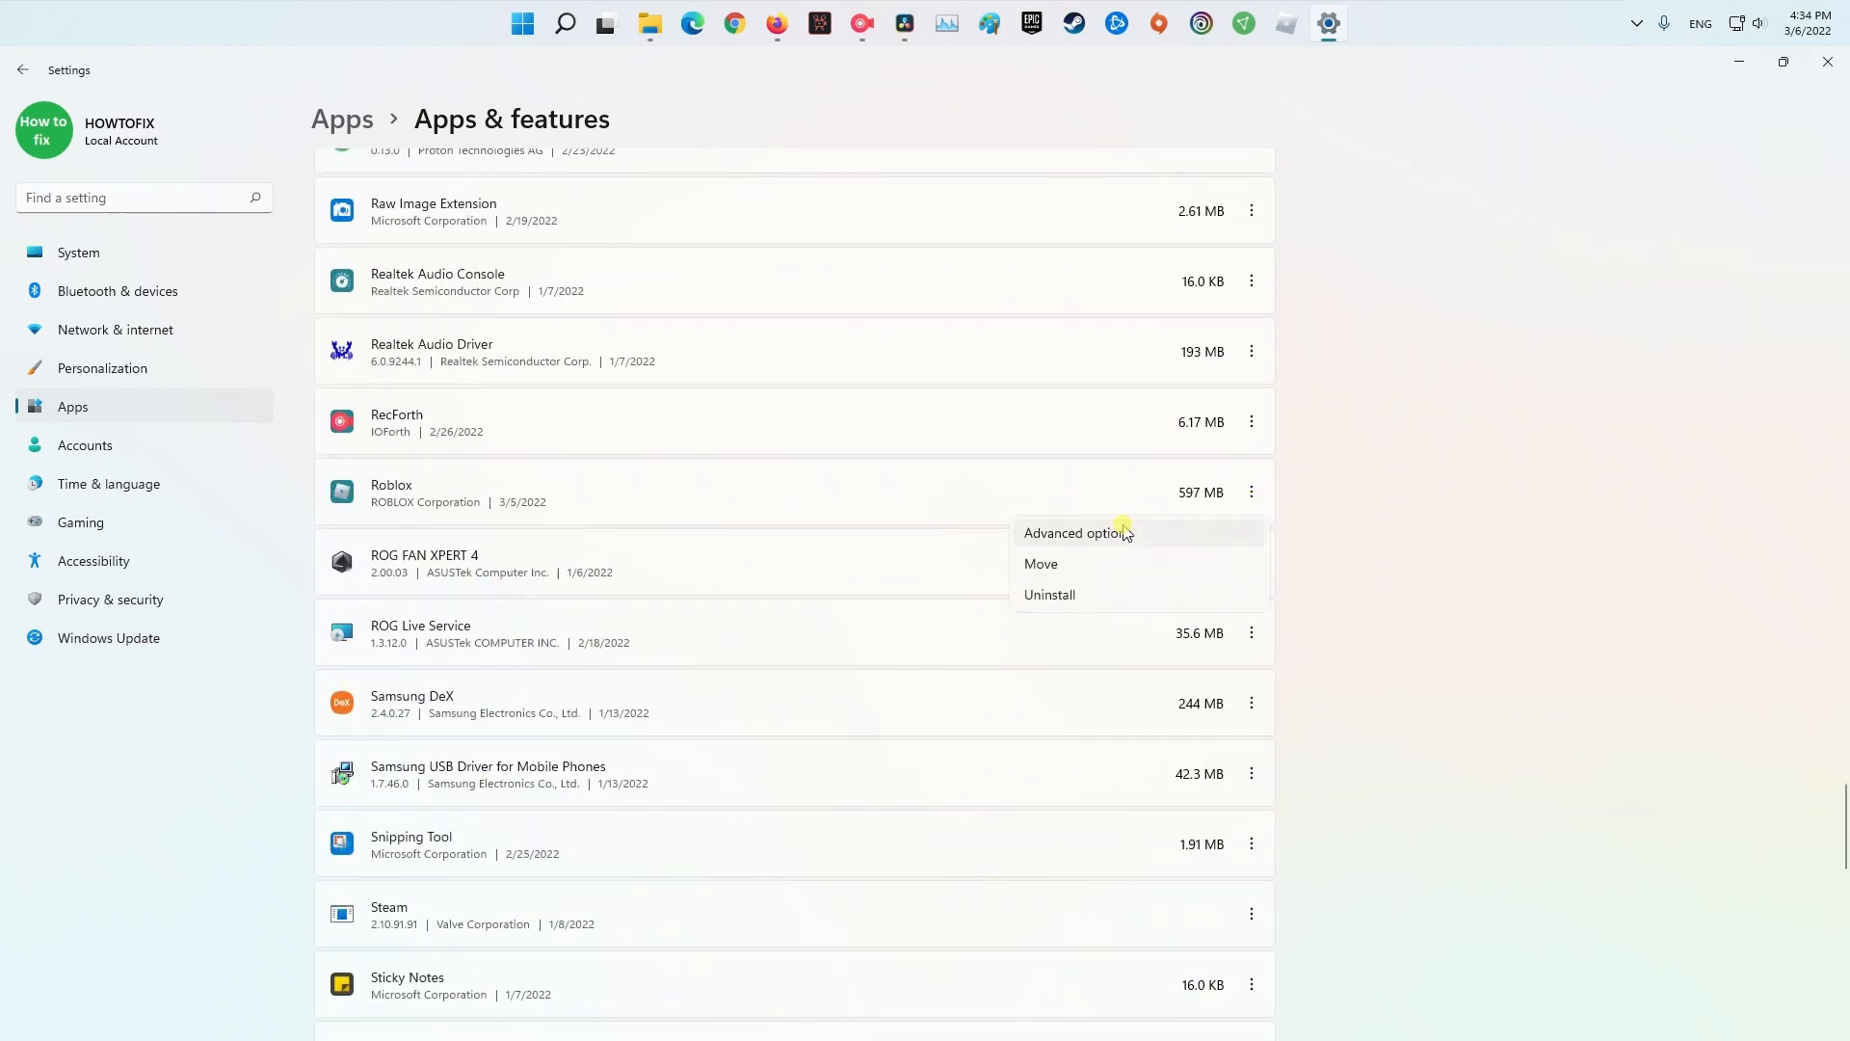
click(1073, 532)
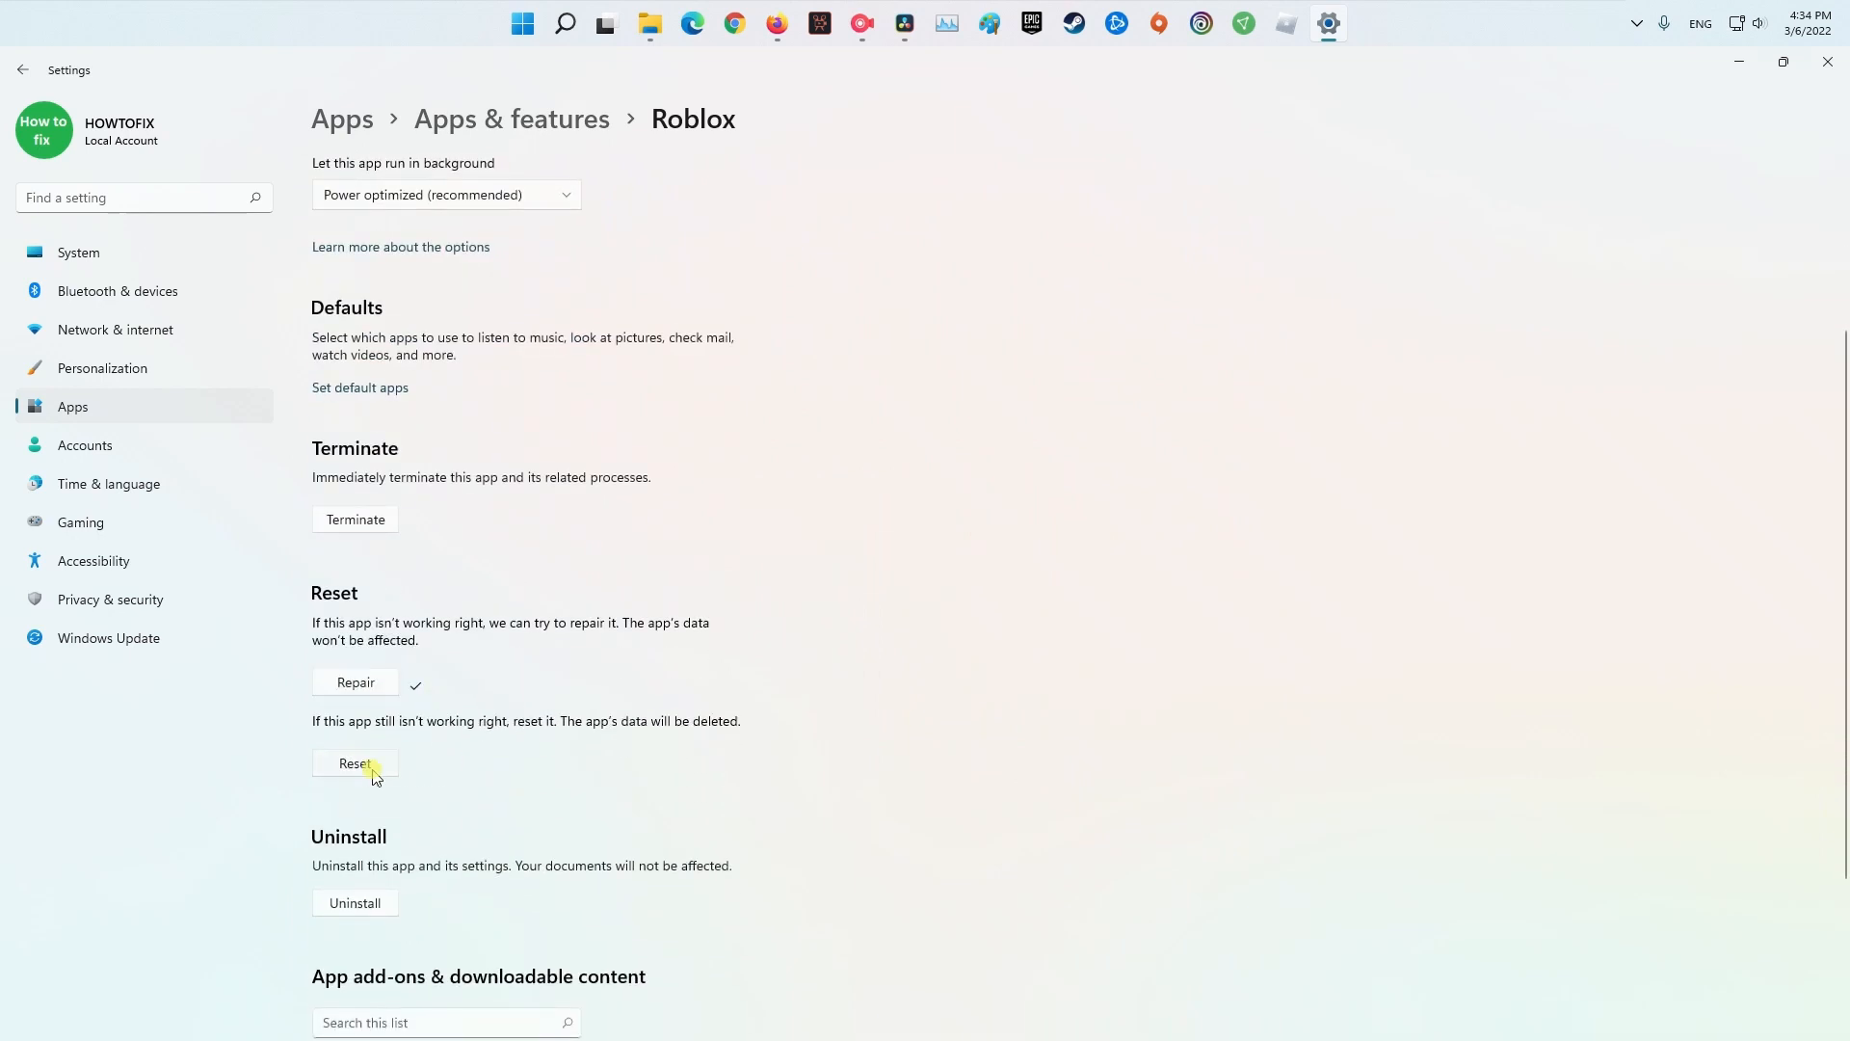
click(355, 763)
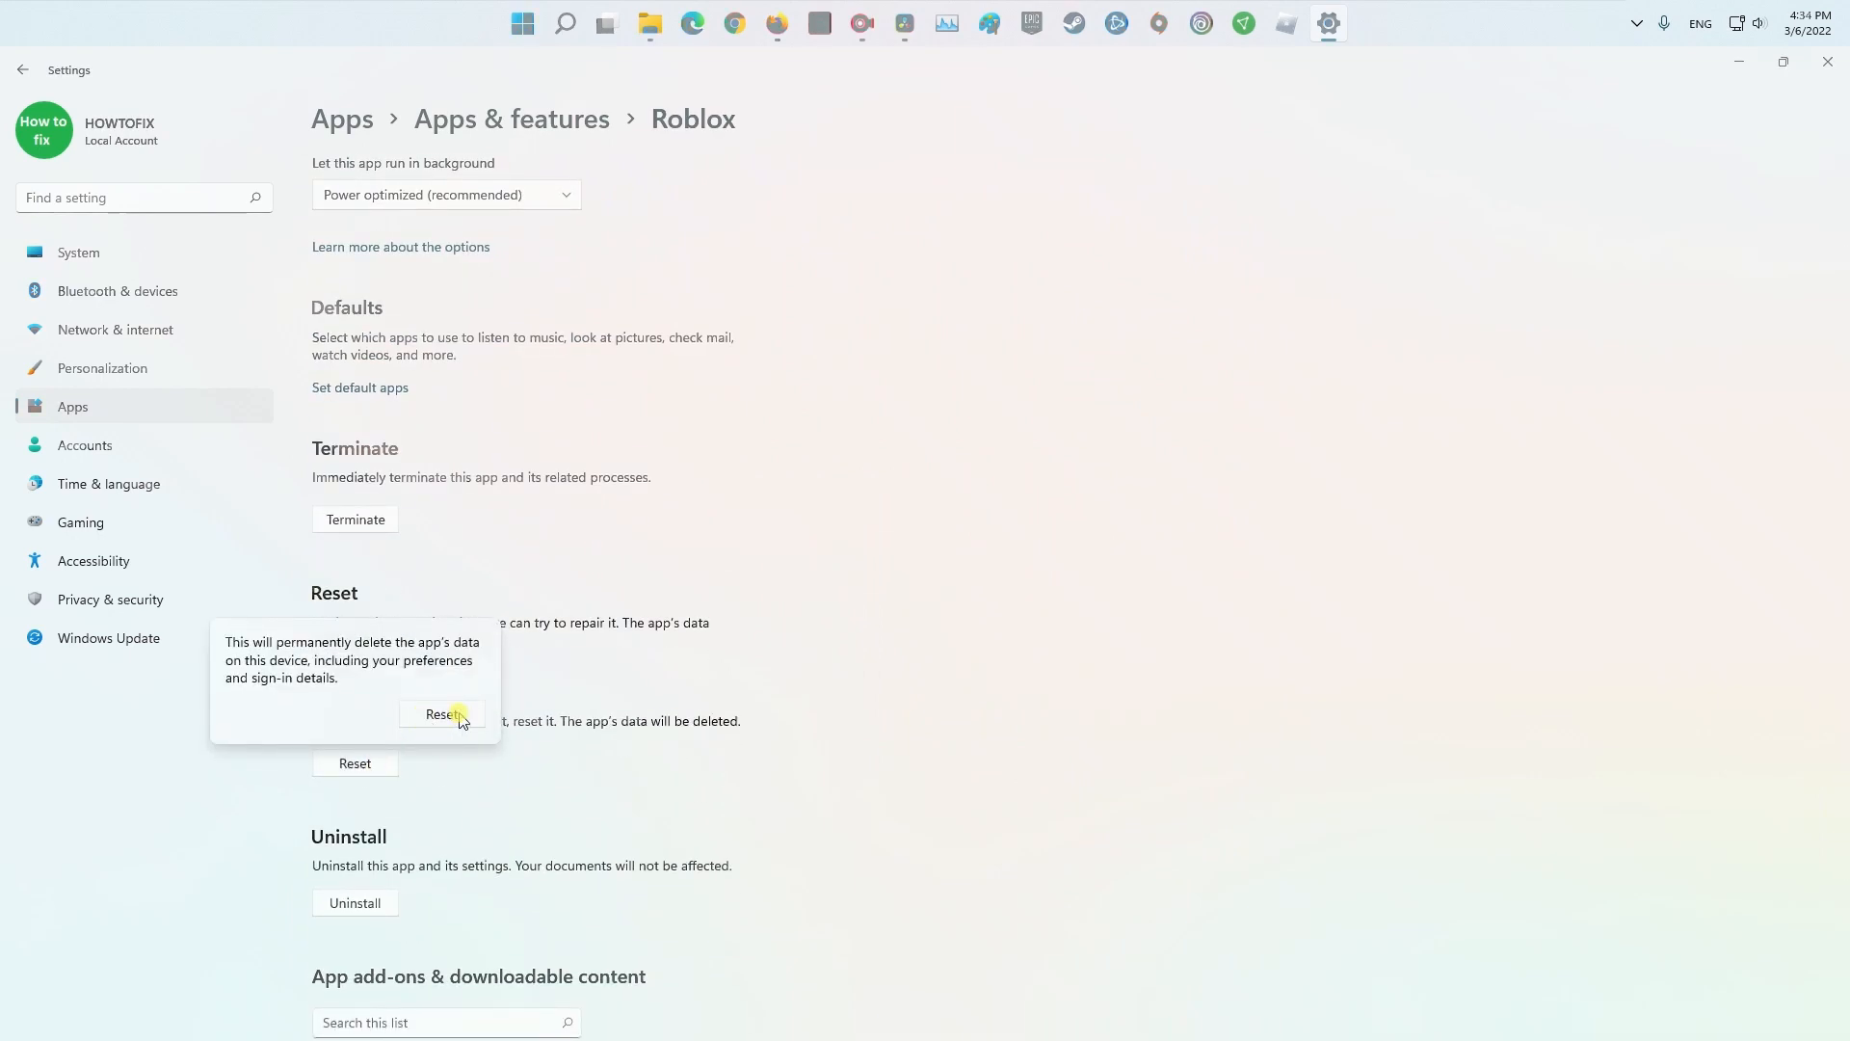
click(565, 24)
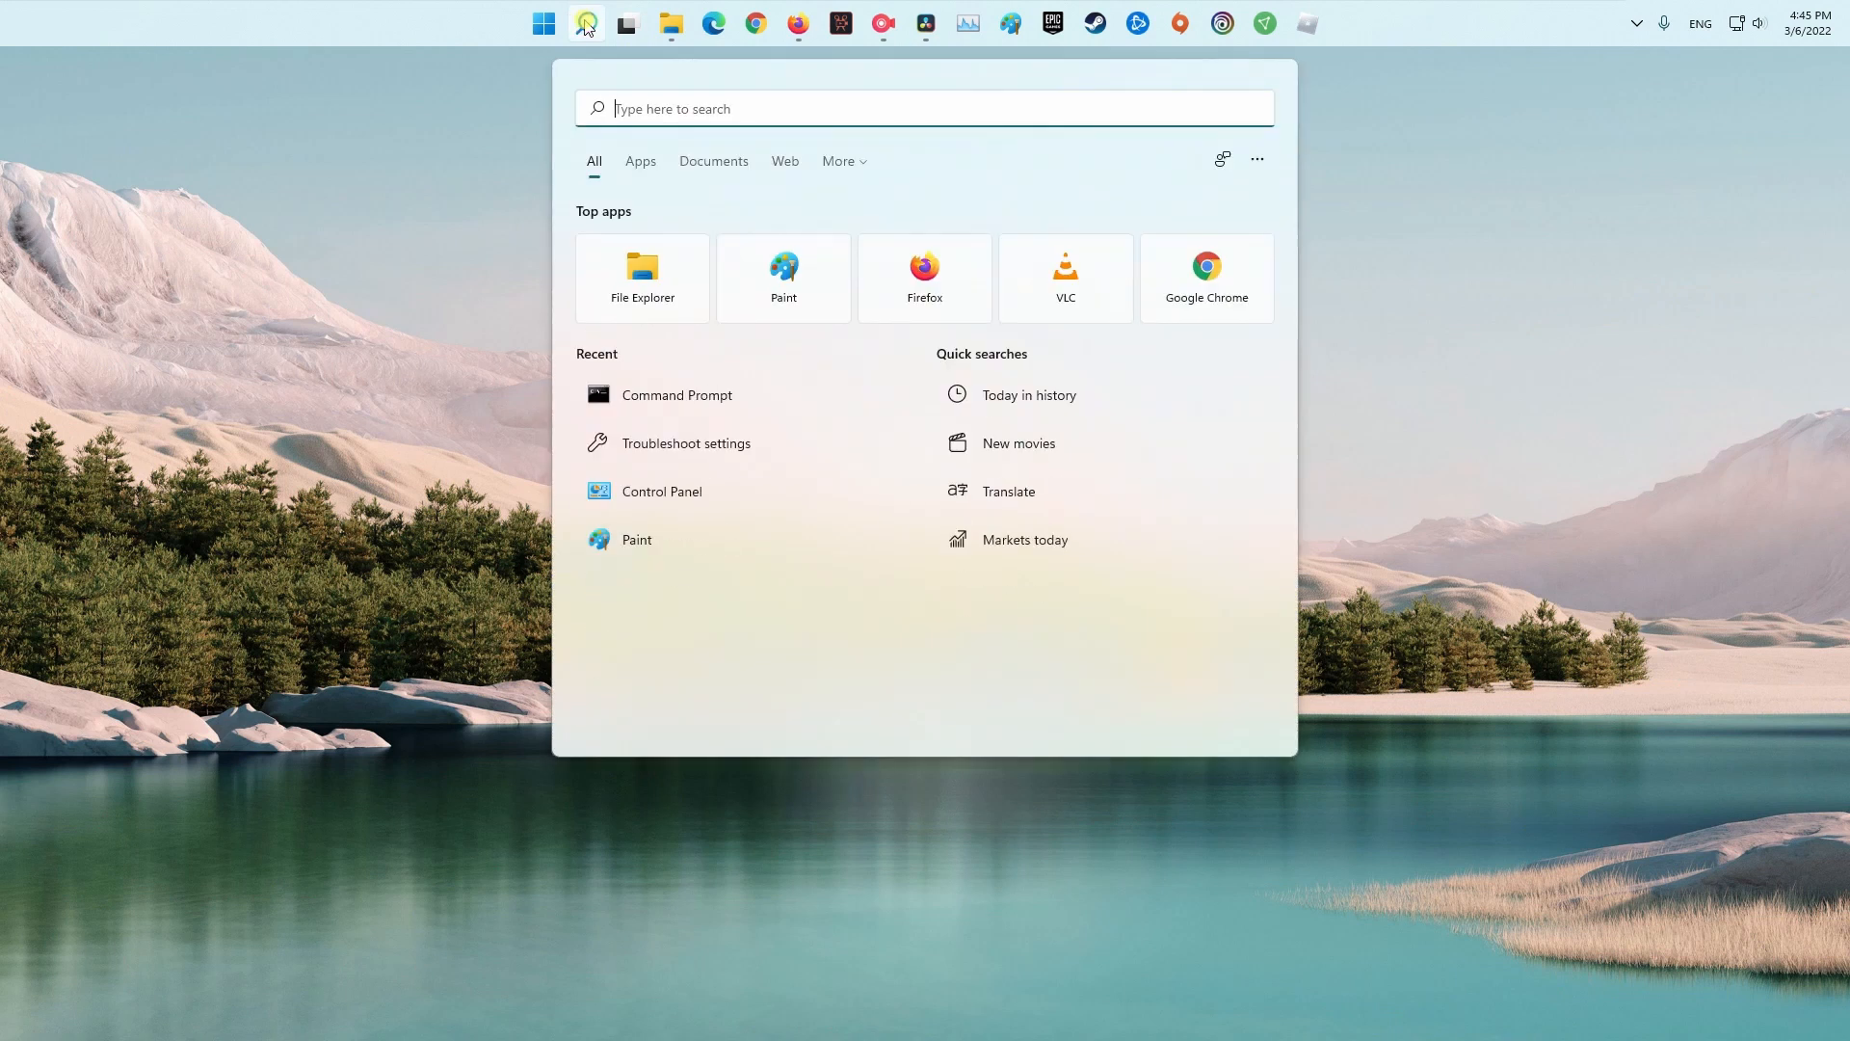
Step: Launch Command Prompt as administrator via search and run sfc /scannow
text(cmd)
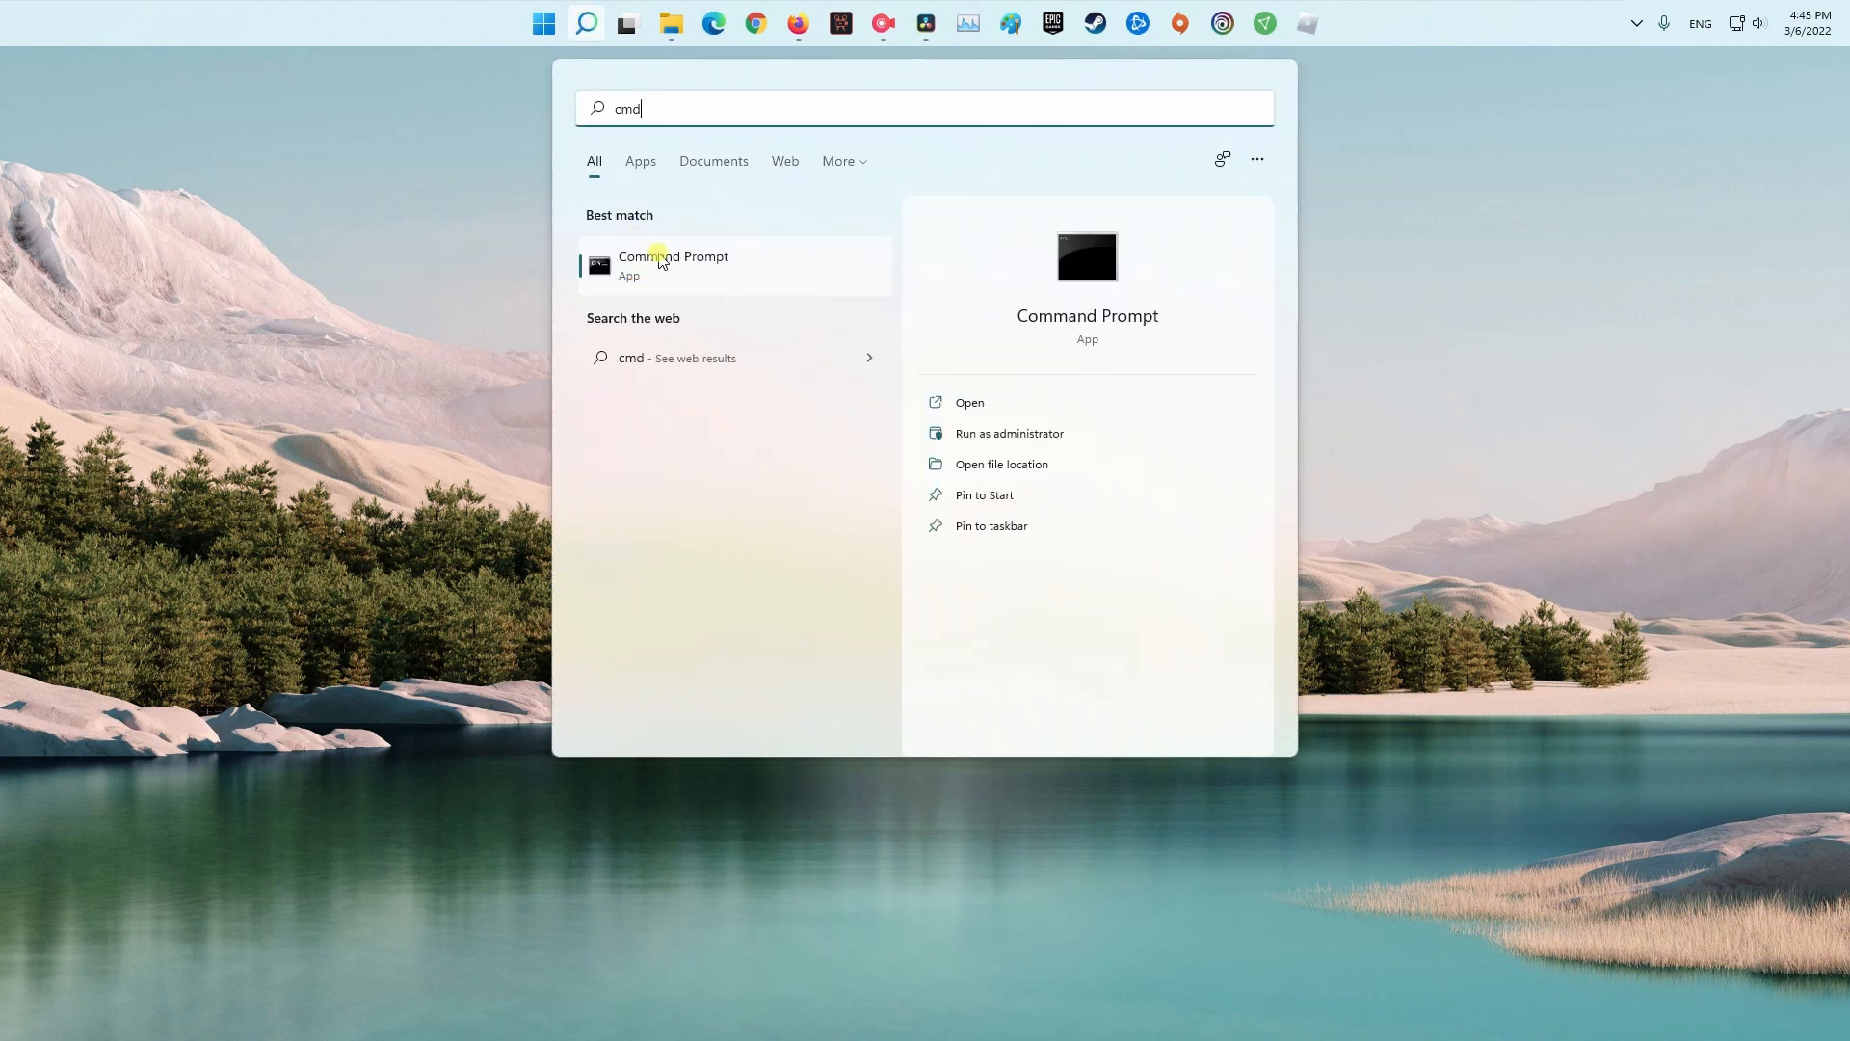
click(711, 278)
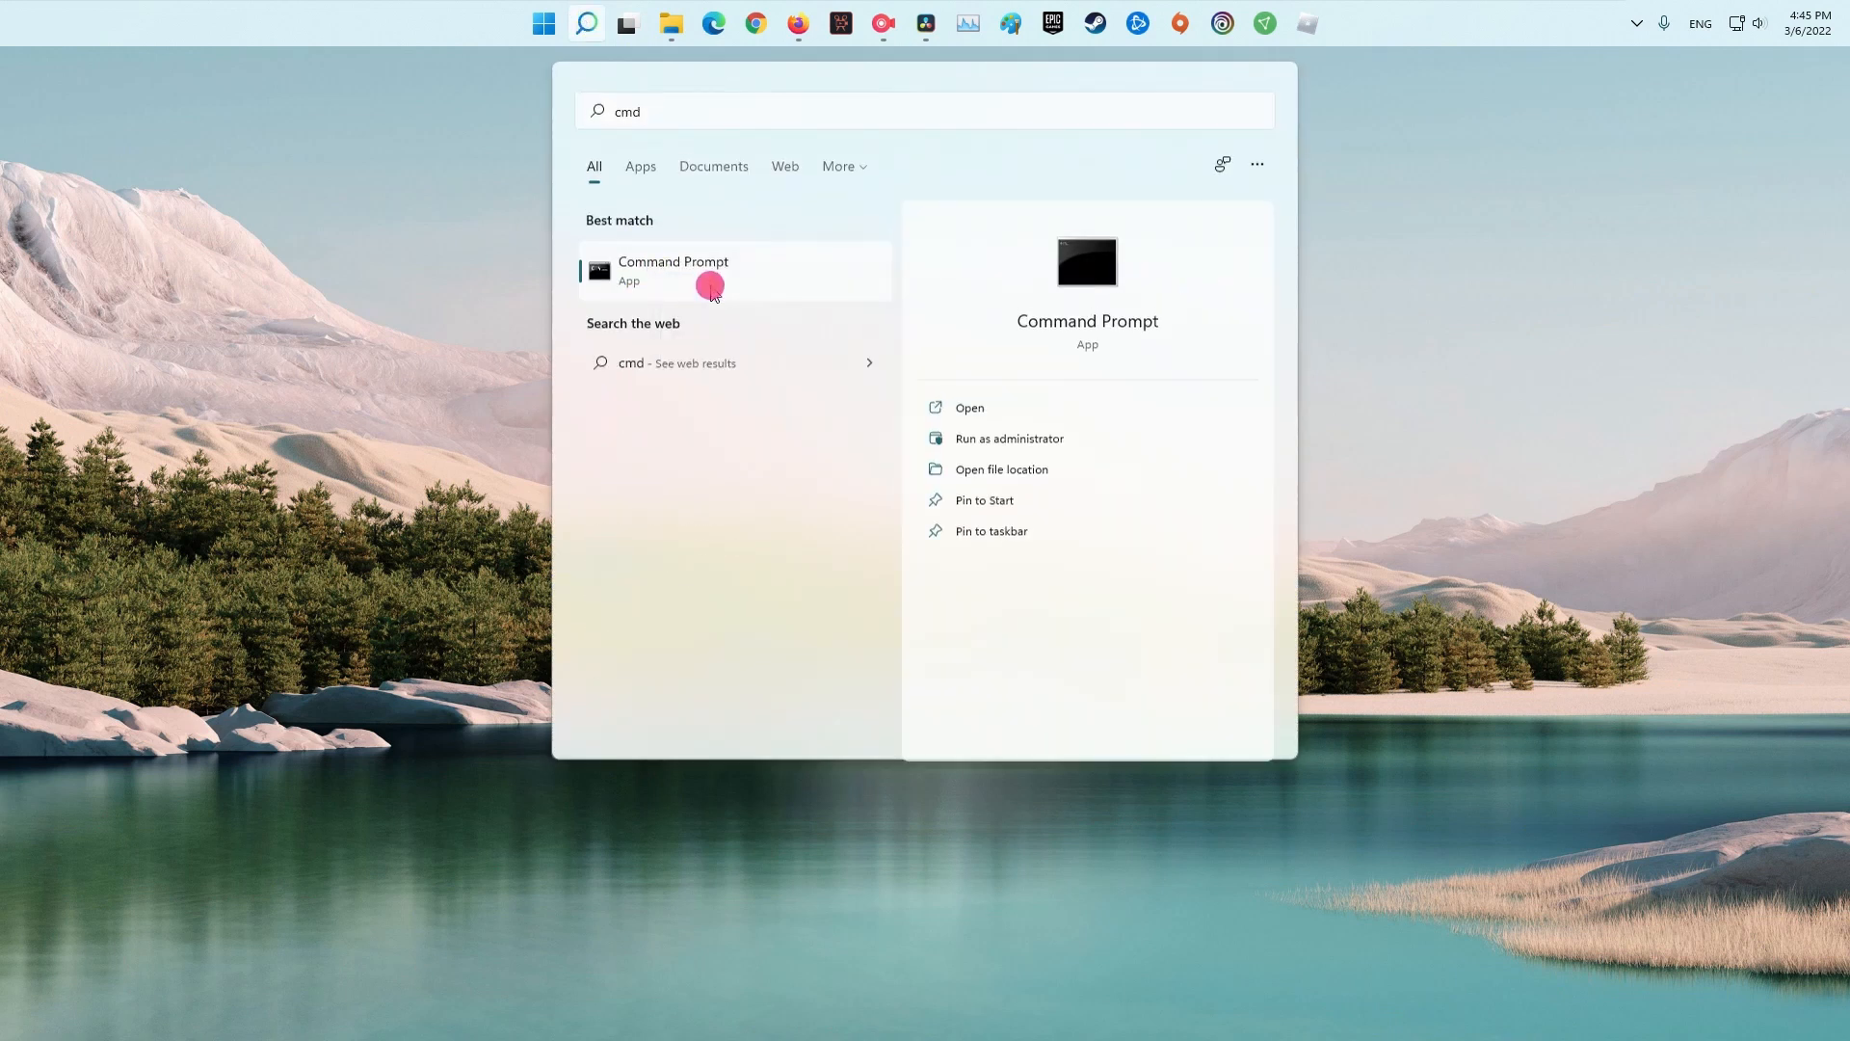
click(1008, 437)
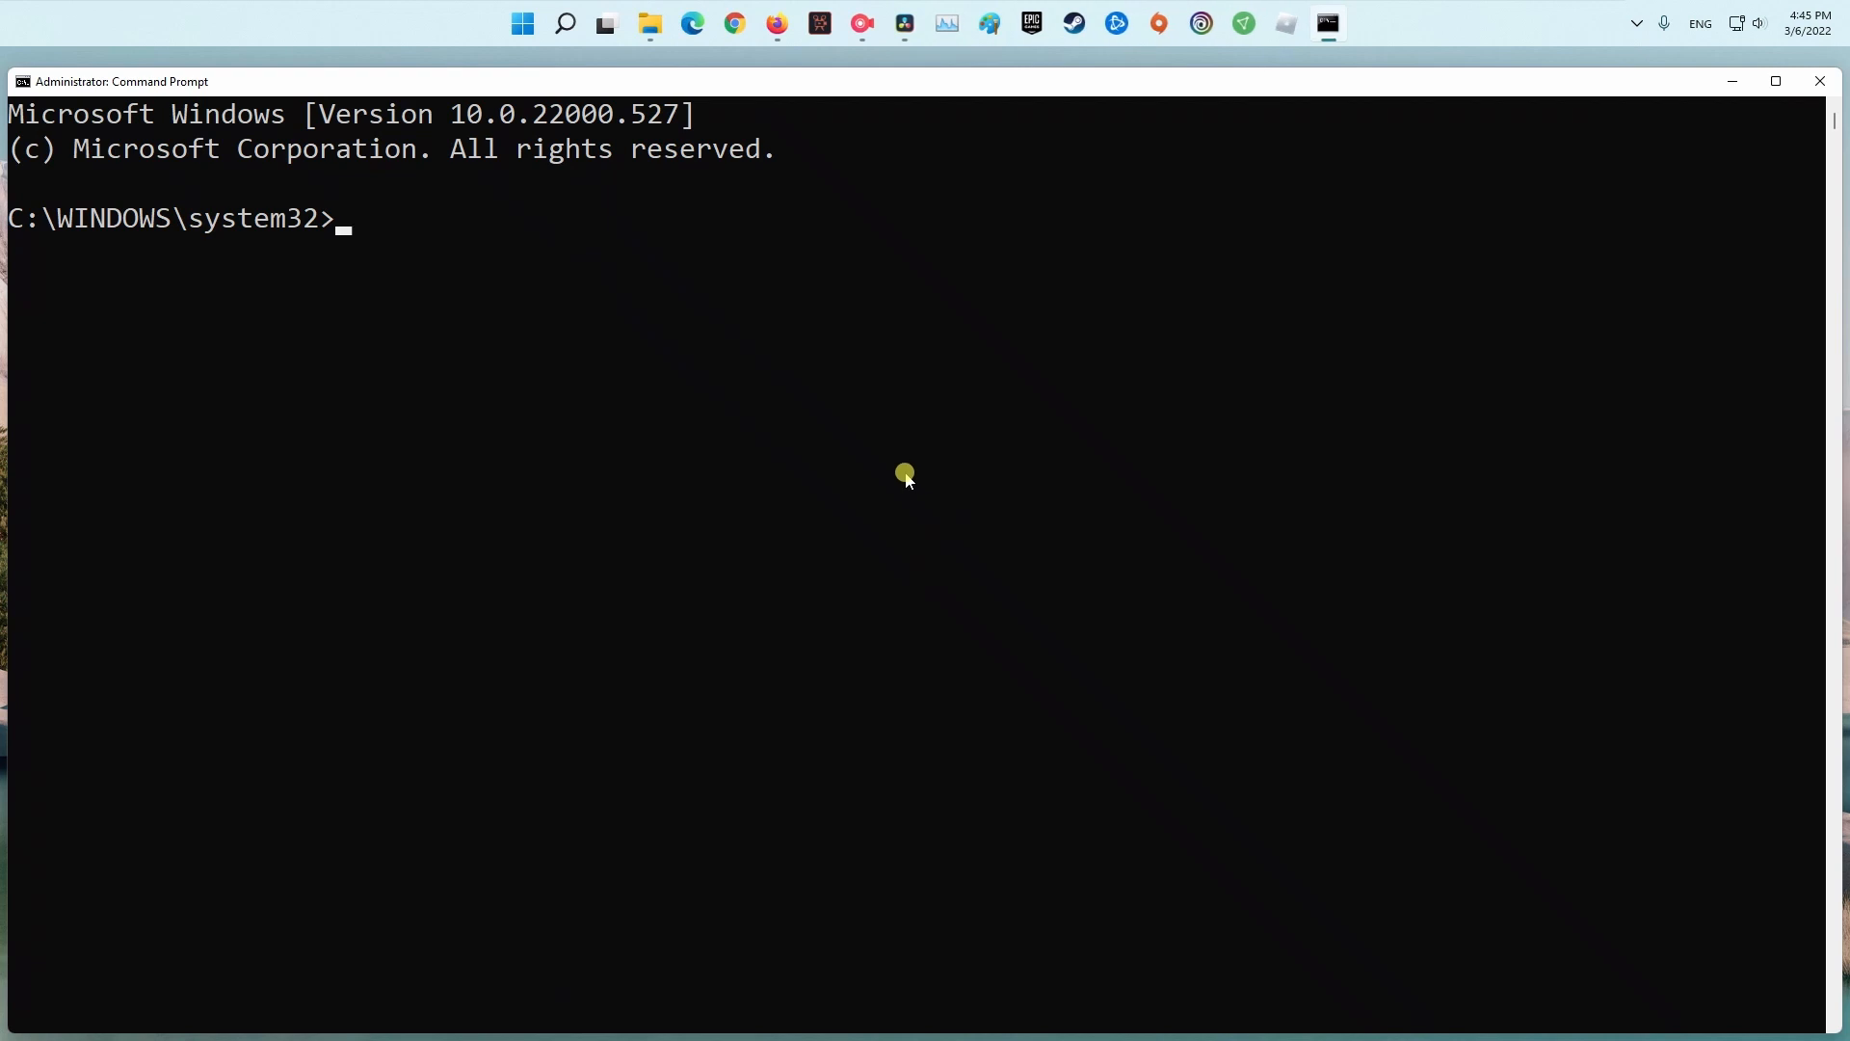
mouse_move(884, 488)
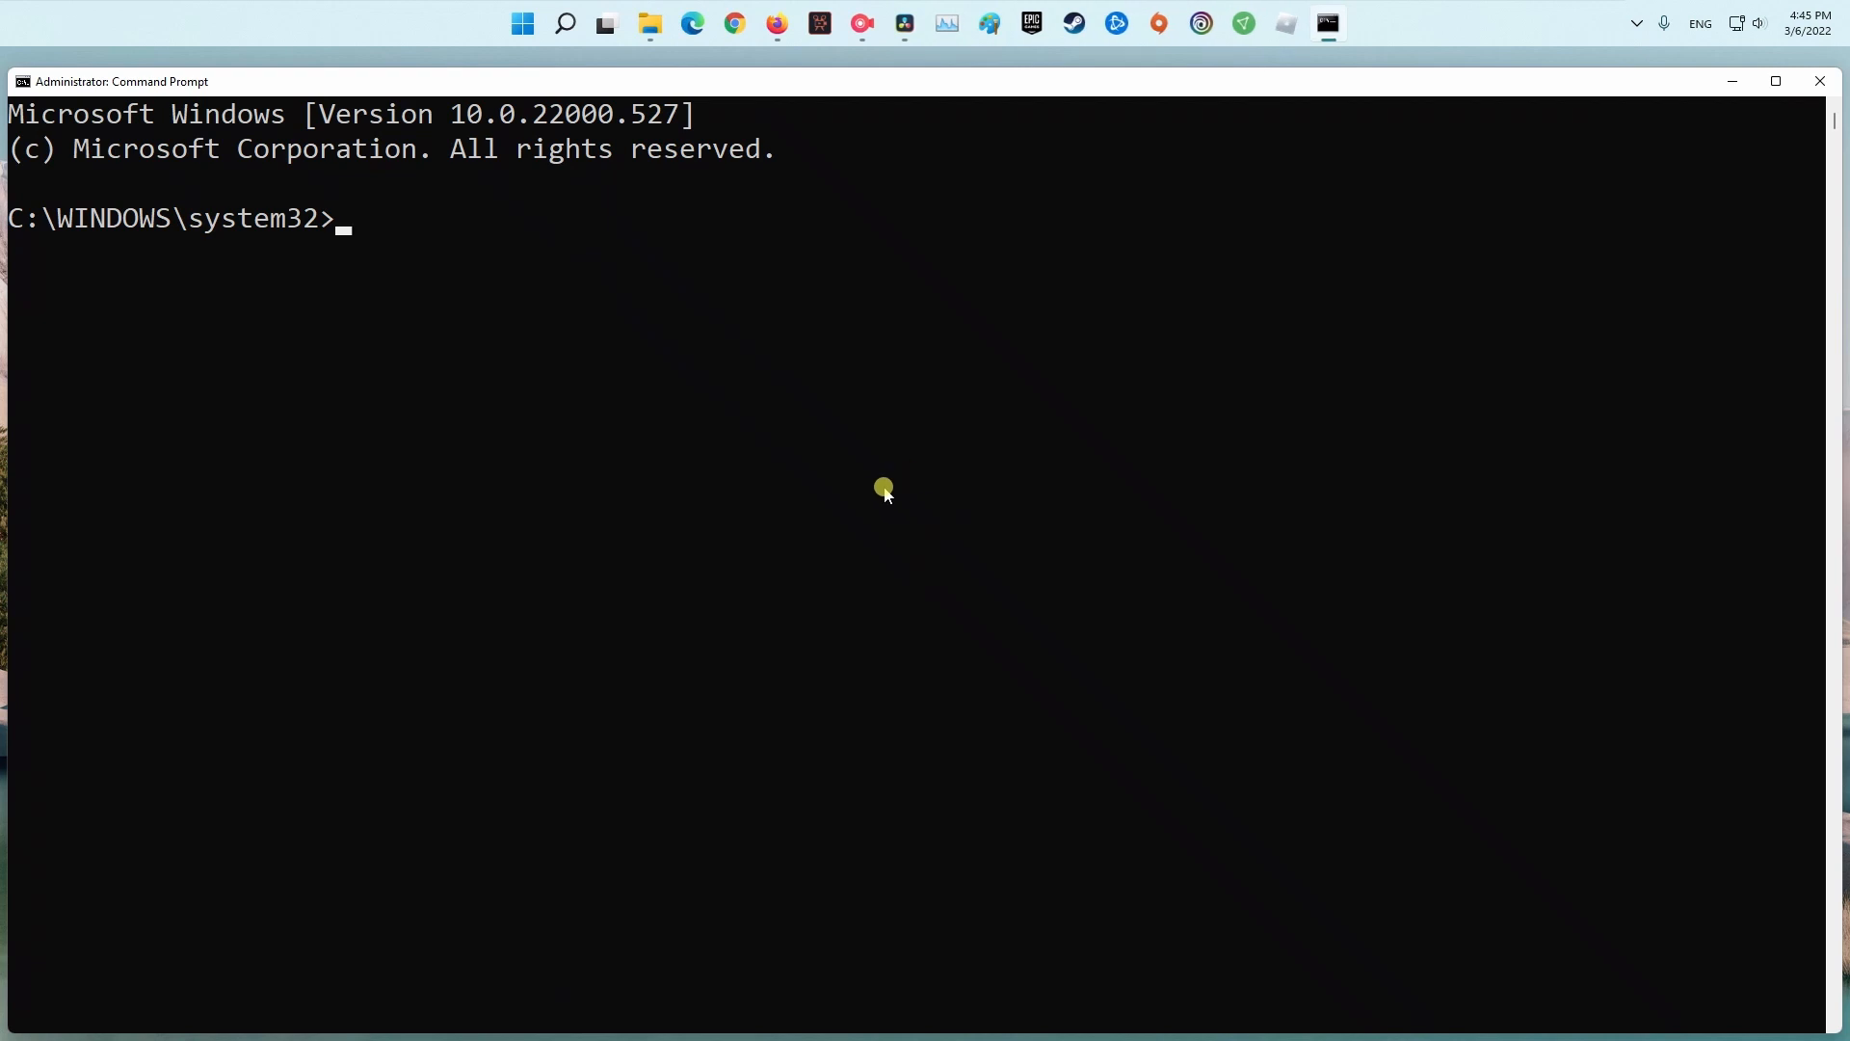
text(sfc /scannow)
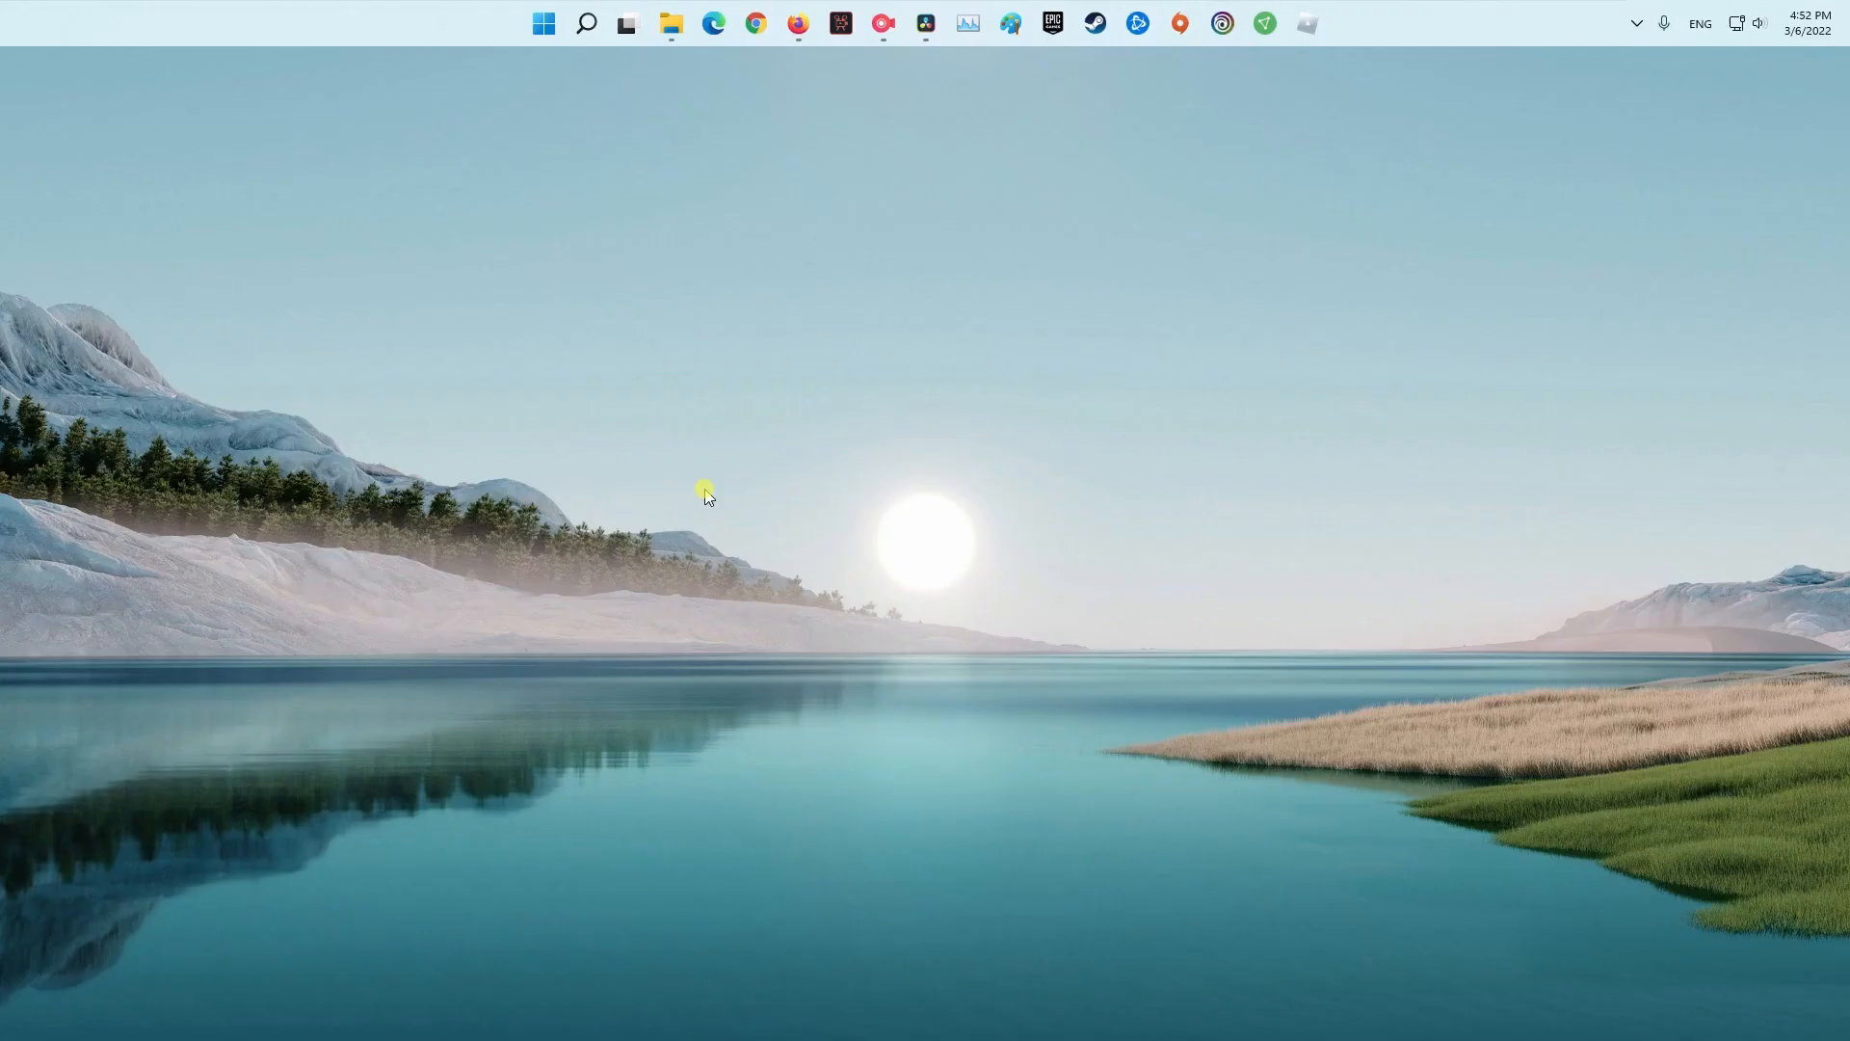
Step: From an elevated Command Prompt run DISM /Online /Cleanup-Image /ScanHealth then /RestoreHealth
click(585, 23)
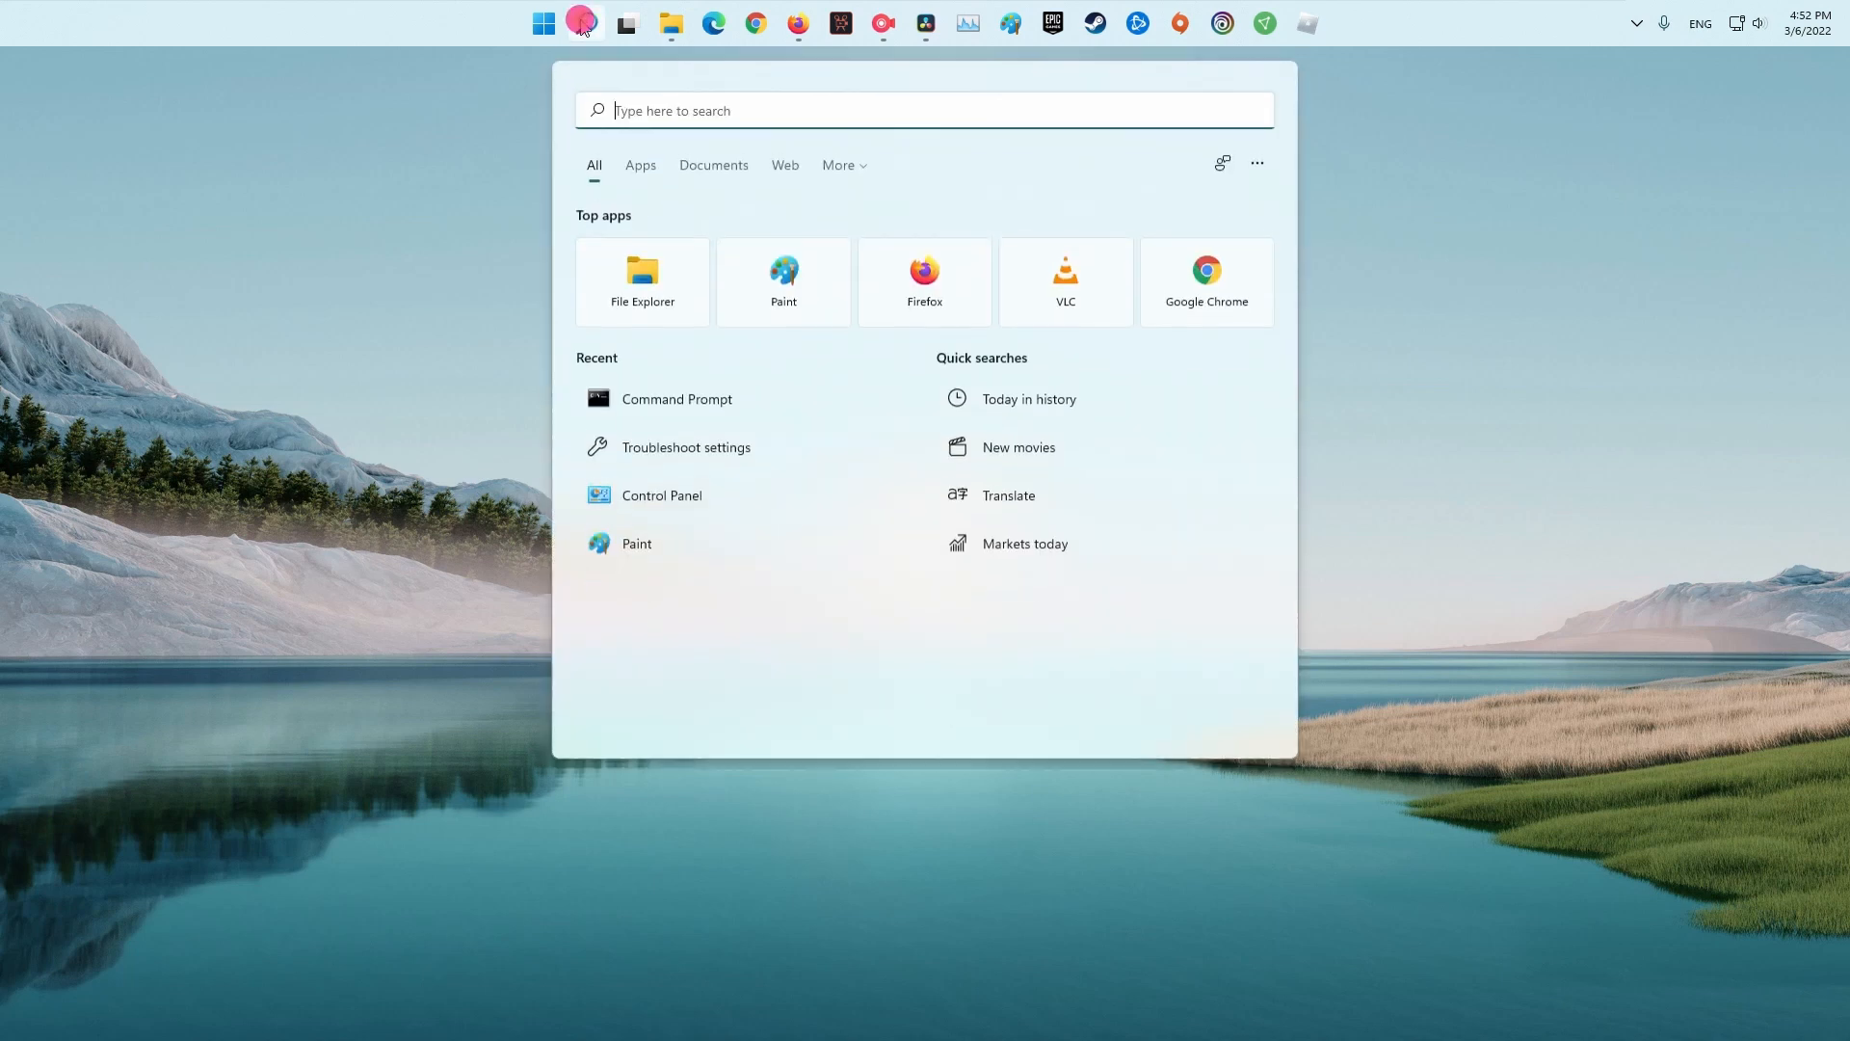
right_click(676, 399)
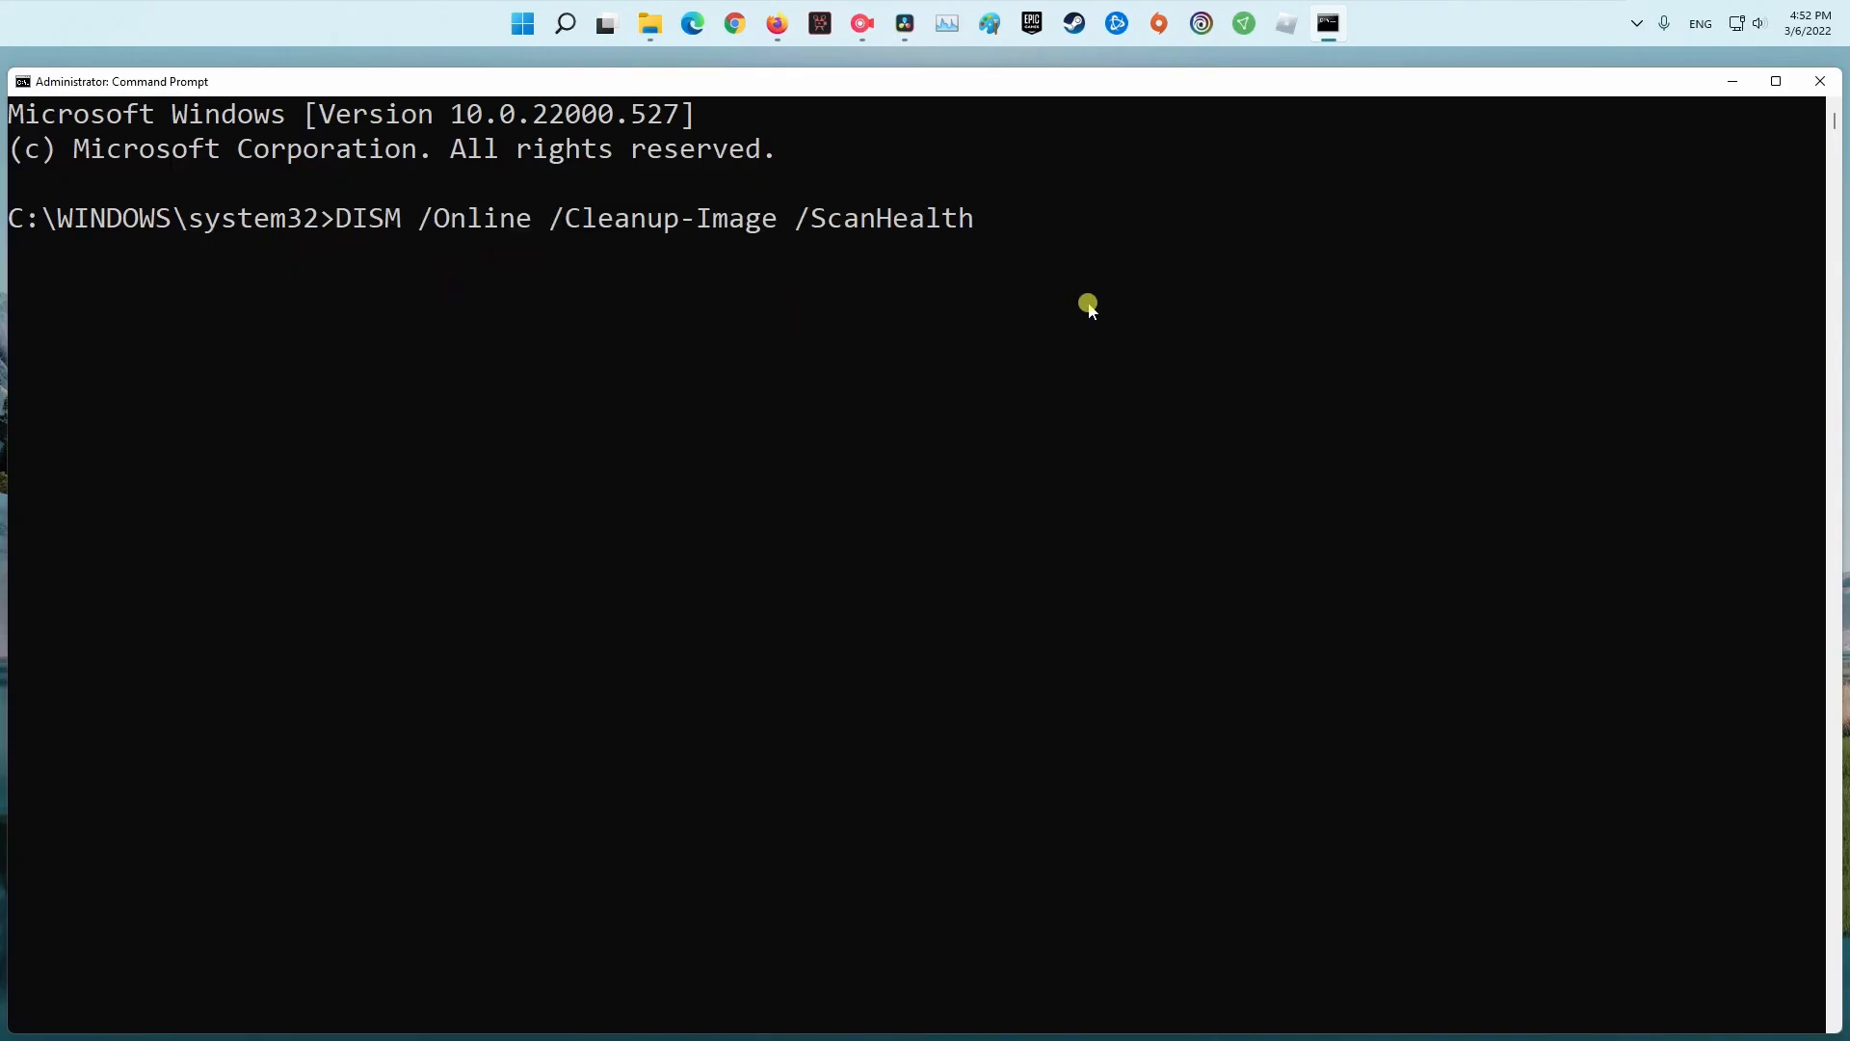
mouse_move(1139, 275)
text(DISM /Online /Cleanup-Image /RestoreHealth)
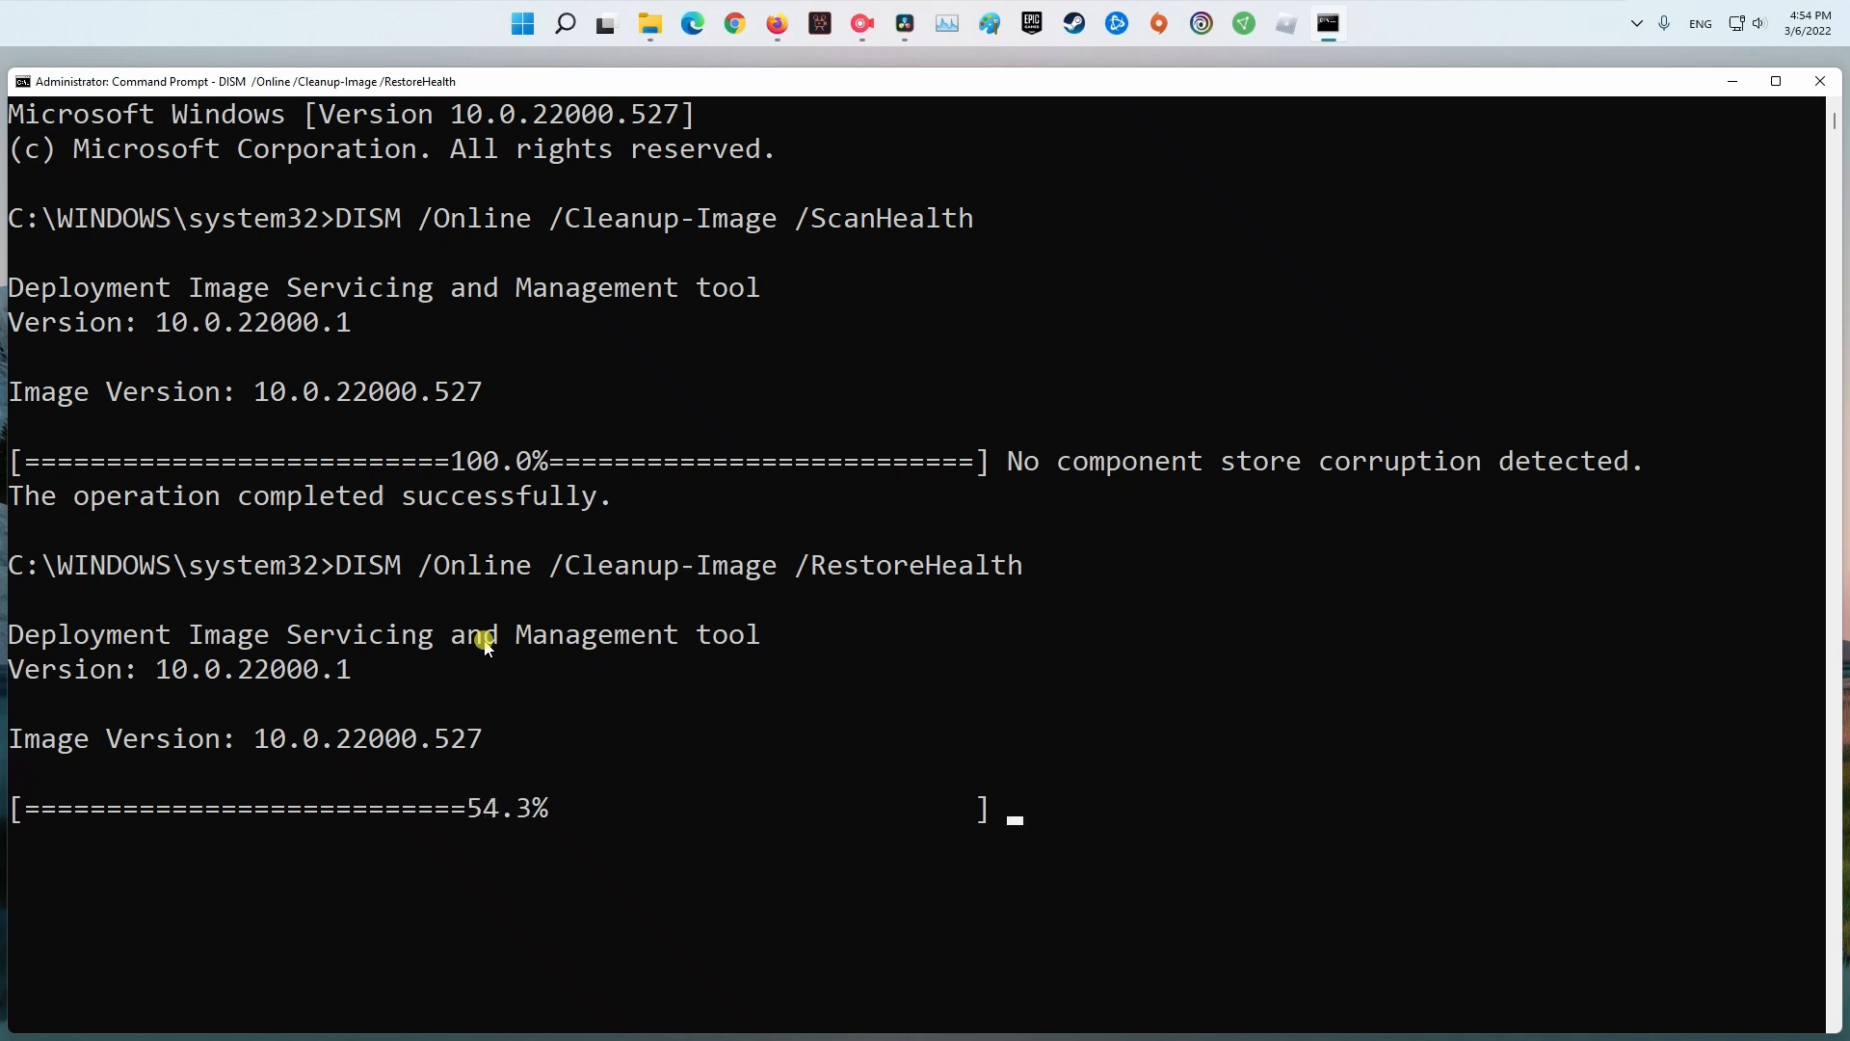
click(542, 23)
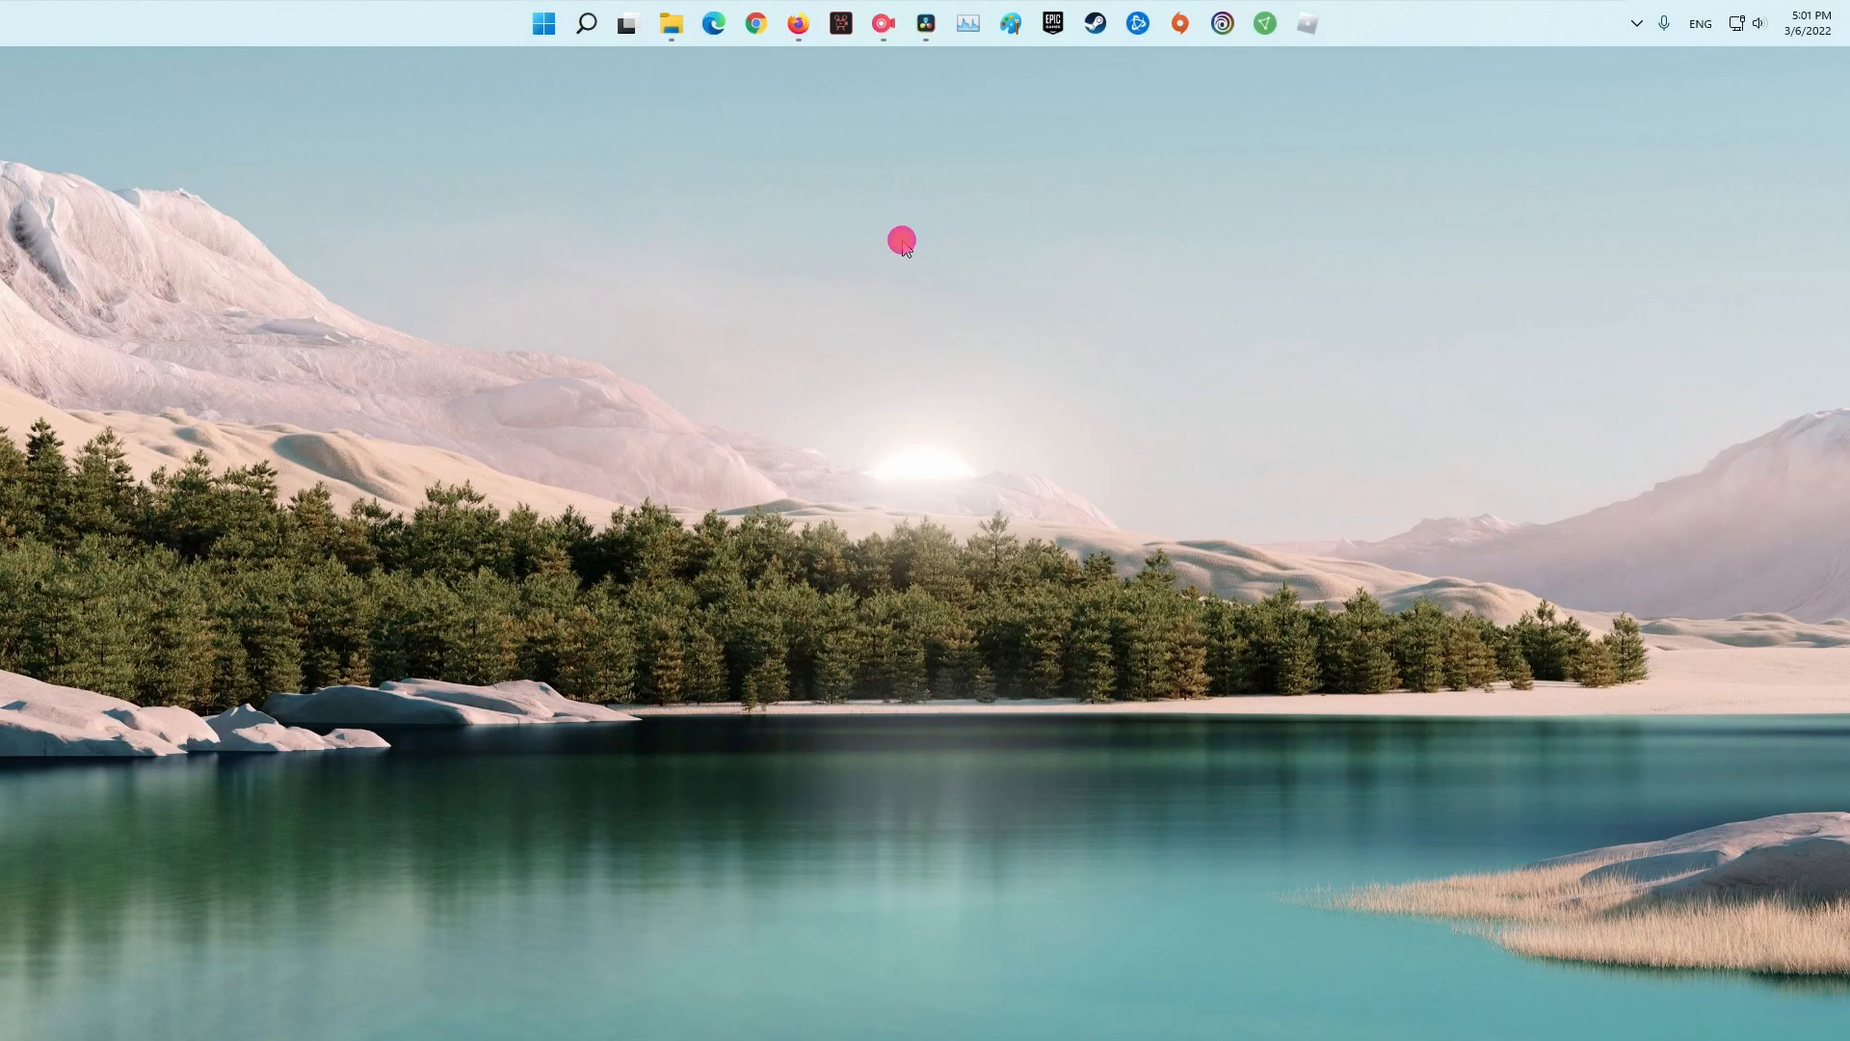
mouse_move(1043, 422)
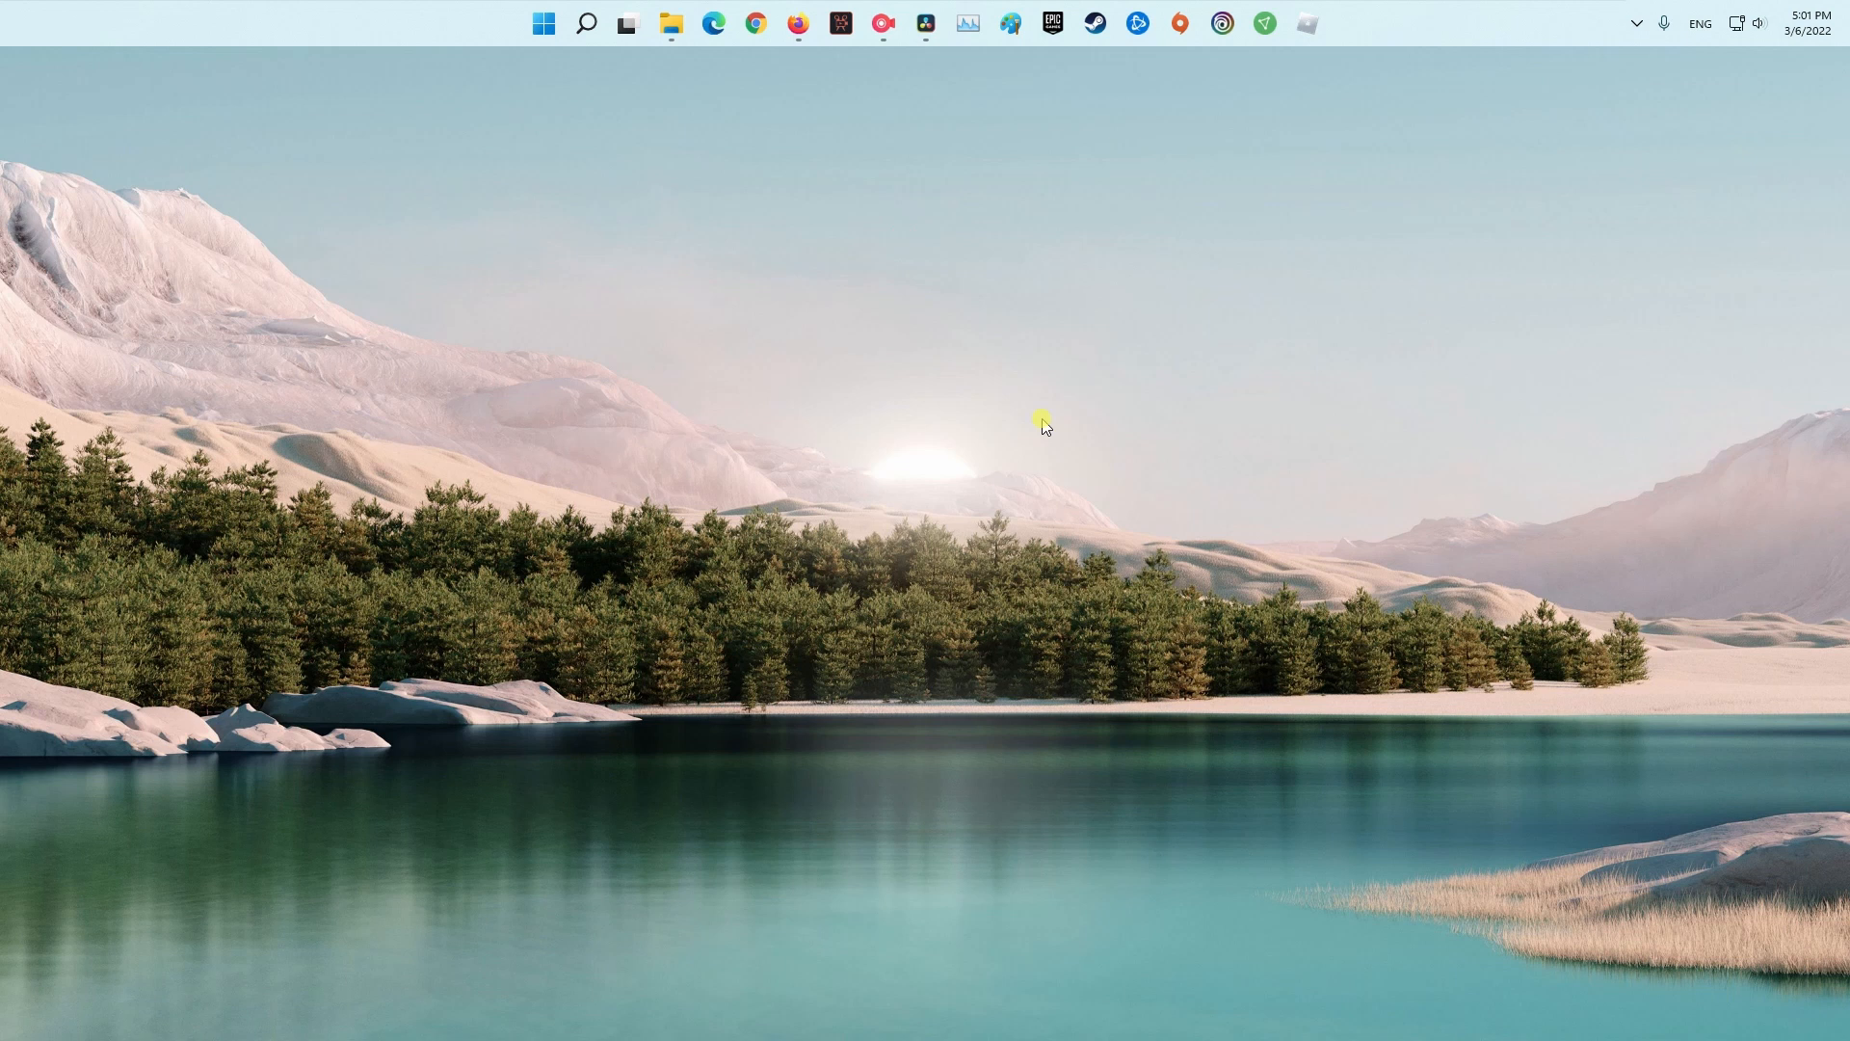
Step: From the desktop's Display settings, set Scale to 100% (Recommended)
right_click(1042, 424)
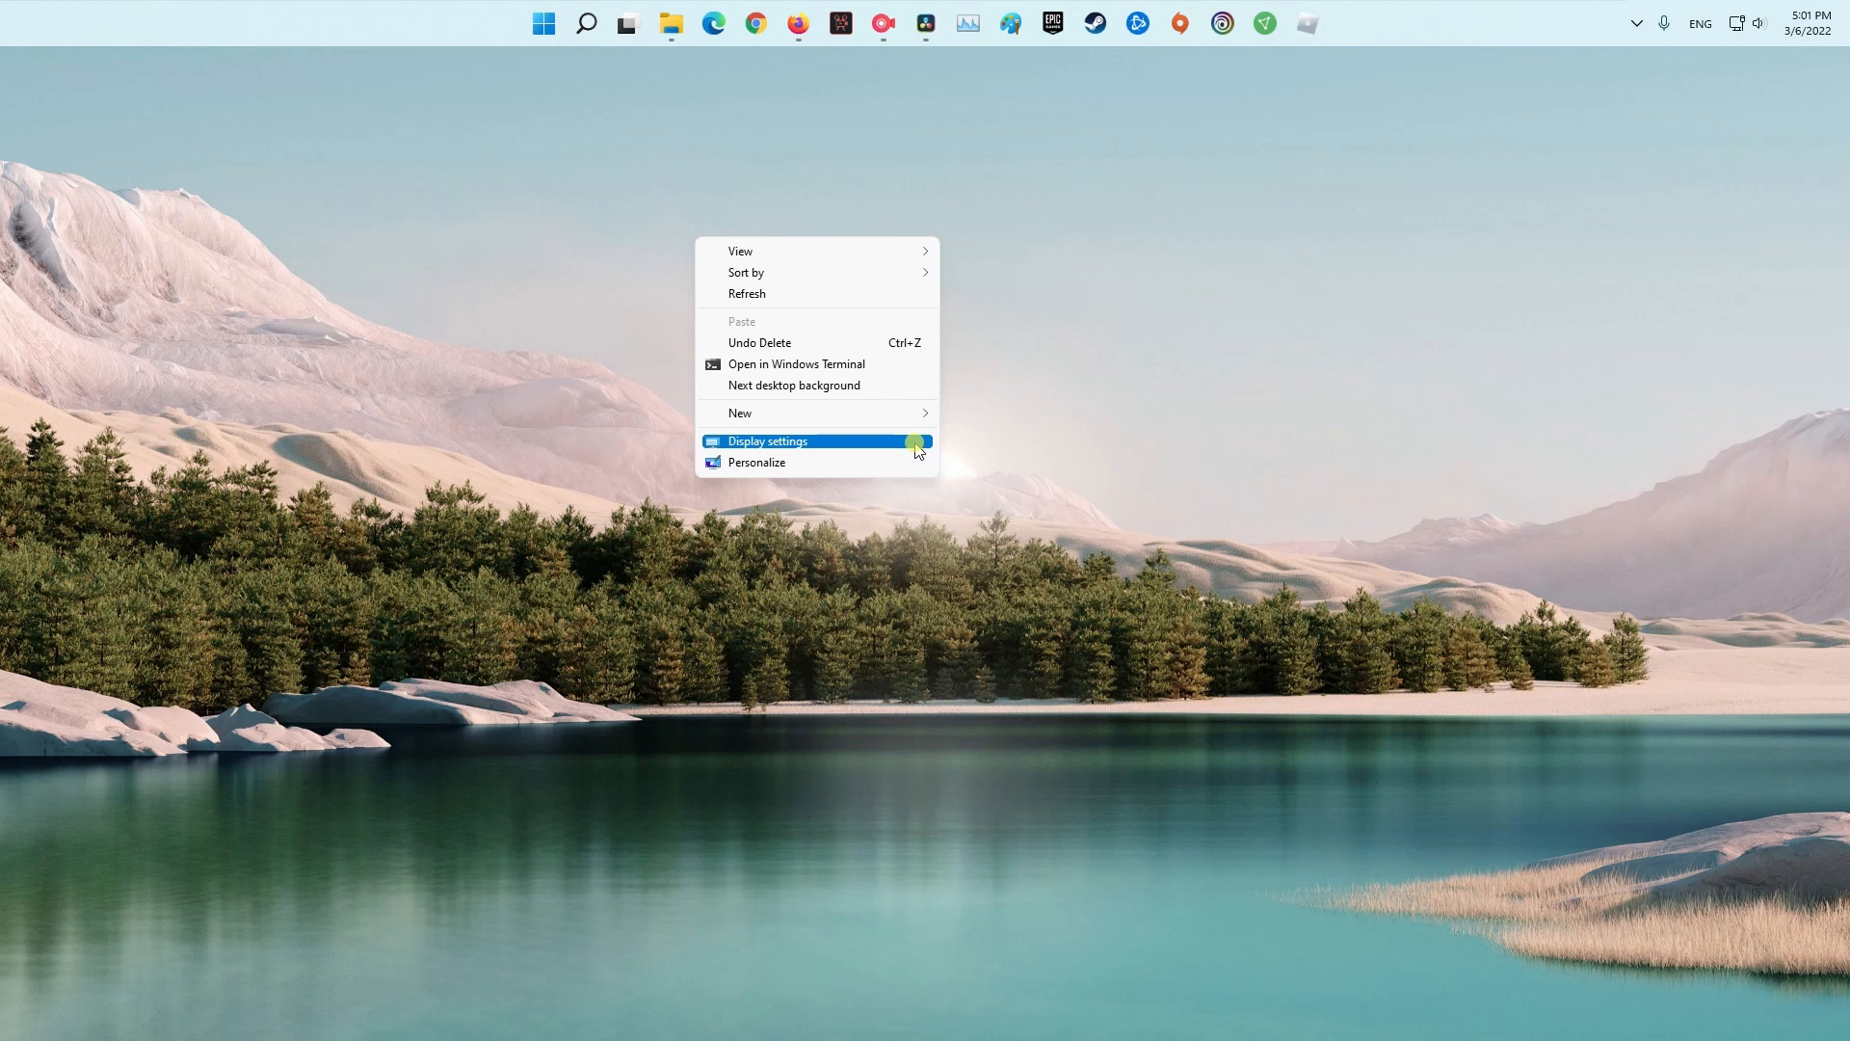
click(767, 440)
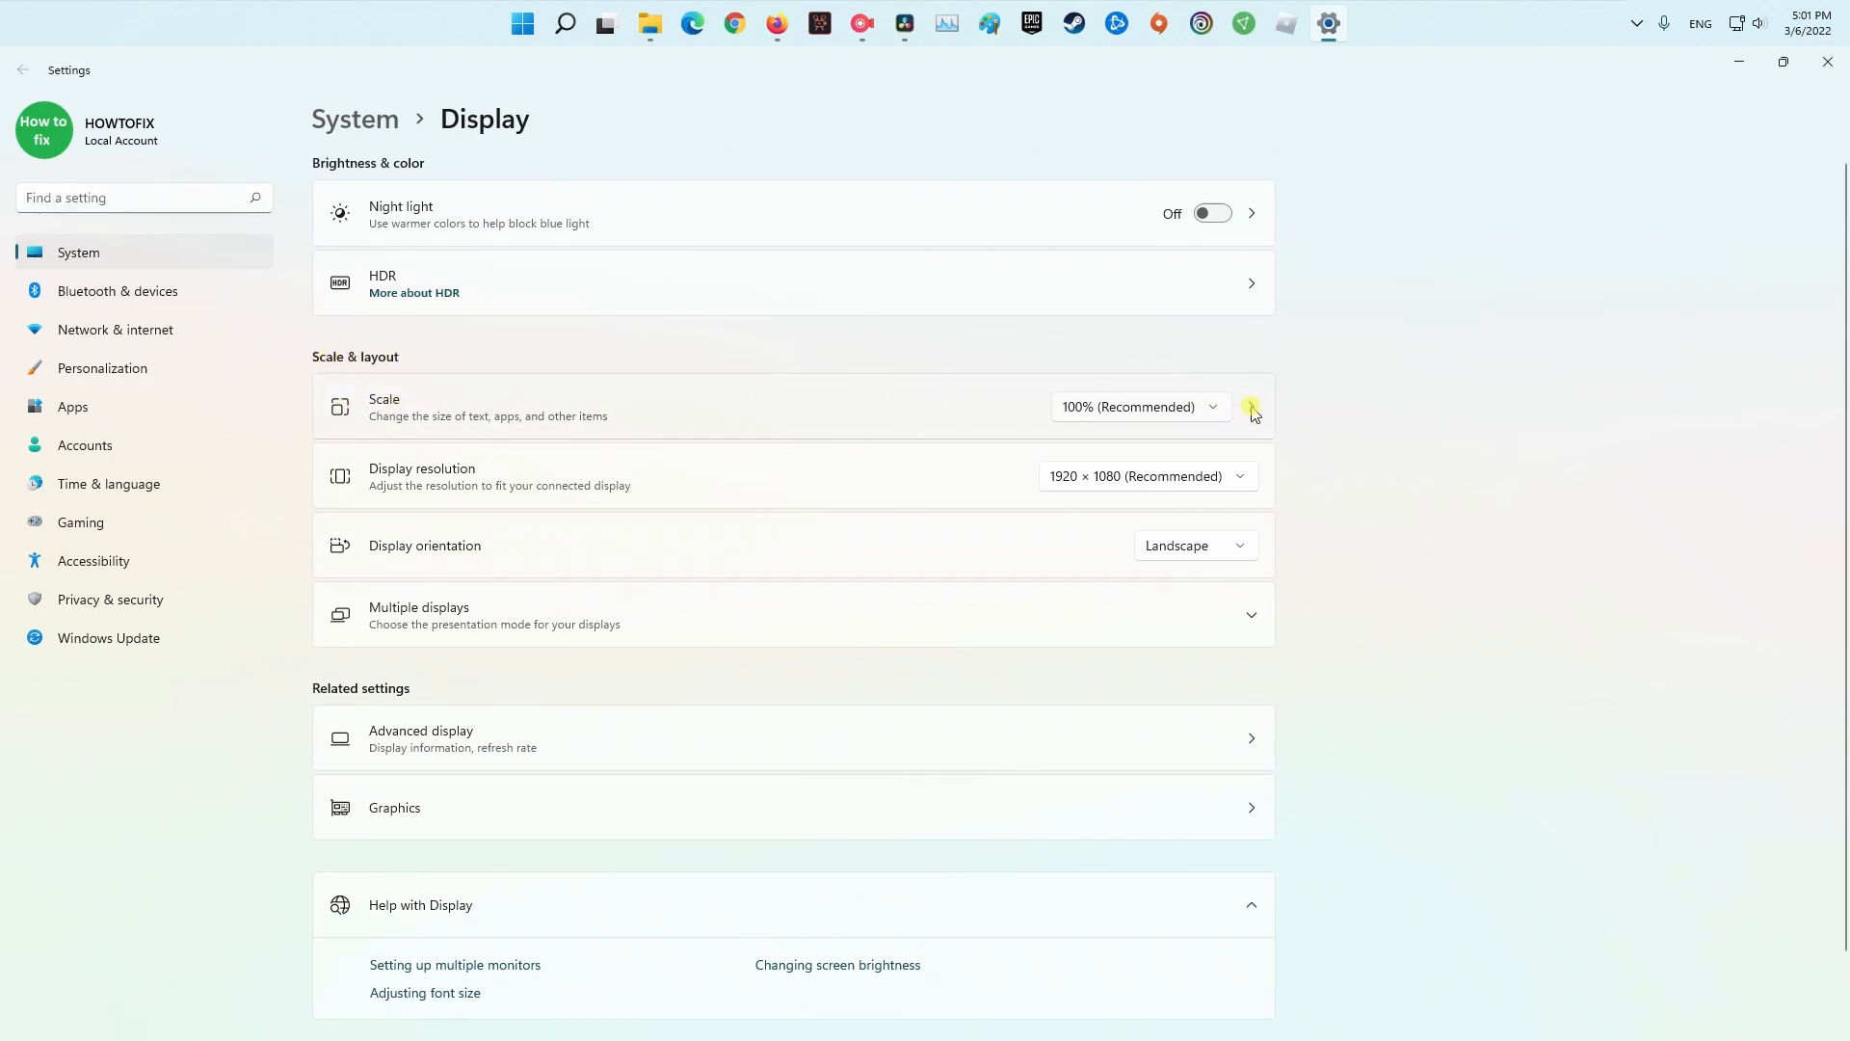
click(1137, 406)
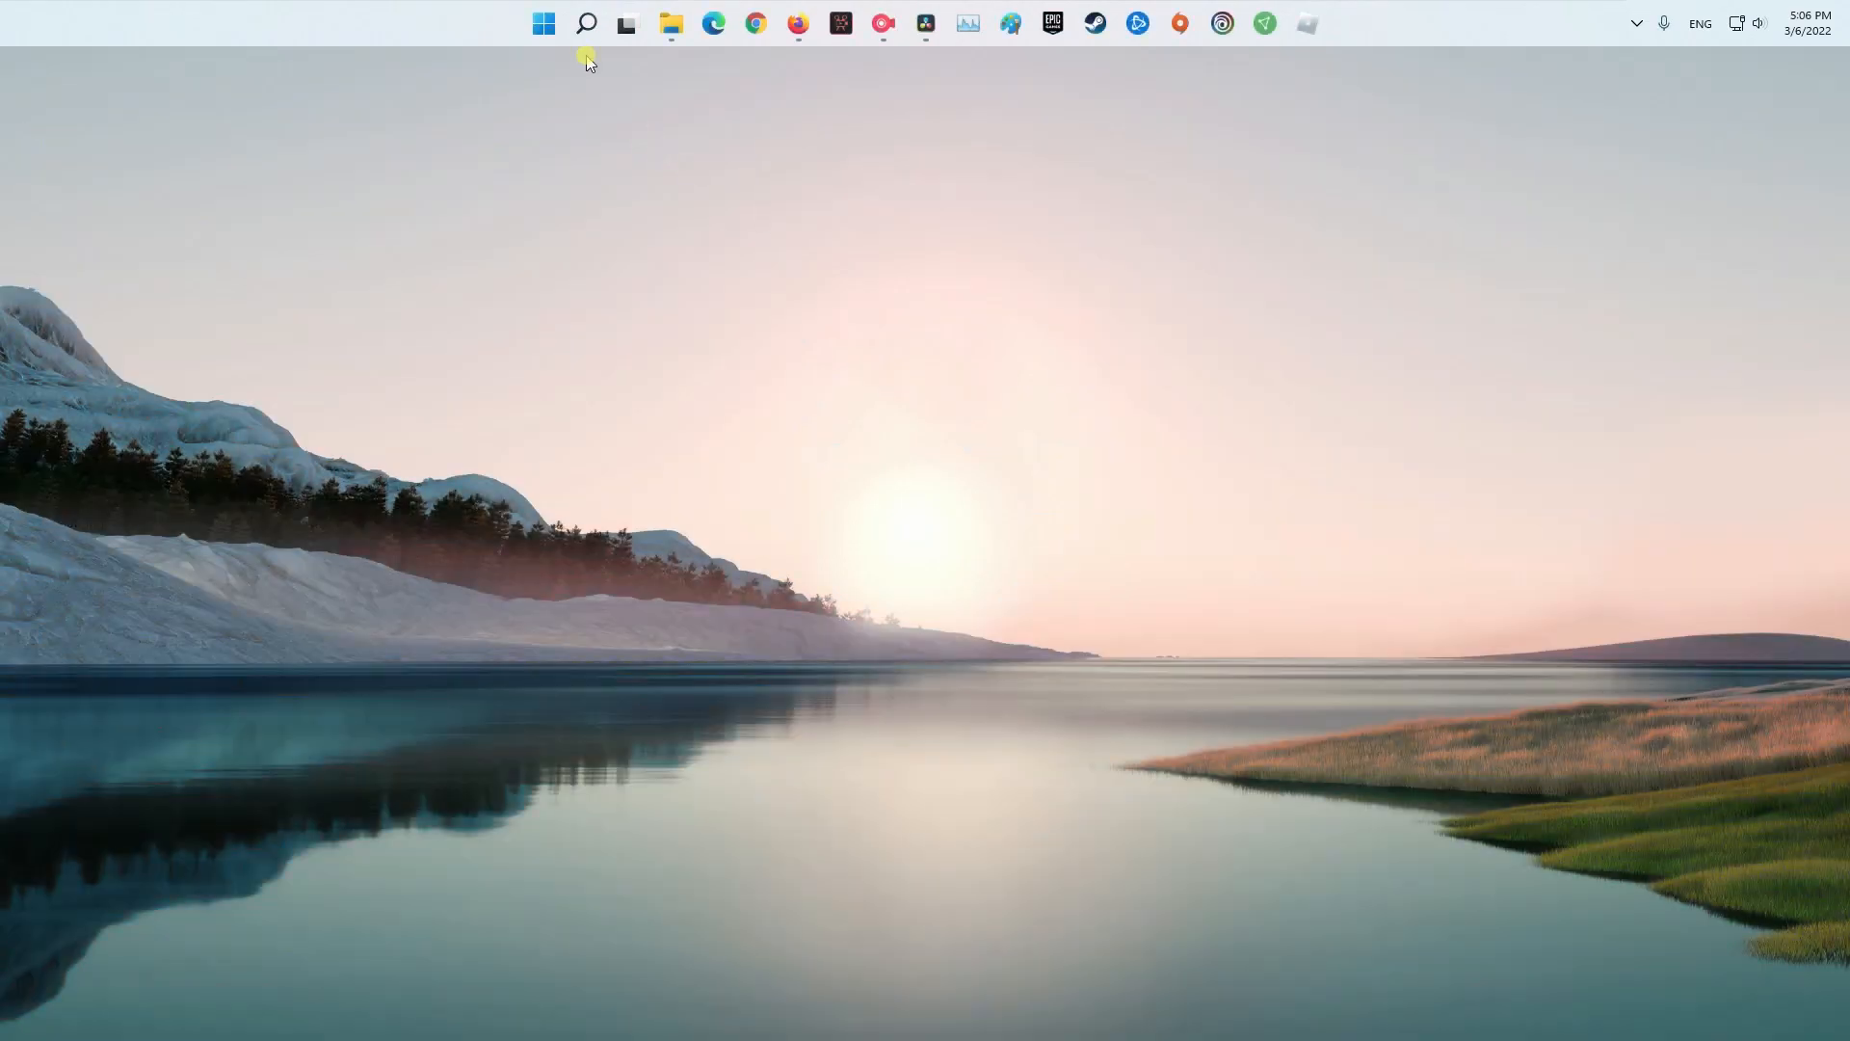
Step: Open Control Panel > Programs and show the installed updates list
click(586, 23)
text(control)
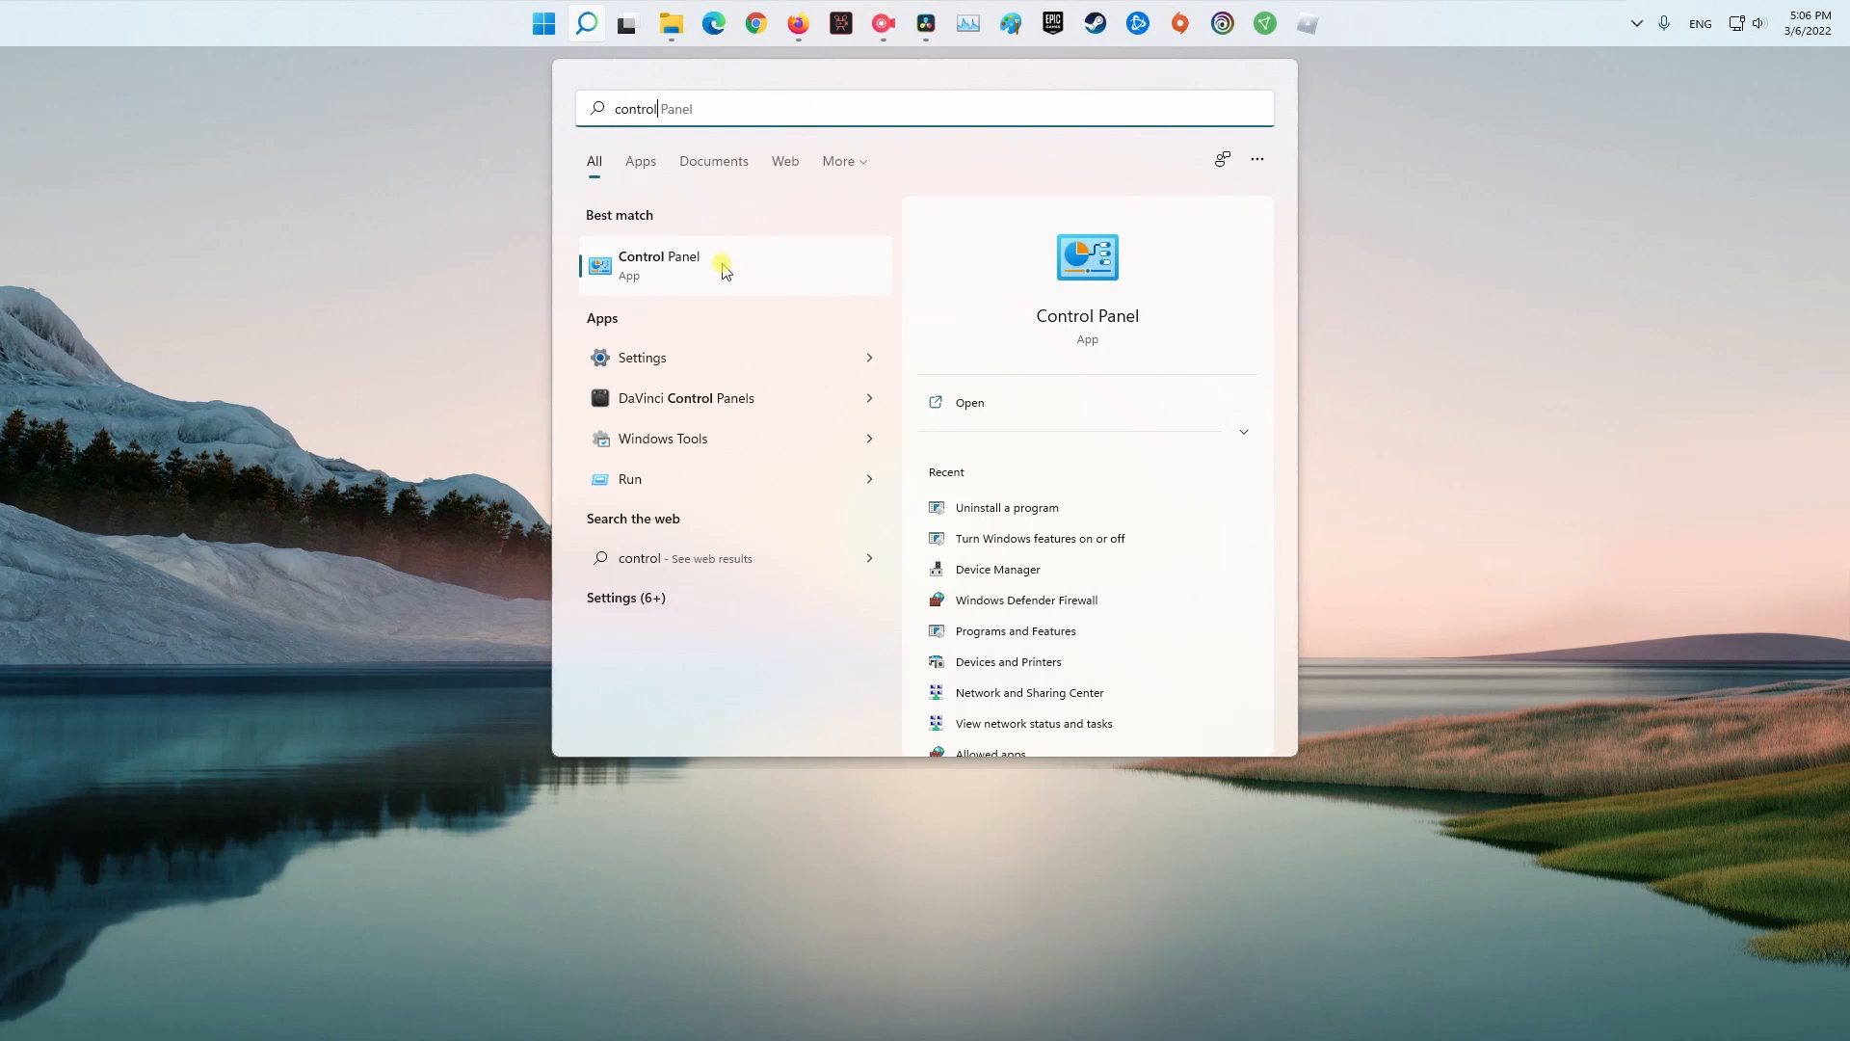
click(659, 264)
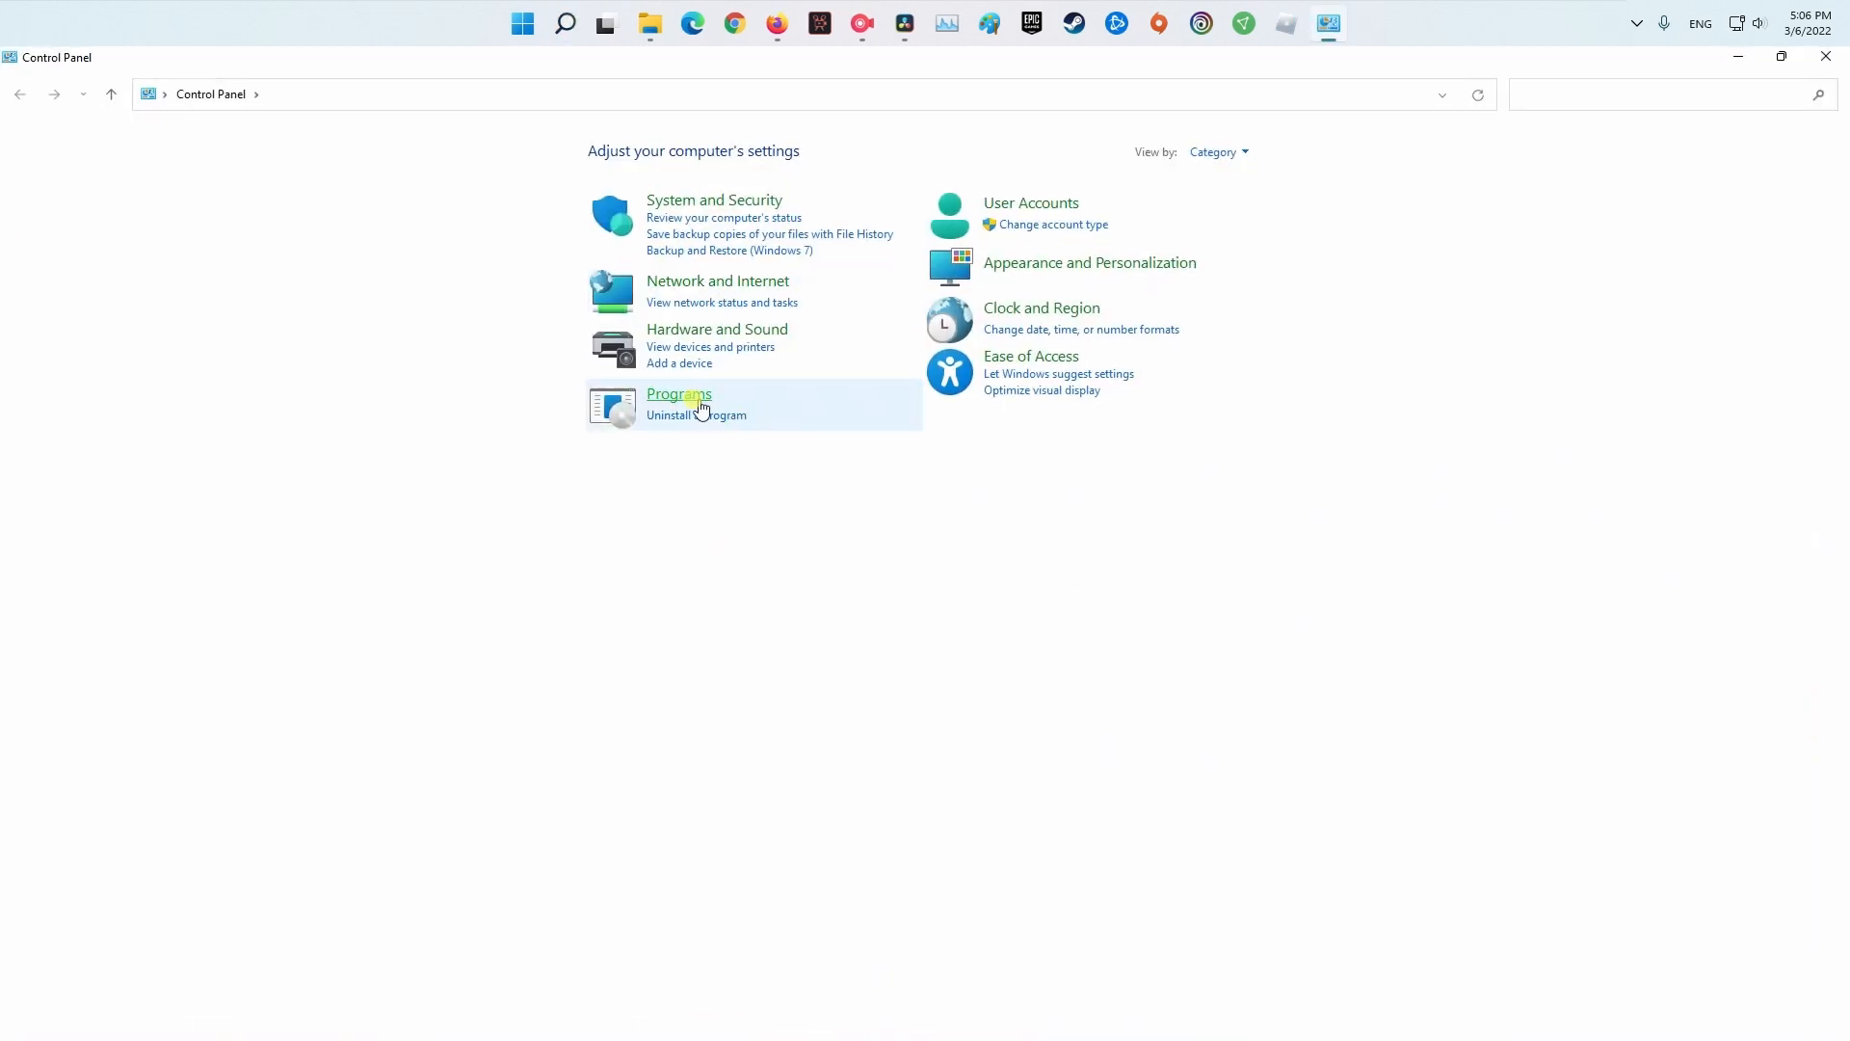
click(679, 394)
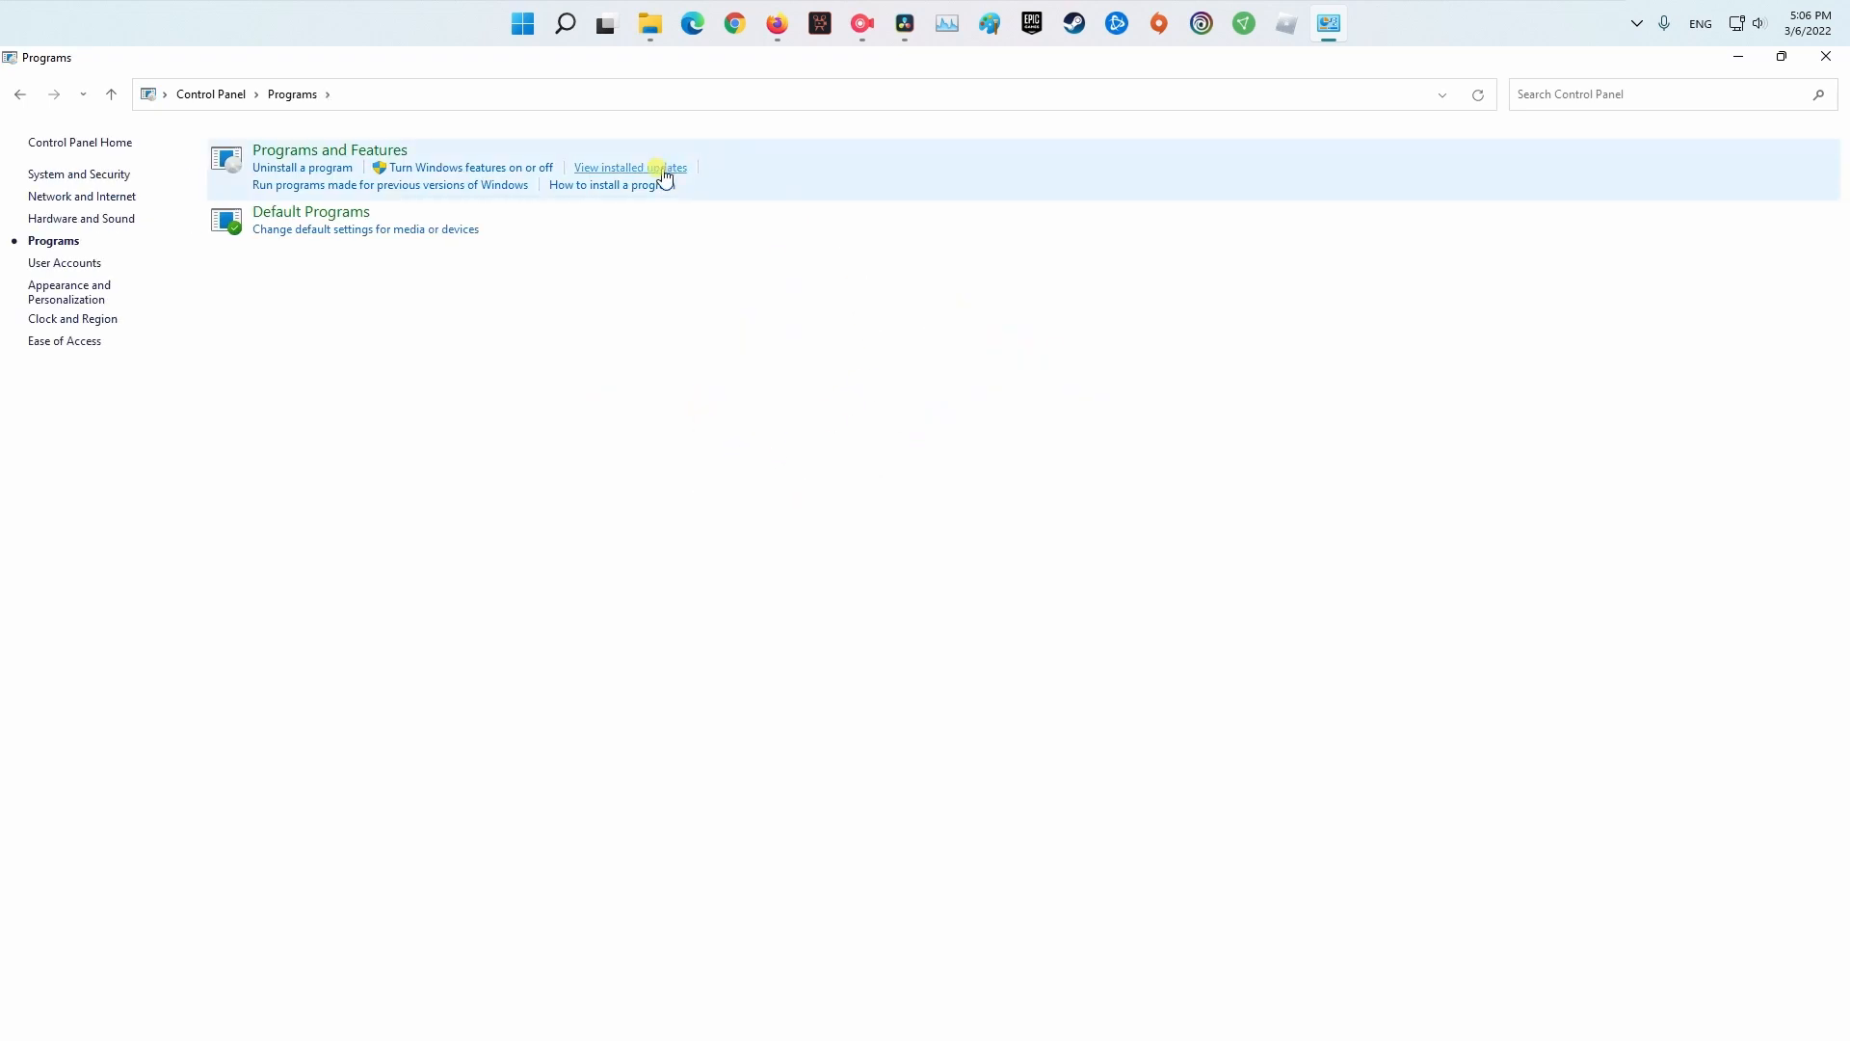
click(629, 165)
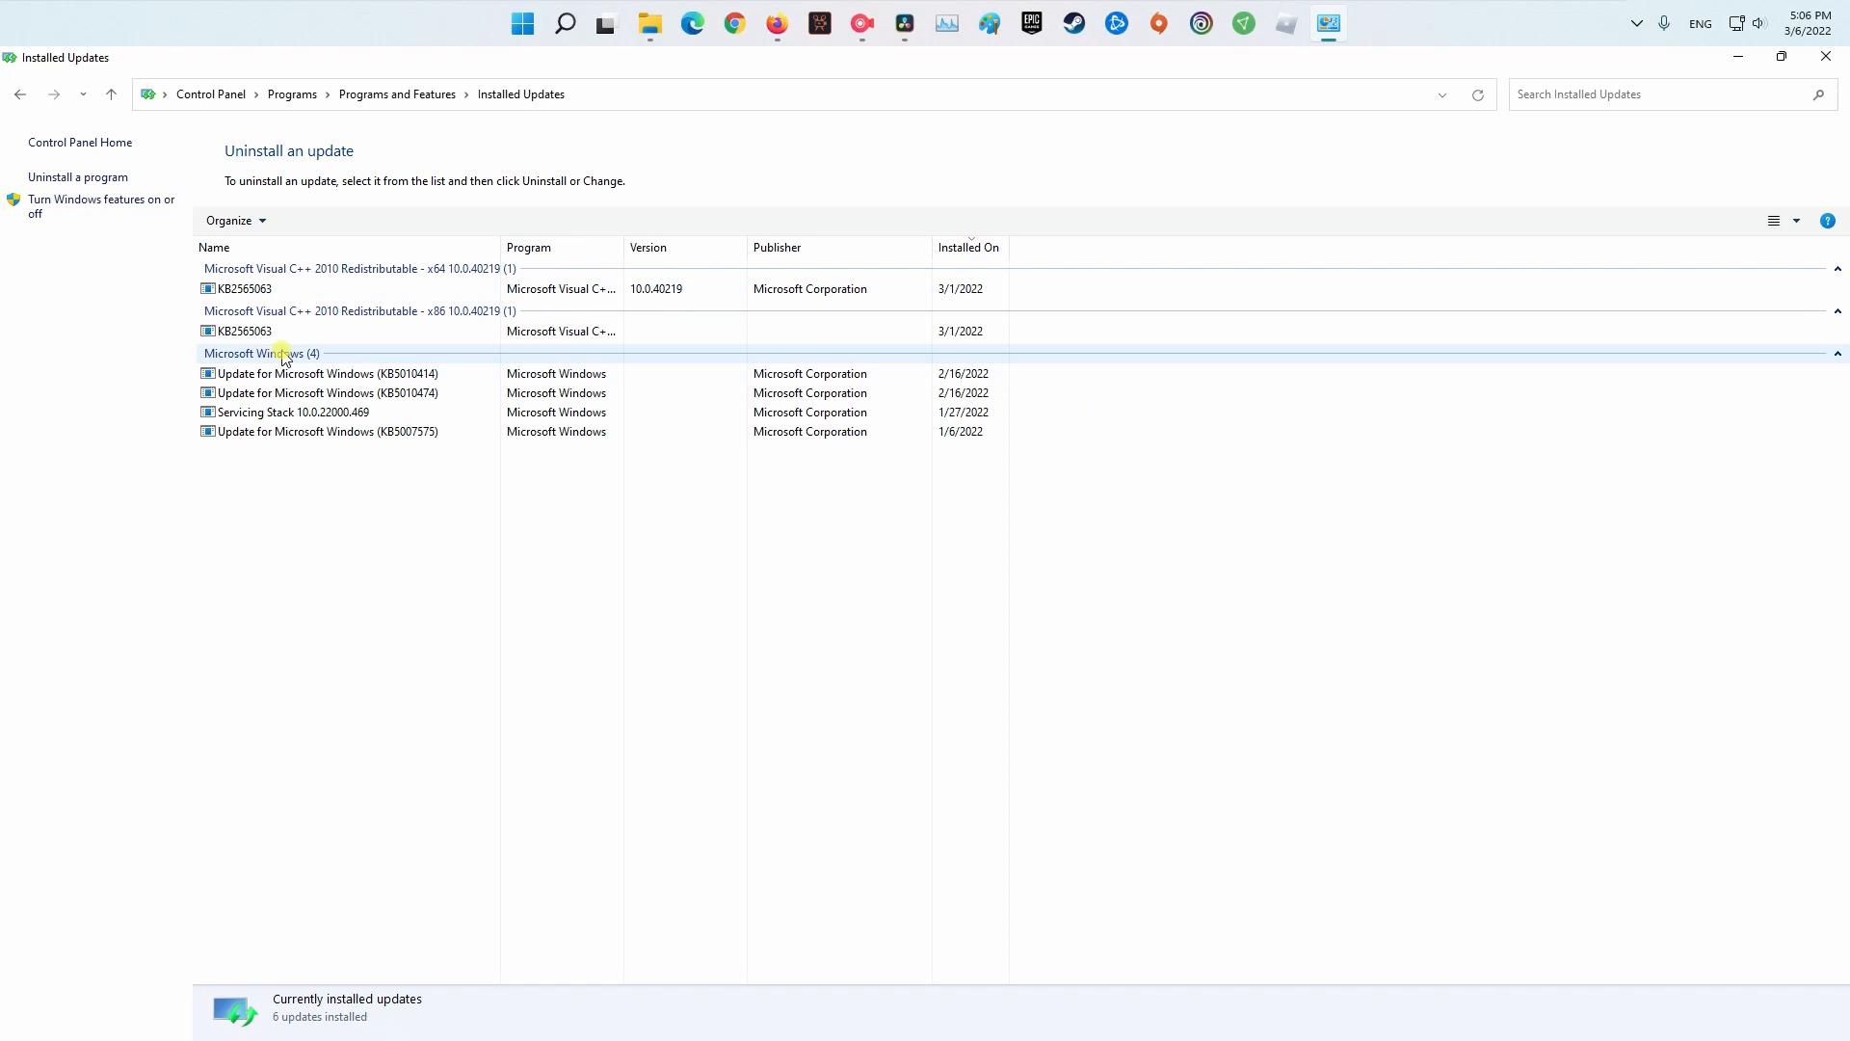
Step: Begin uninstalling the 2/16/2022 updates KB5010414 and KB5010474
click(328, 391)
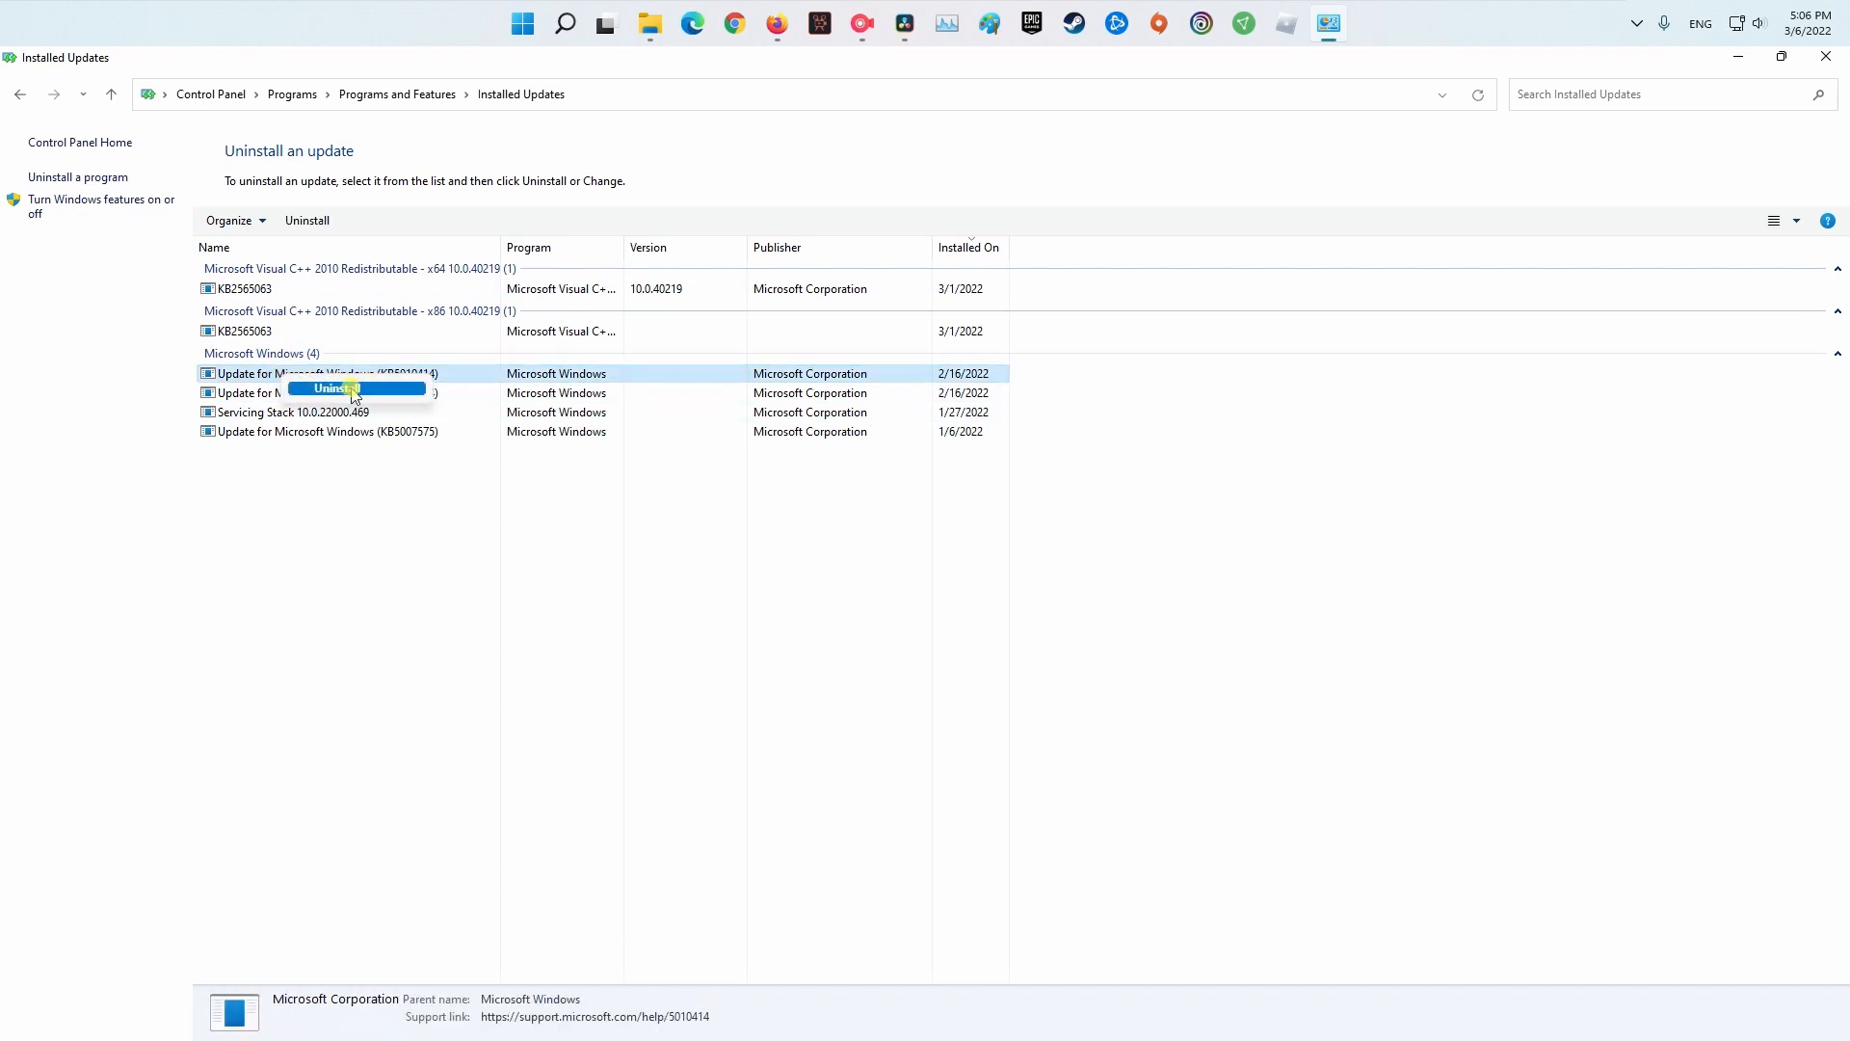
click(318, 391)
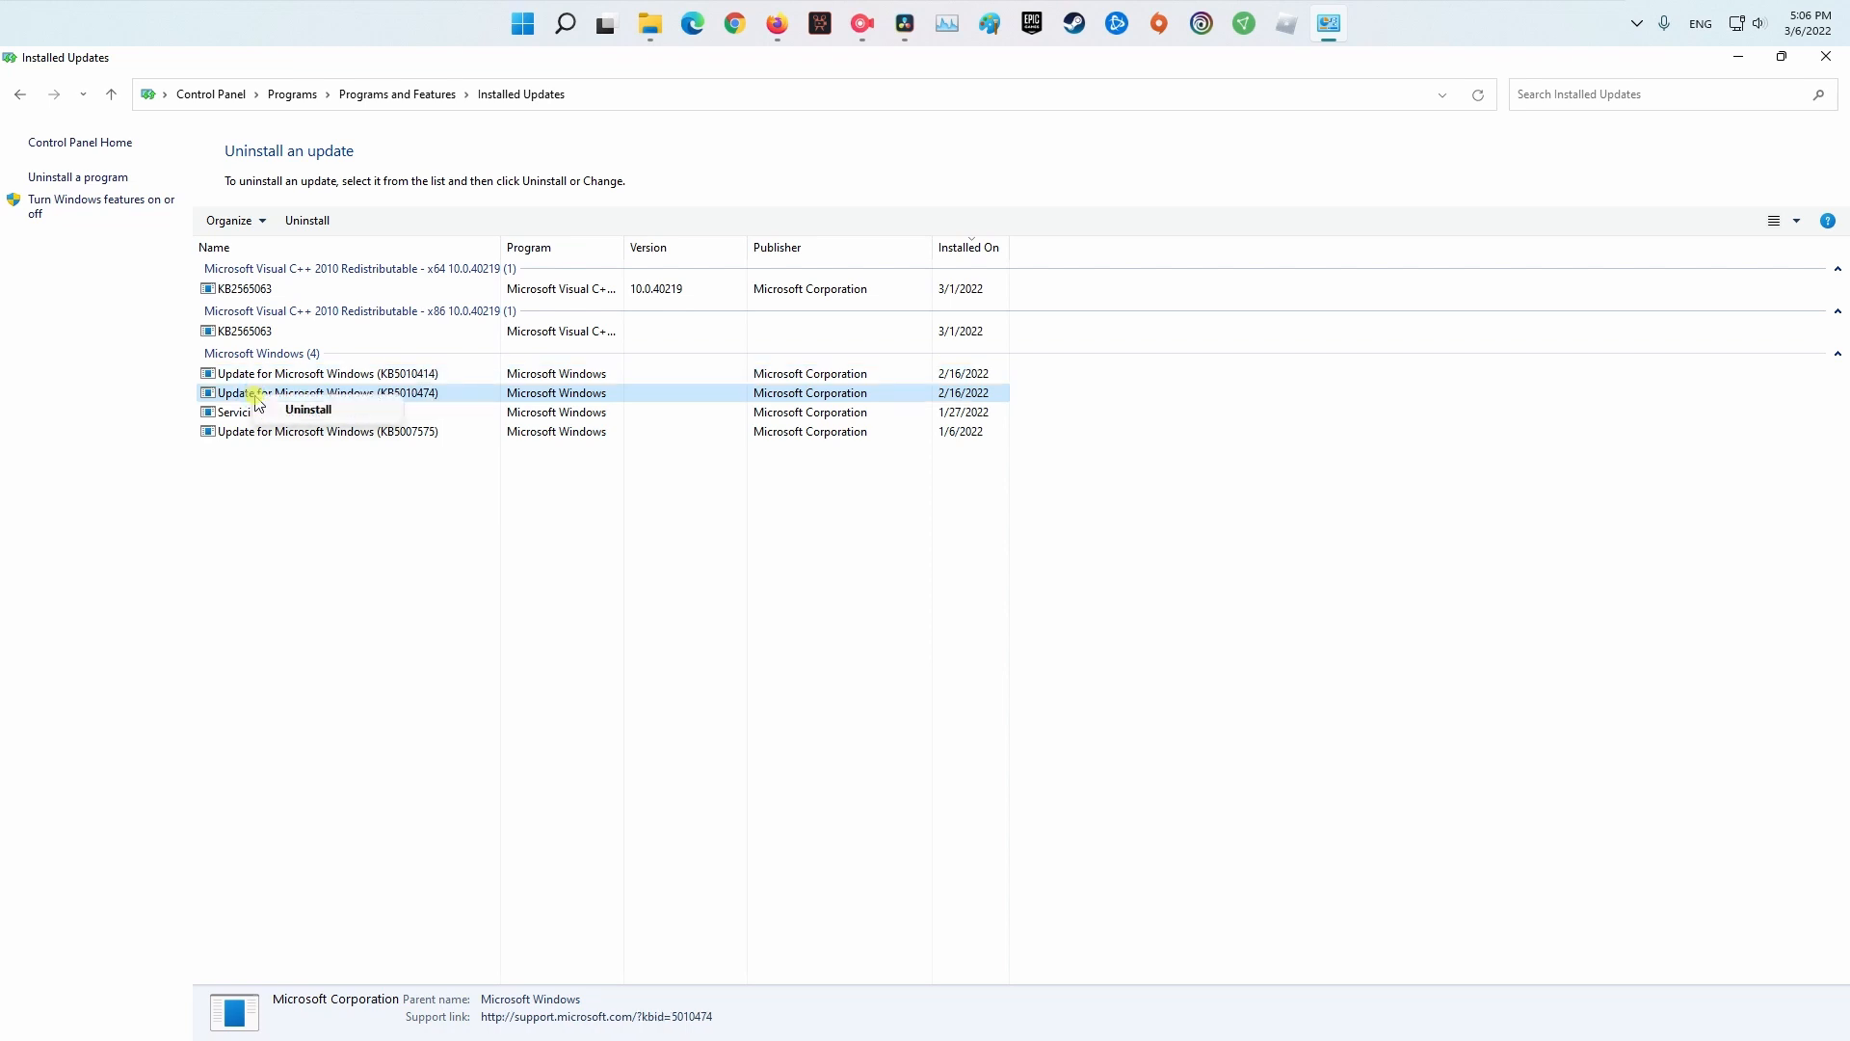